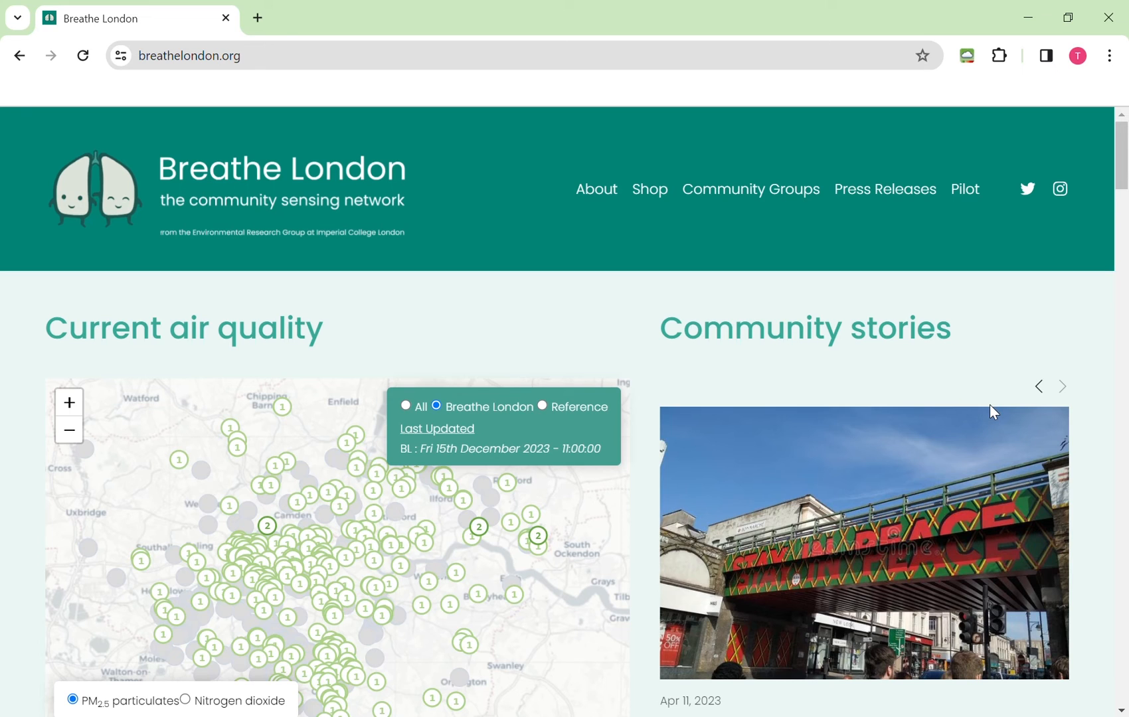
- Switch the homepage map to nitrogen dioxide readings, then back to PM2.5
click(1061, 386)
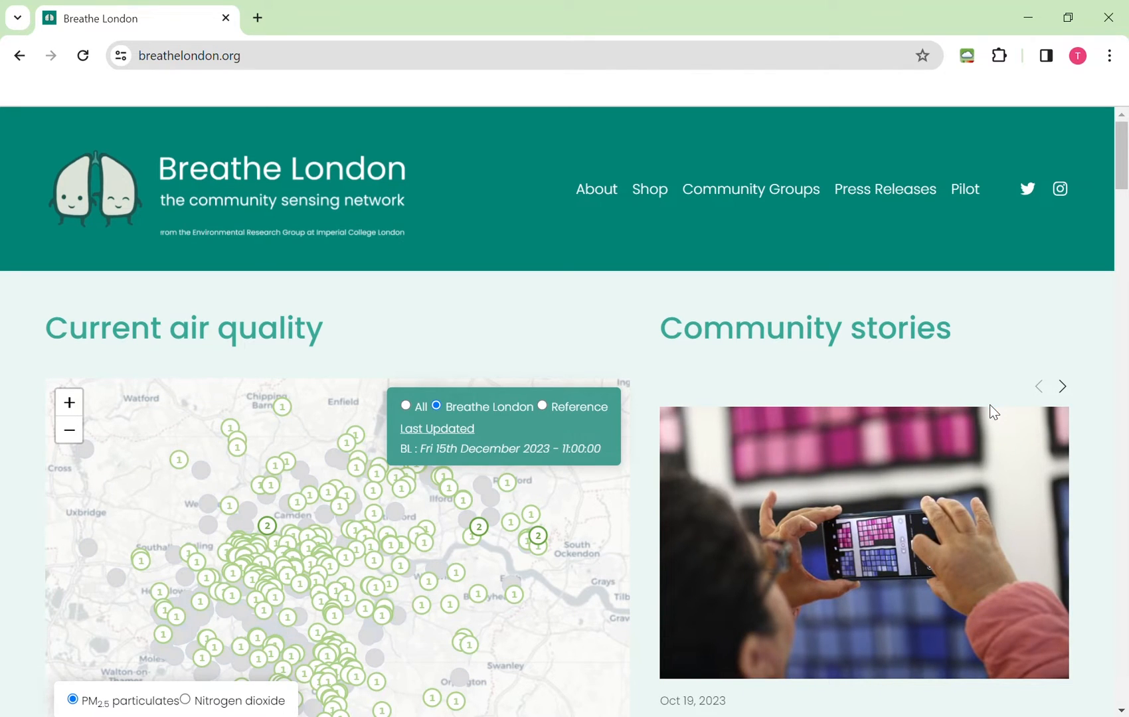
click(1061, 386)
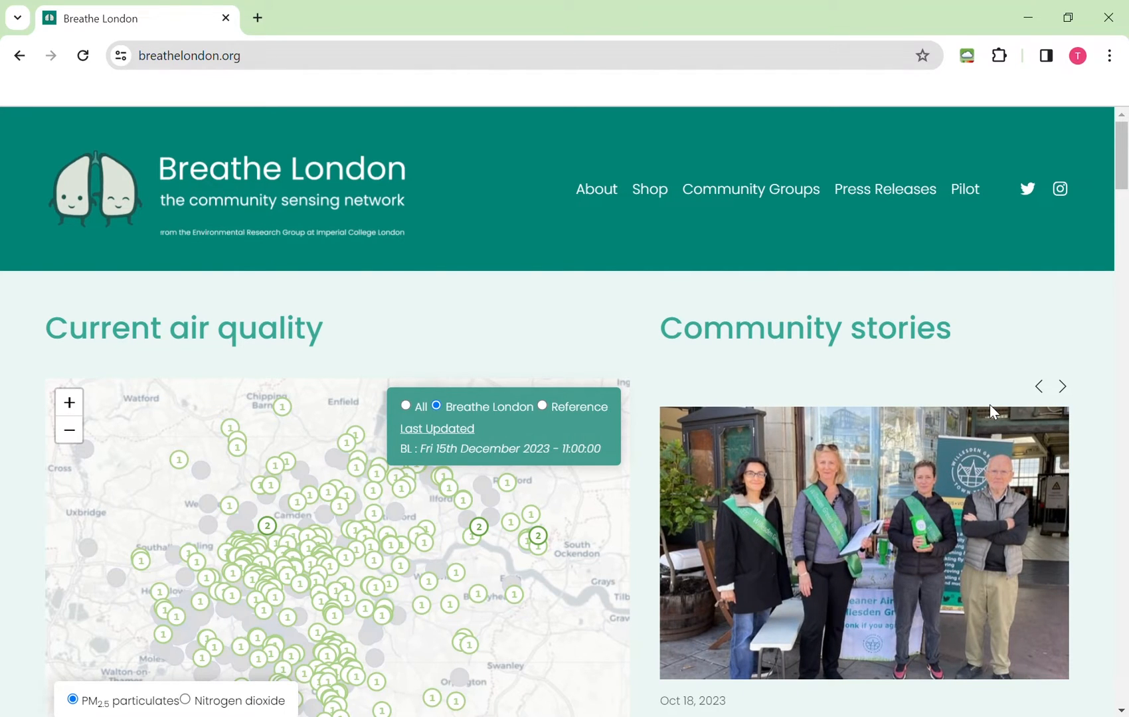
click(1062, 386)
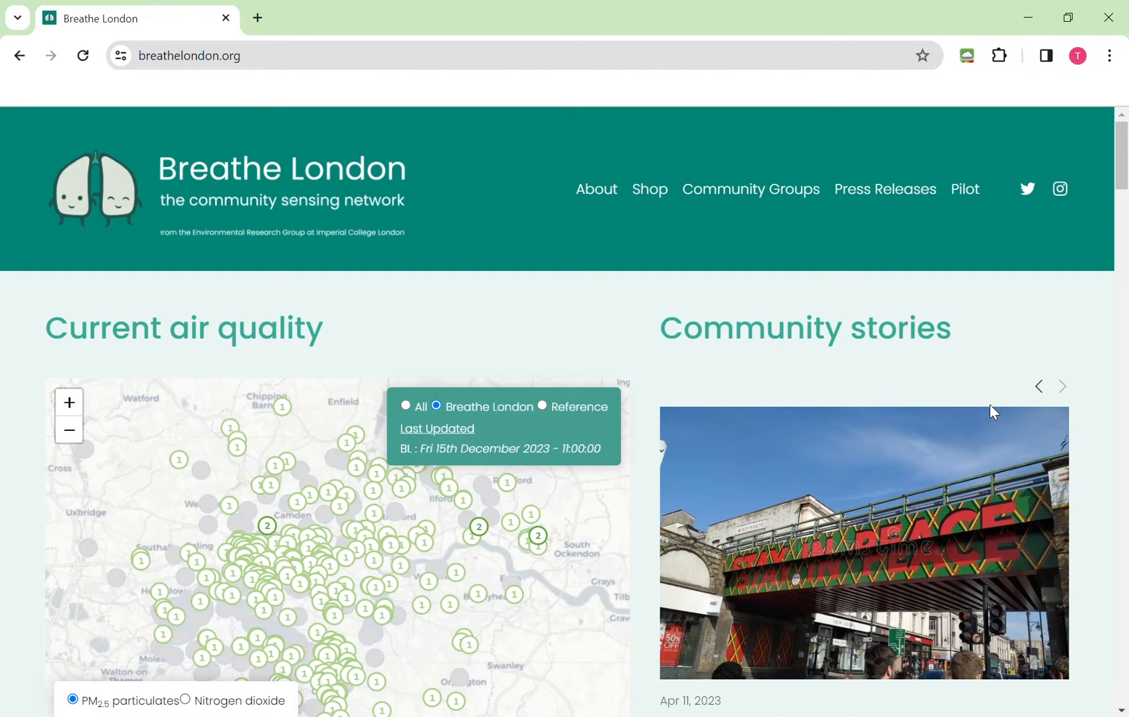
click(1062, 386)
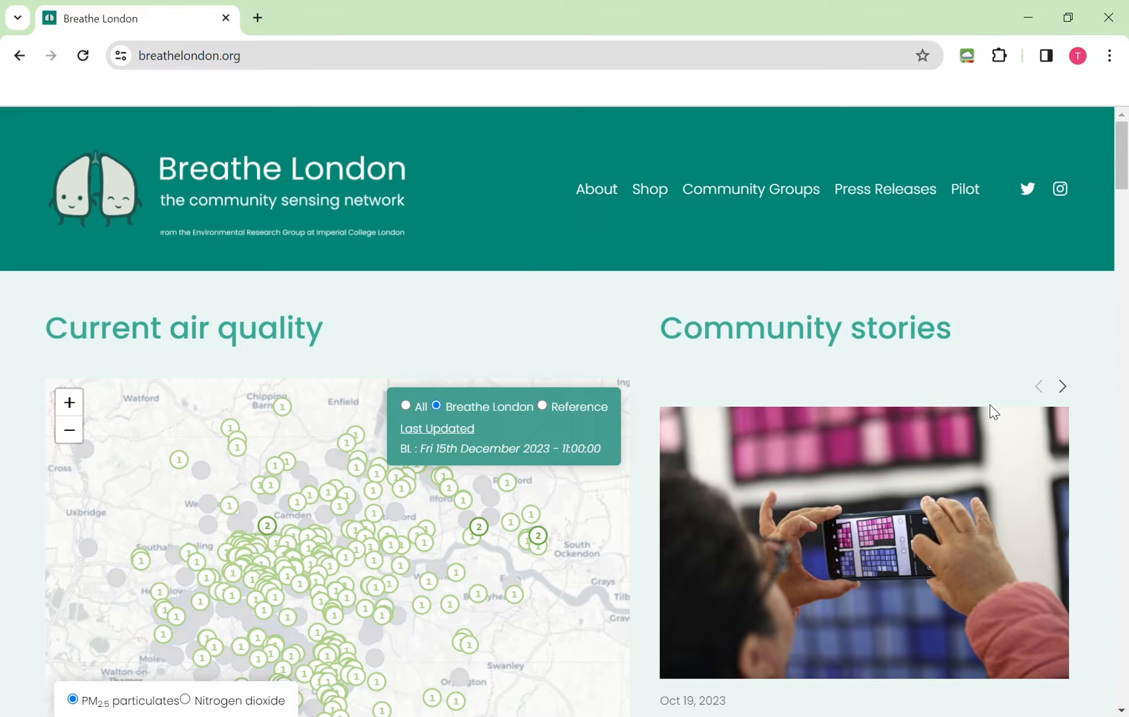
click(1061, 386)
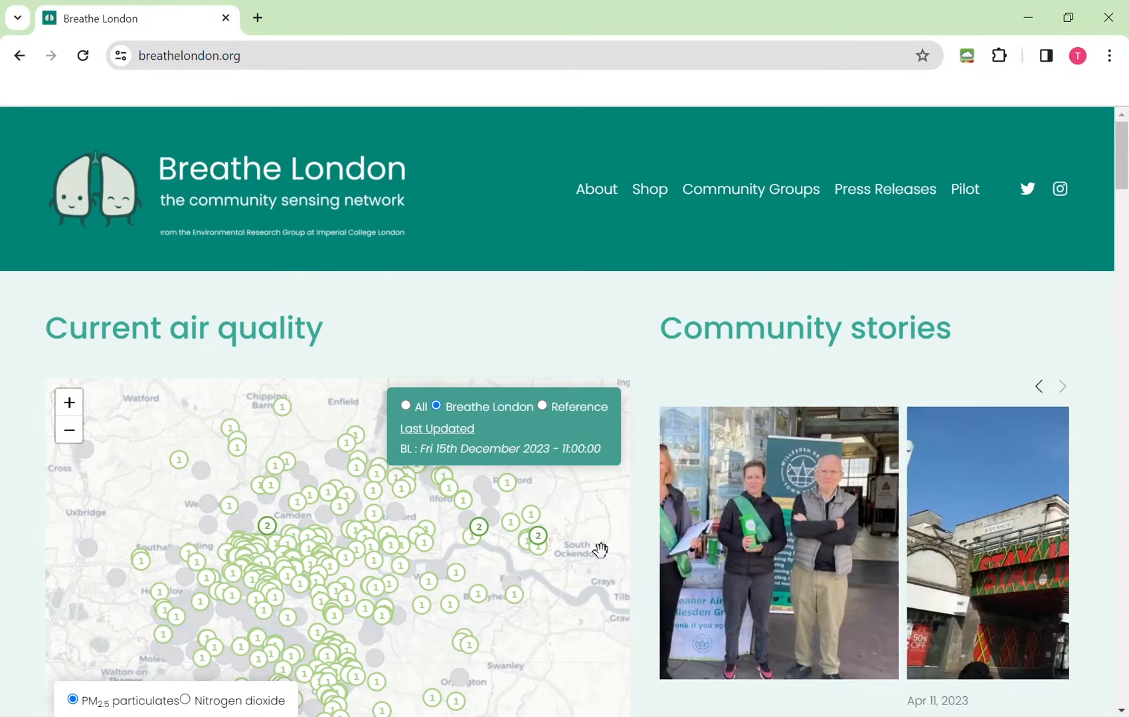
click(1062, 386)
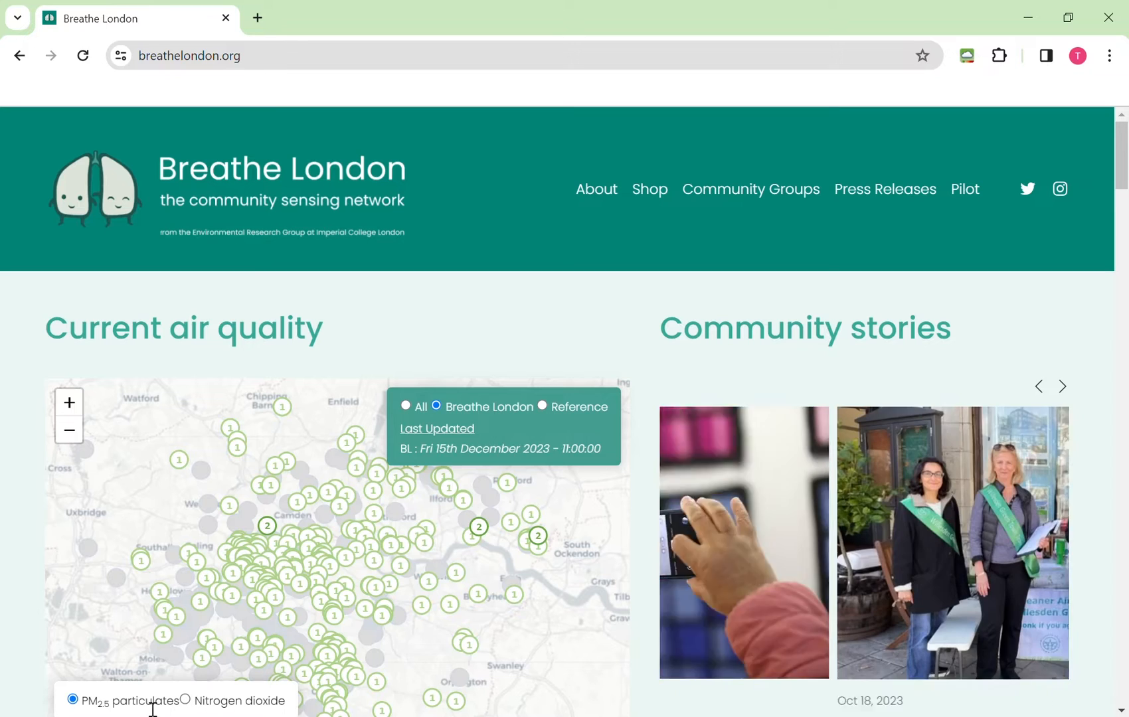
click(1062, 386)
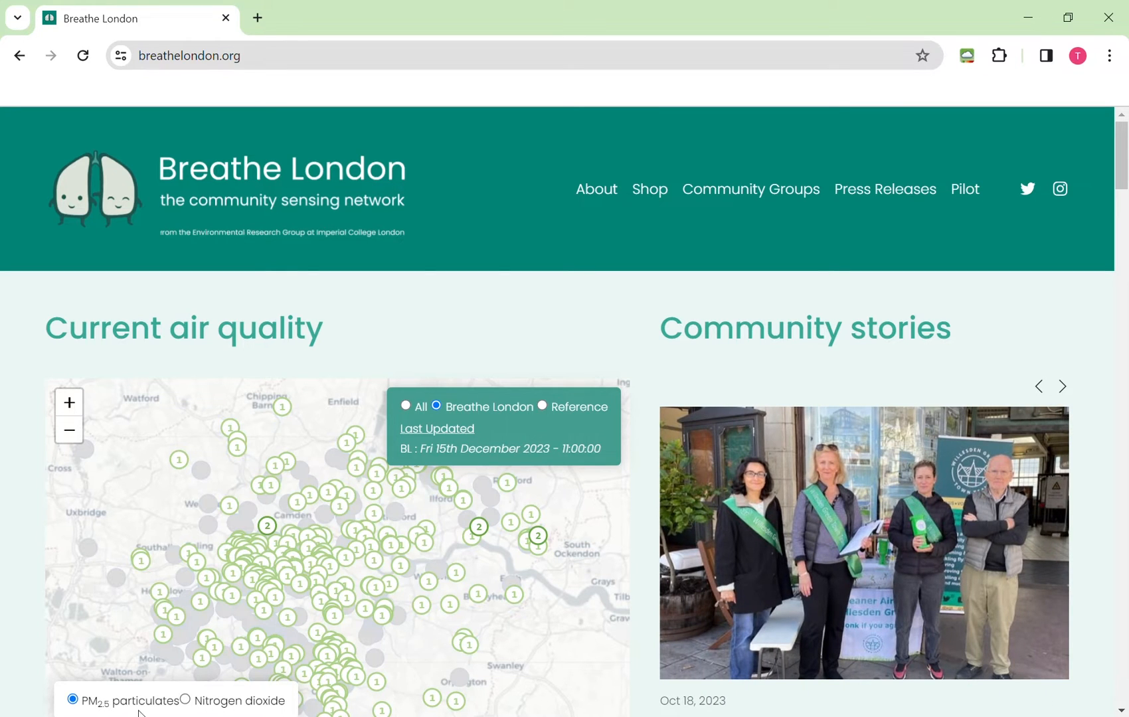
click(1062, 386)
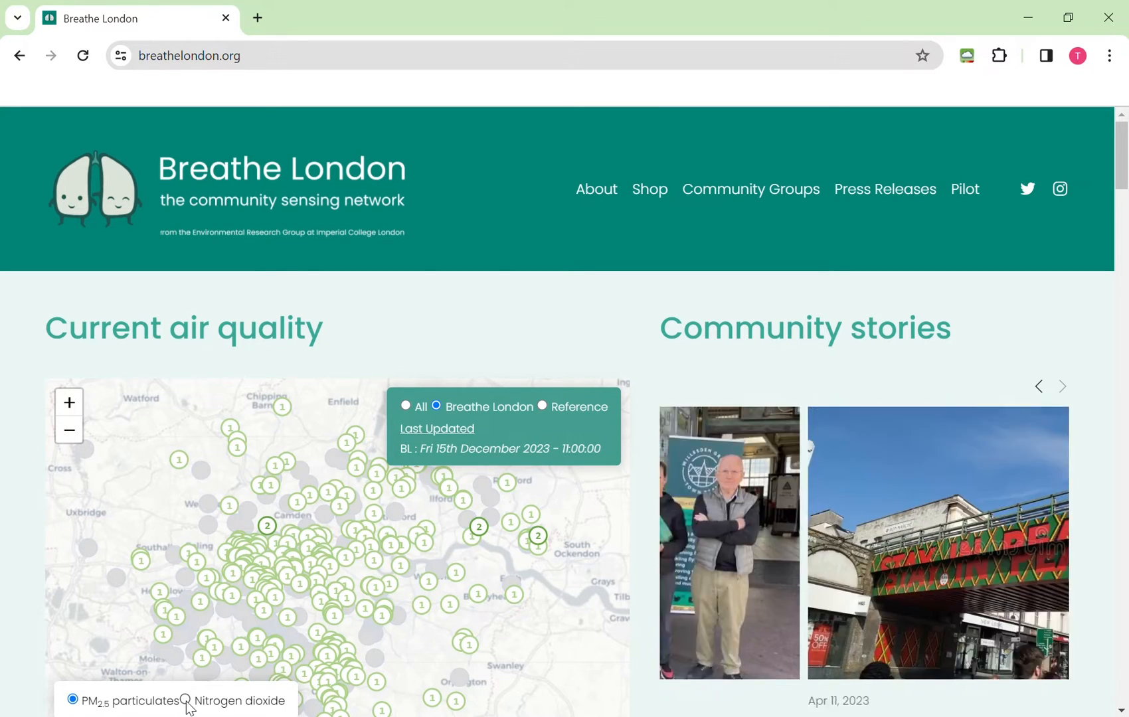
click(186, 700)
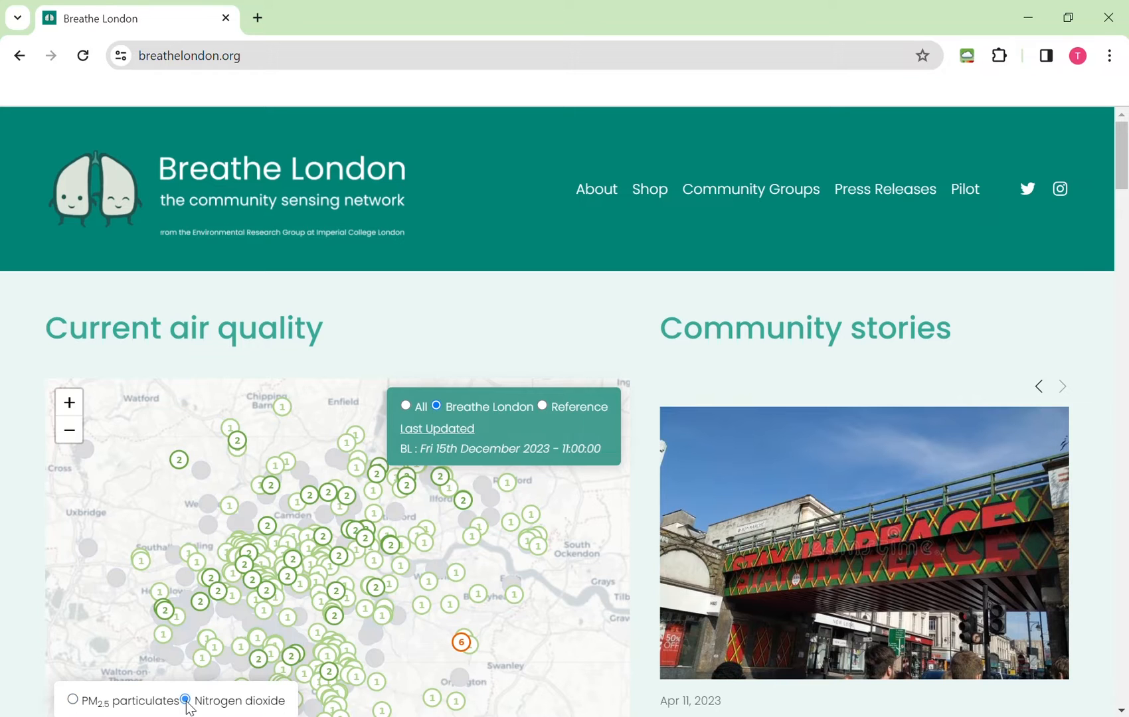
click(1062, 386)
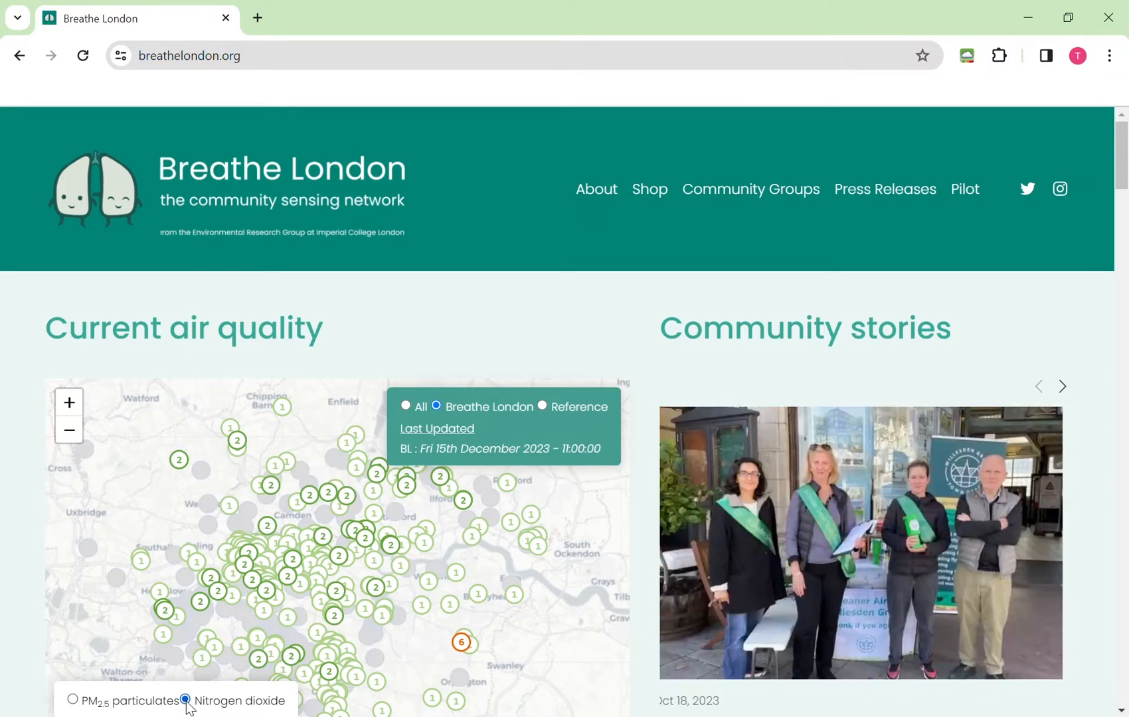
click(73, 700)
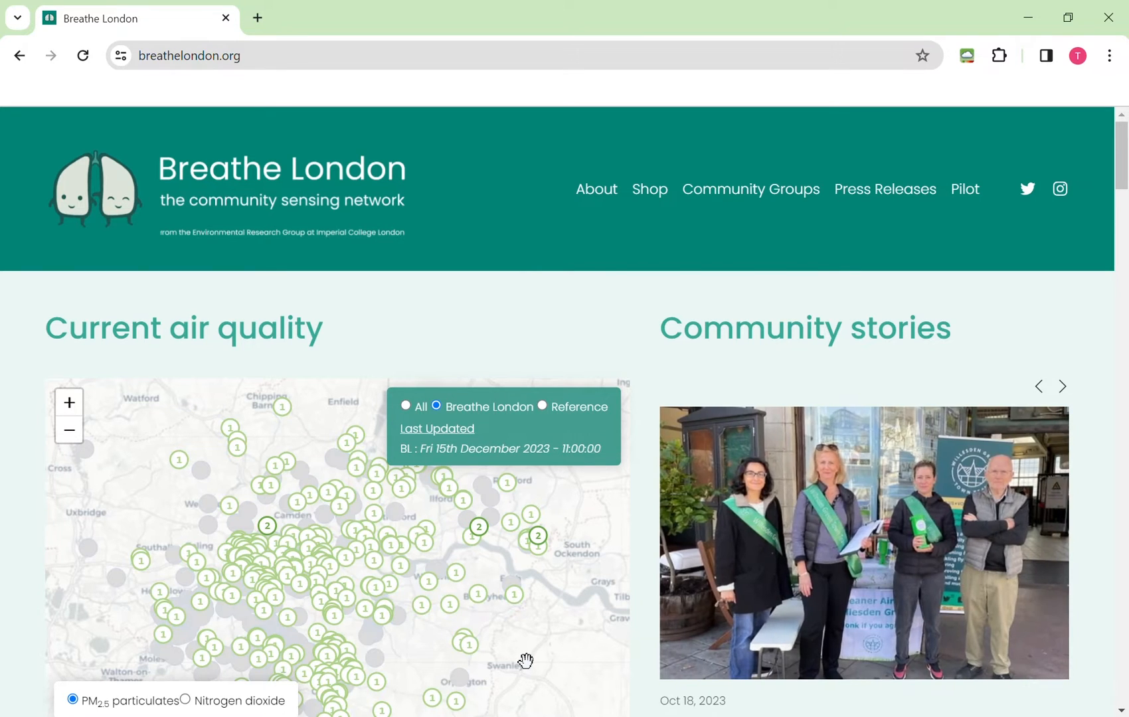
- Scroll below the map to the colour scale and the guidelines, accuracy and node search links
scroll(down, 3)
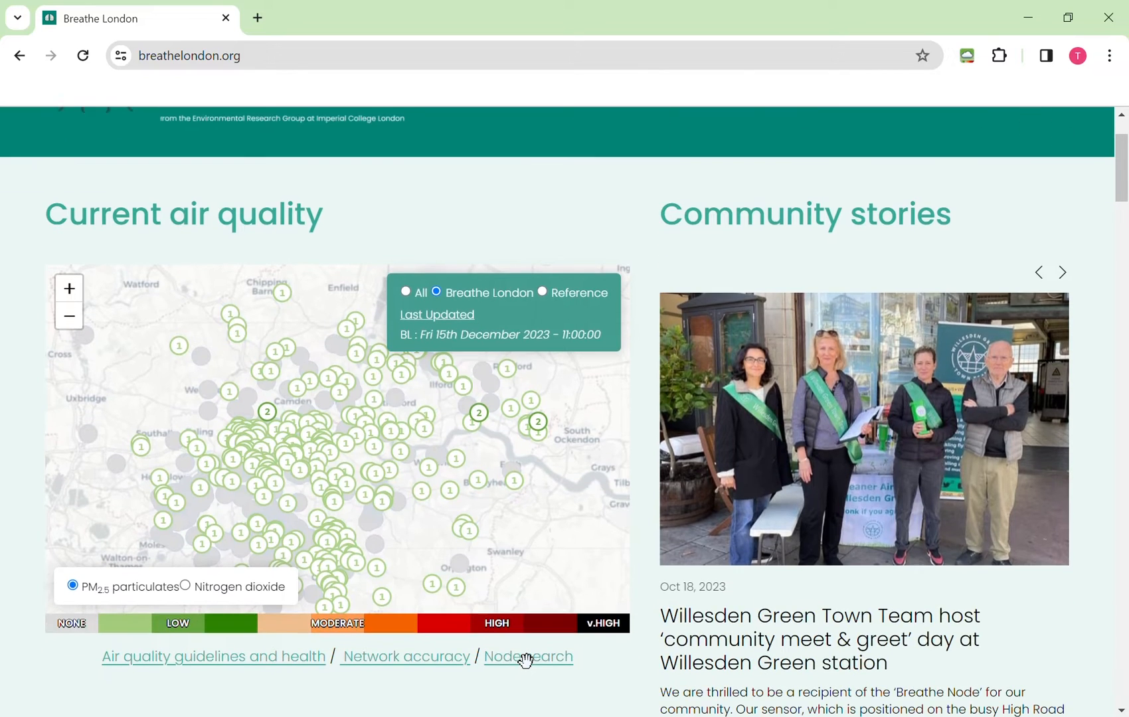
click(1062, 273)
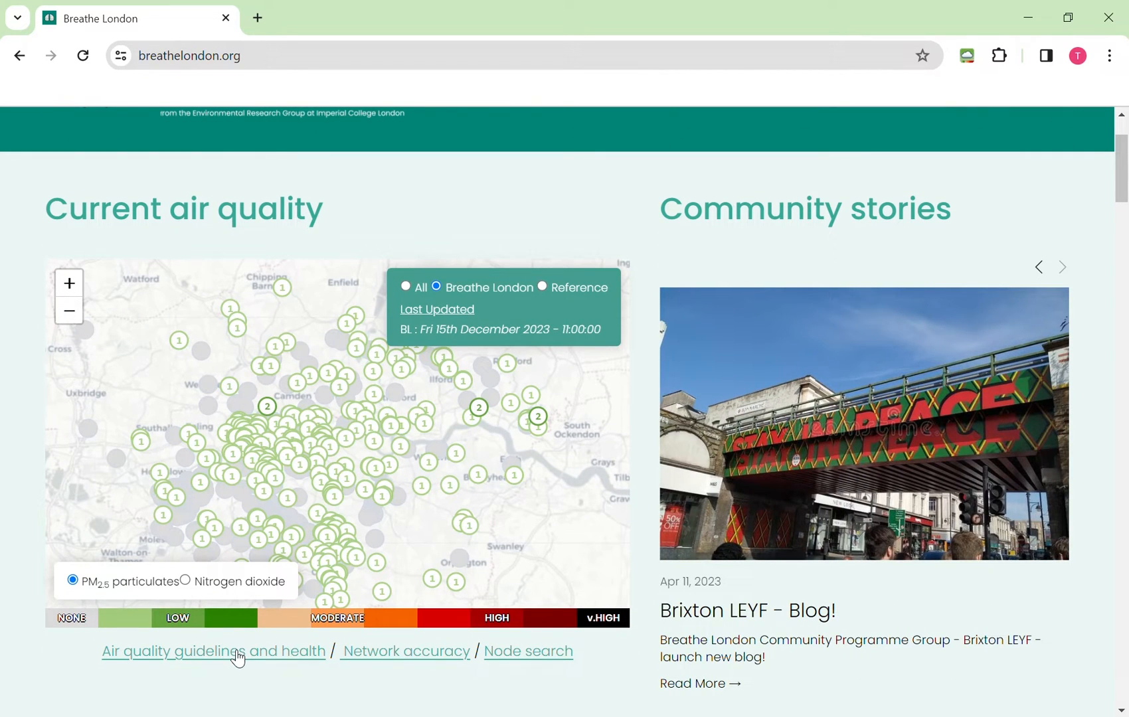
click(1061, 267)
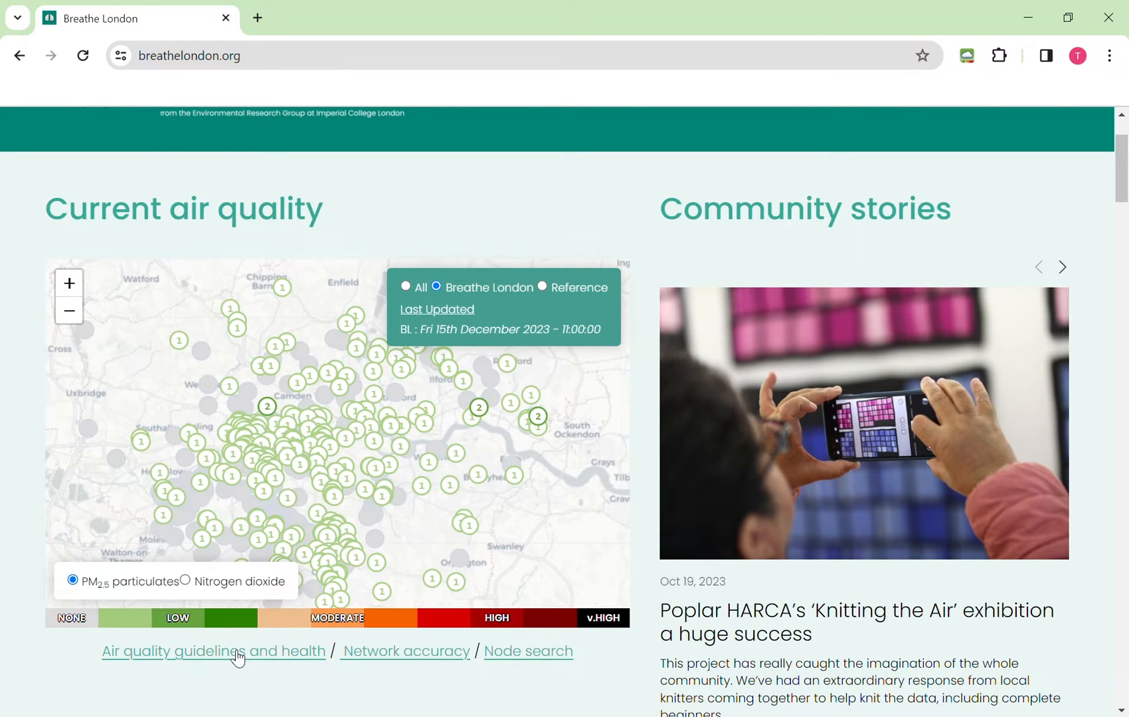
click(1062, 267)
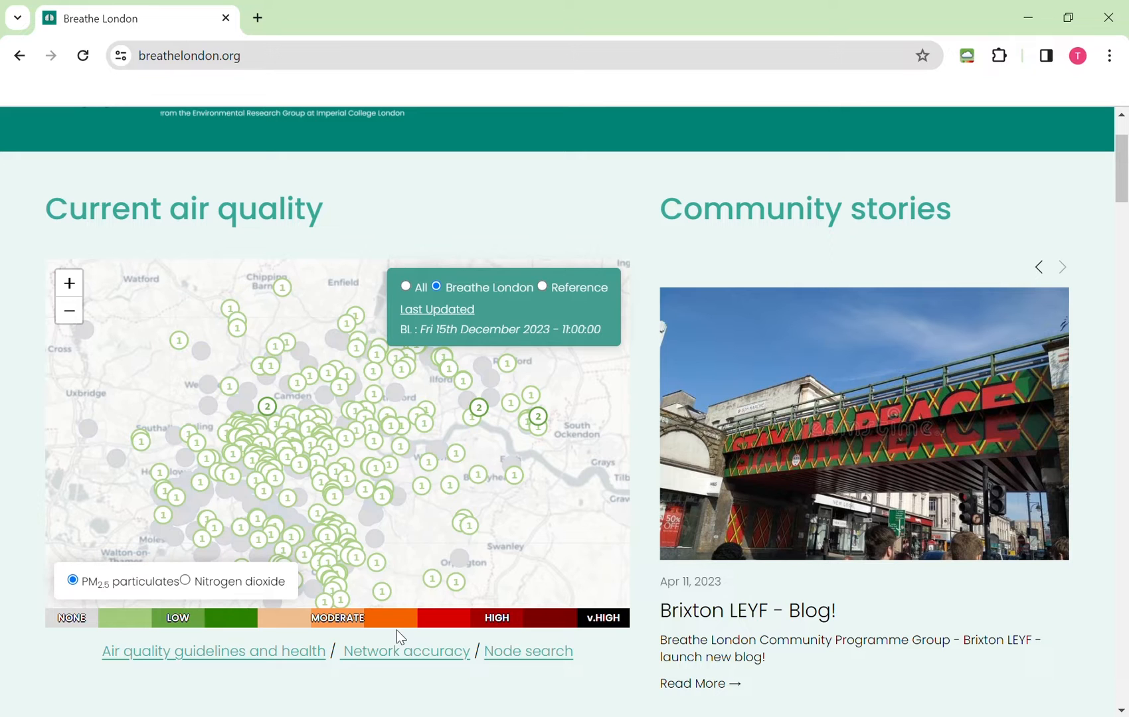
click(1062, 267)
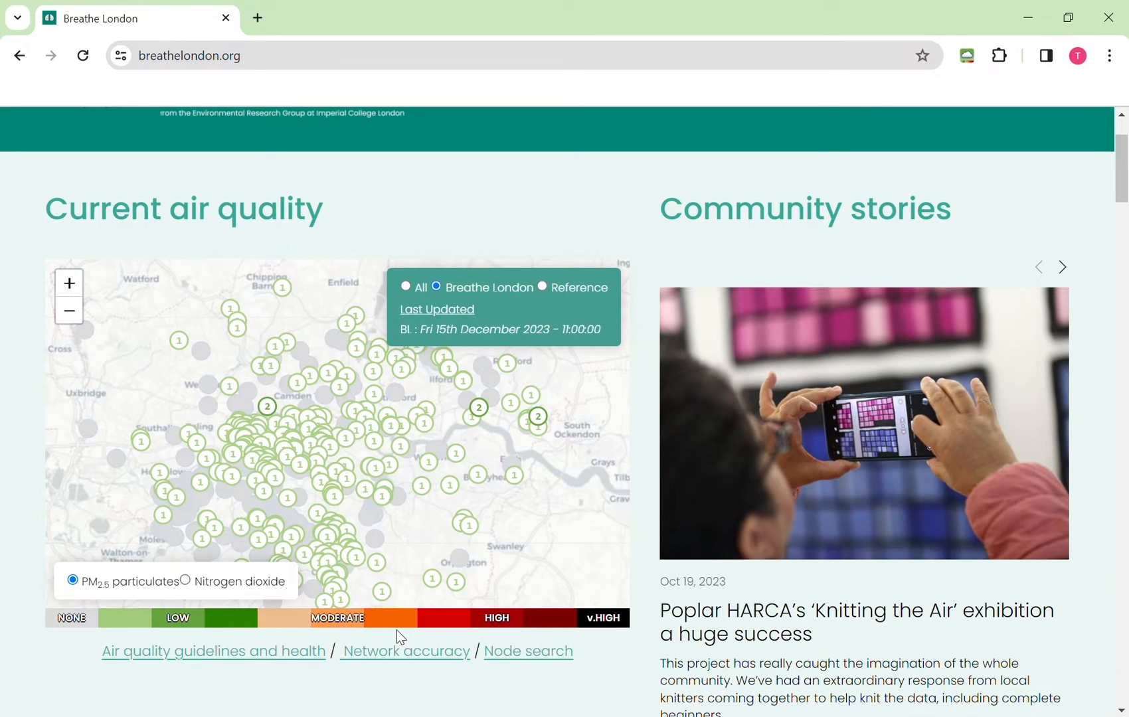
click(1062, 267)
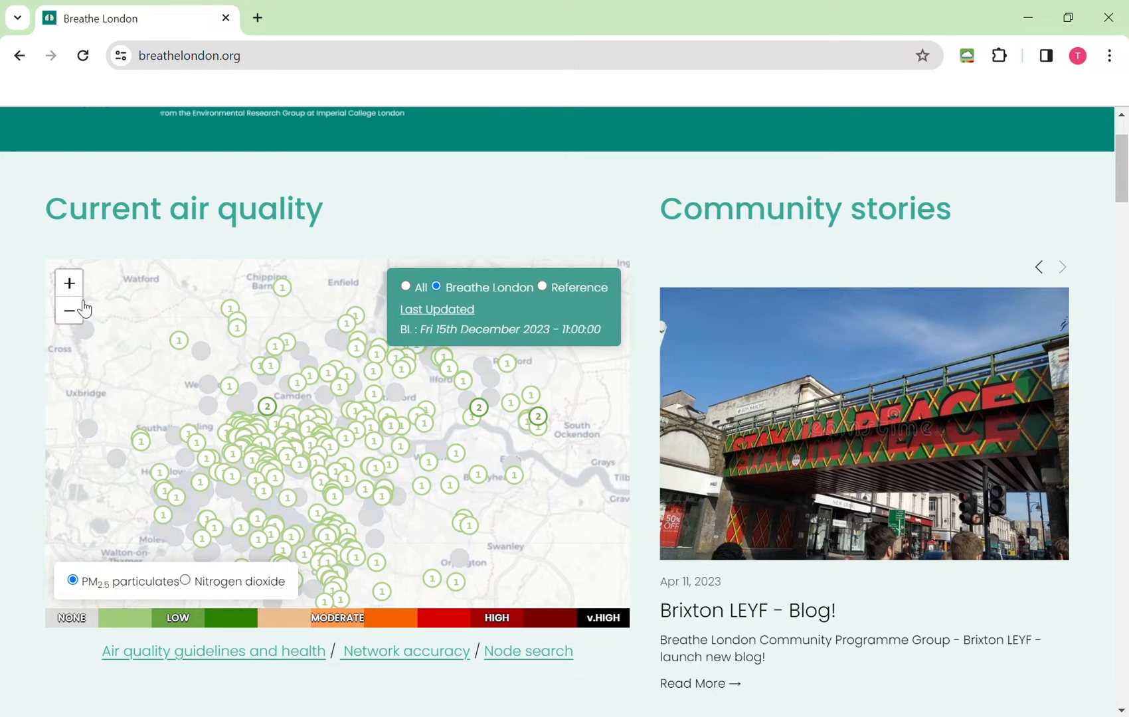
- Pan the map east to centre it on the South Ockendon area
click(1062, 267)
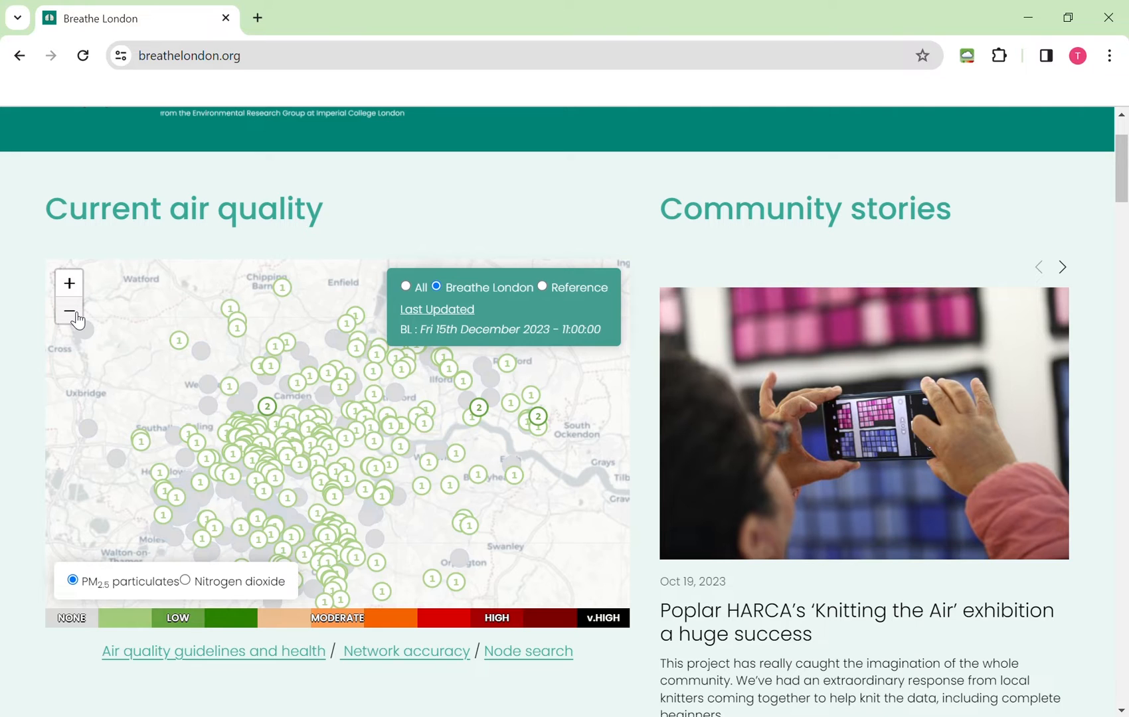
mouse_move(393, 425)
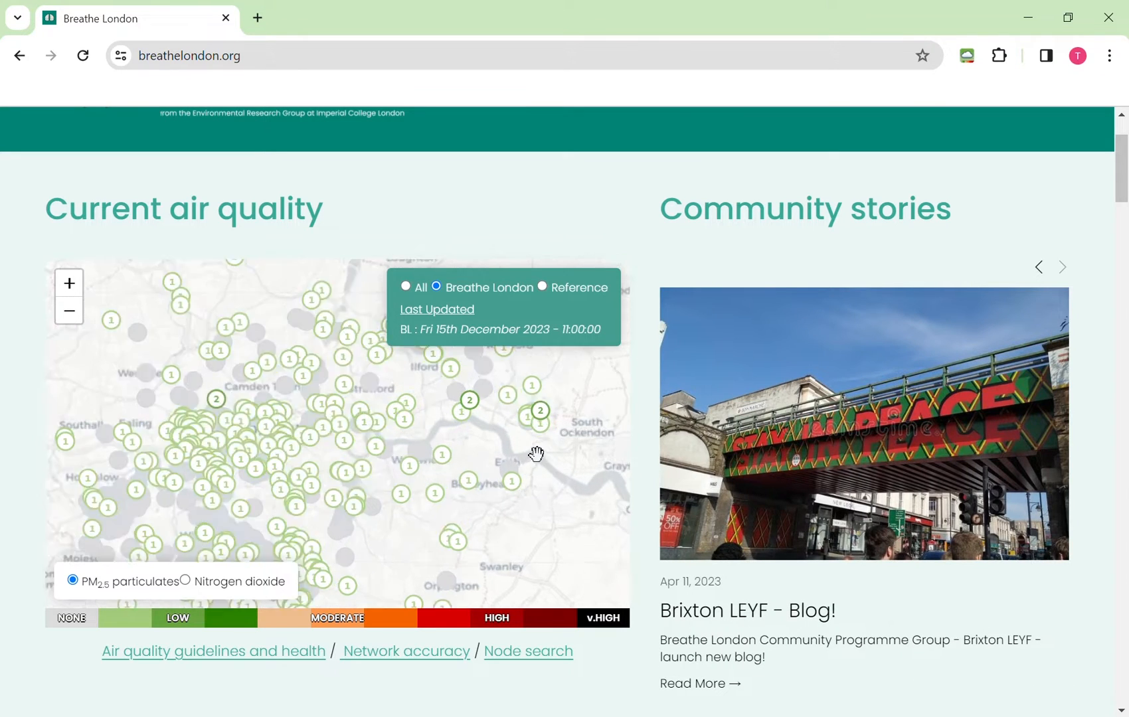
drag(537, 454, 573, 449)
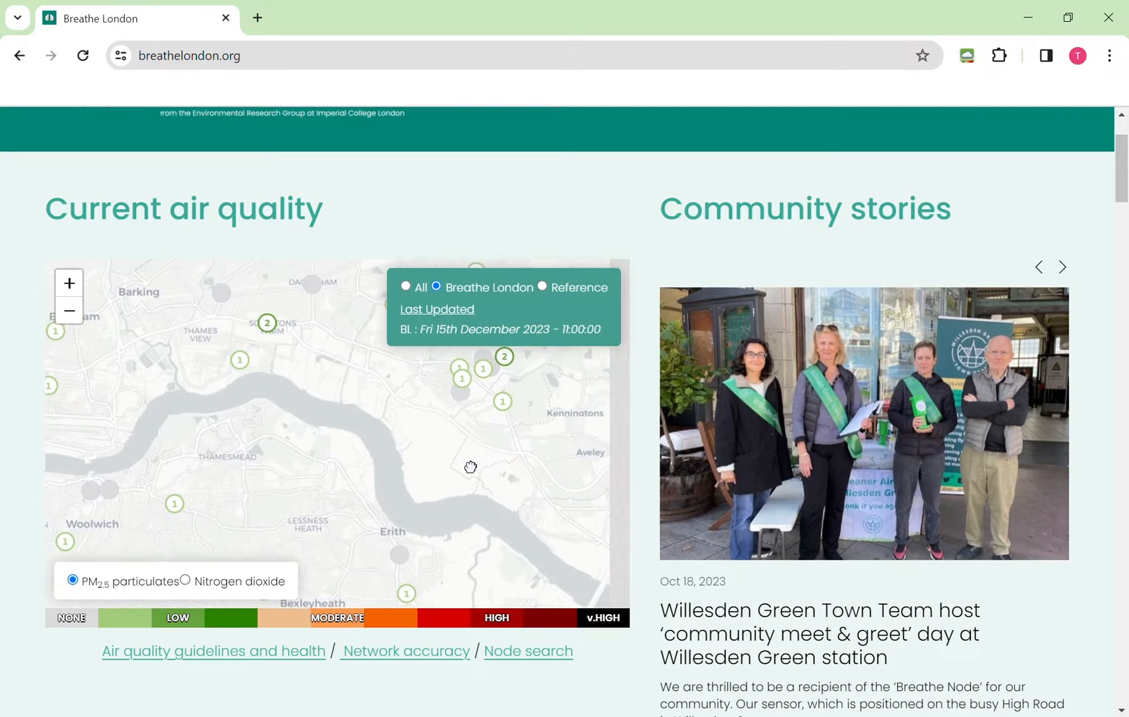
drag(471, 467, 350, 486)
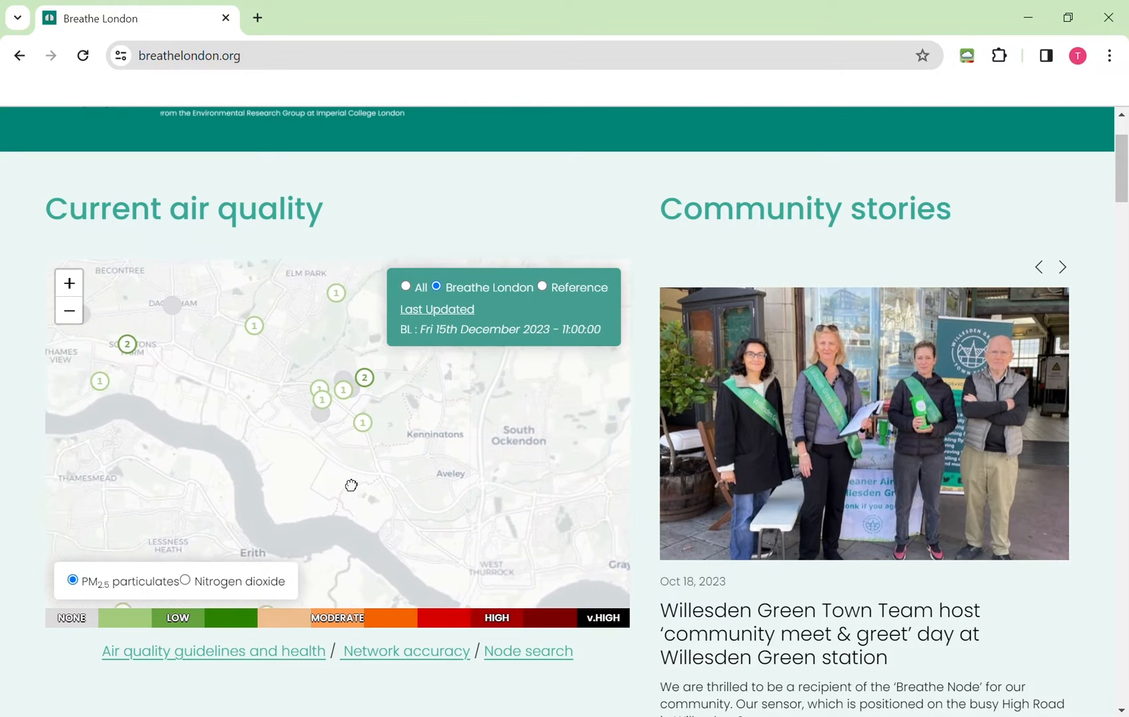
- Identify the Ingrebourne Links Golf and Country Club sensor and go to node search
click(1061, 266)
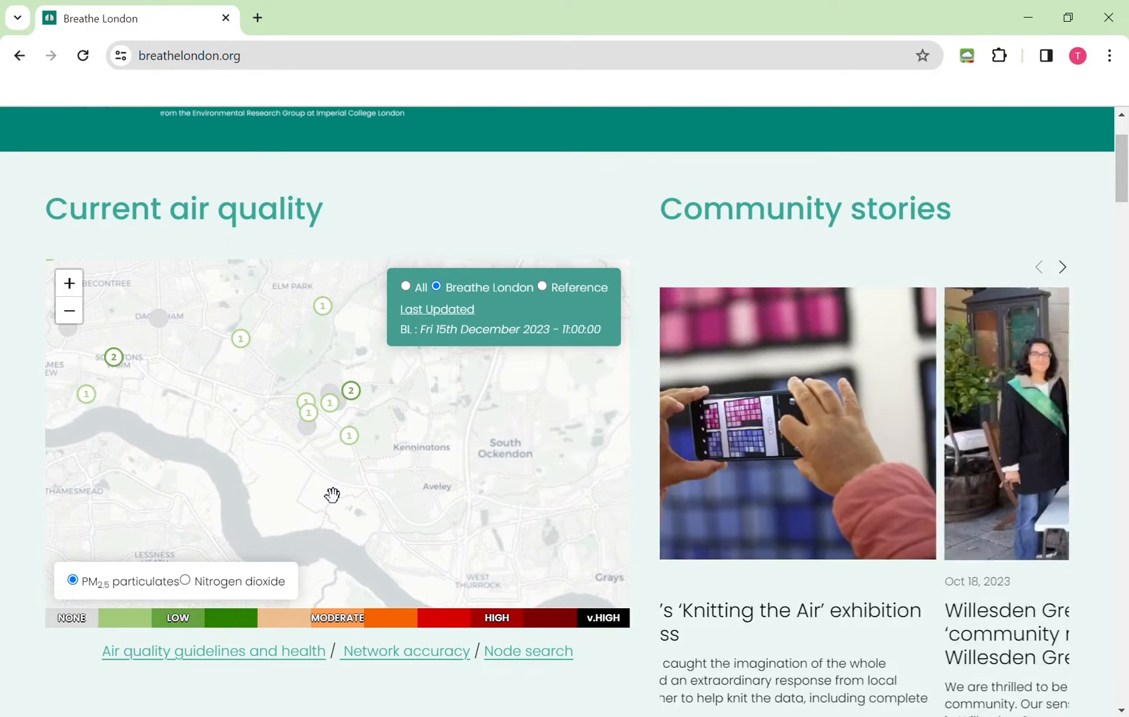
click(1062, 266)
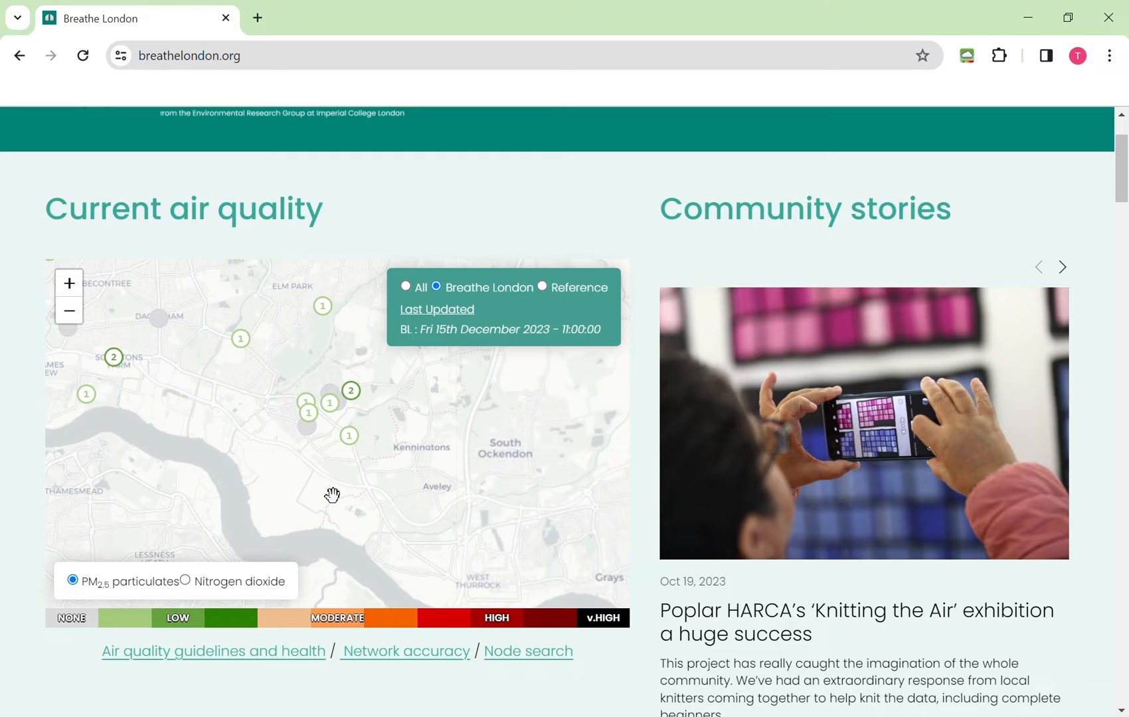
click(1062, 267)
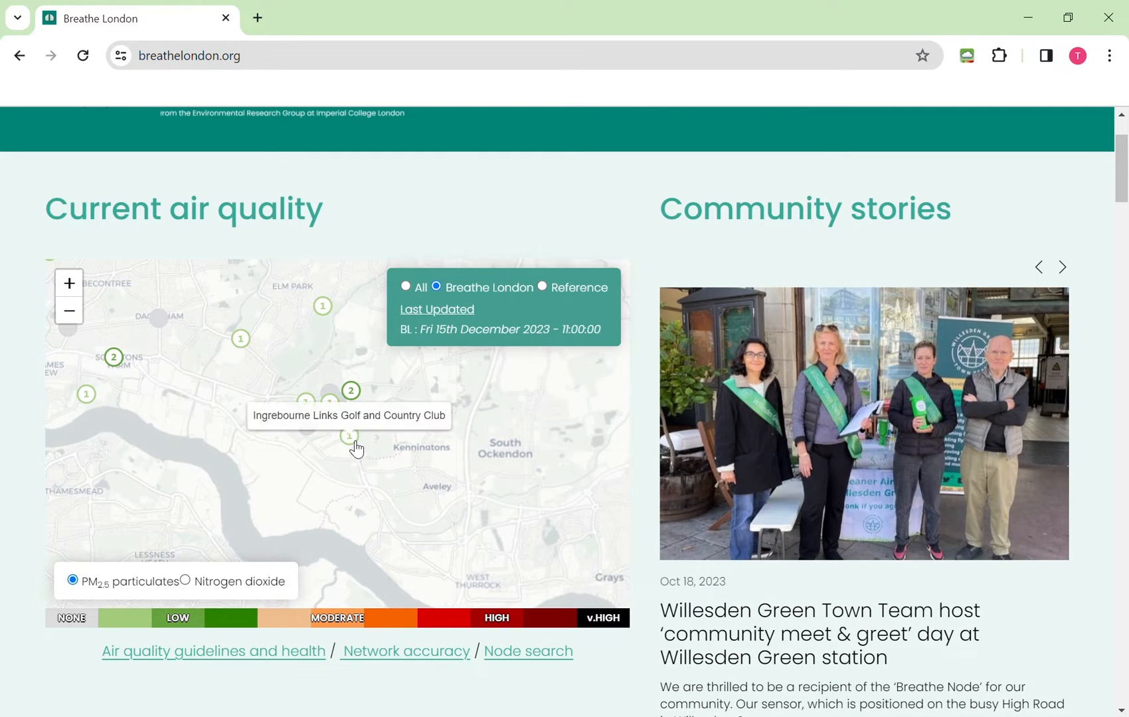
click(1062, 267)
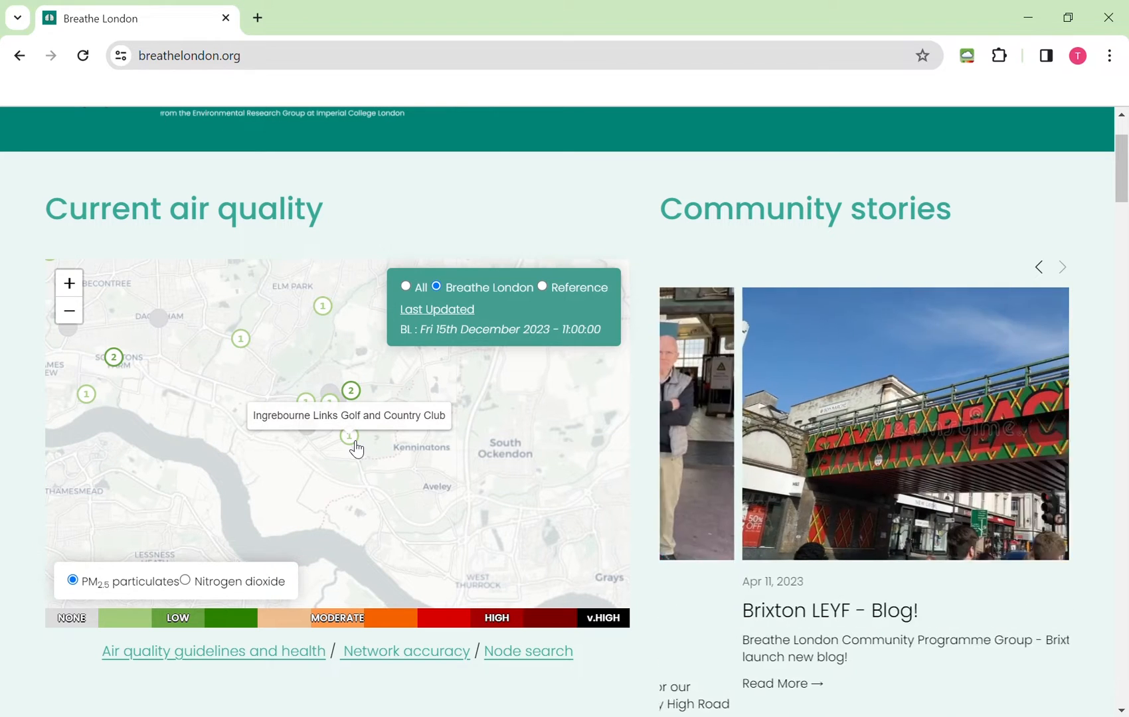
click(1062, 267)
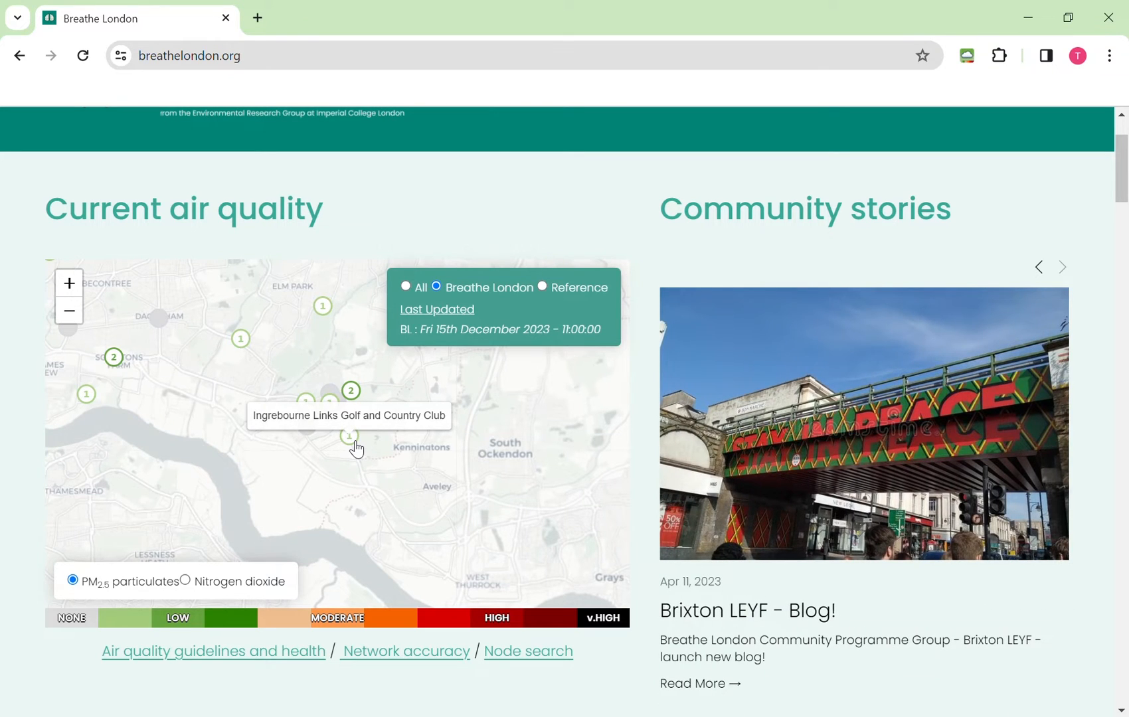
click(1062, 267)
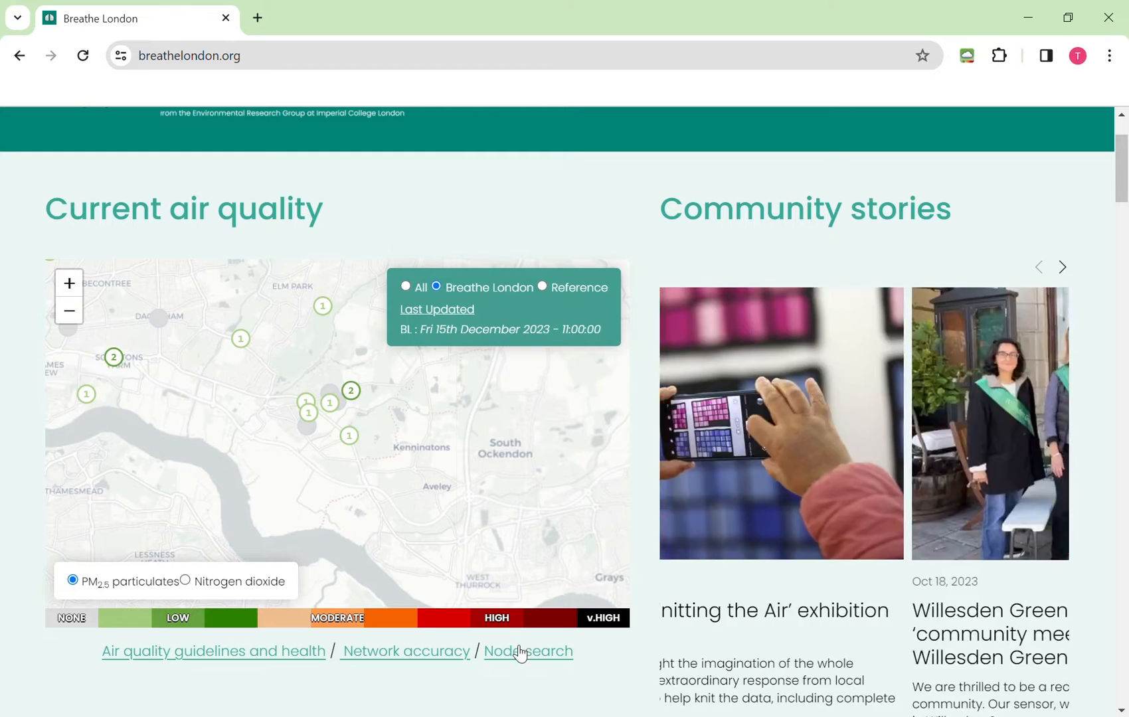
click(1062, 267)
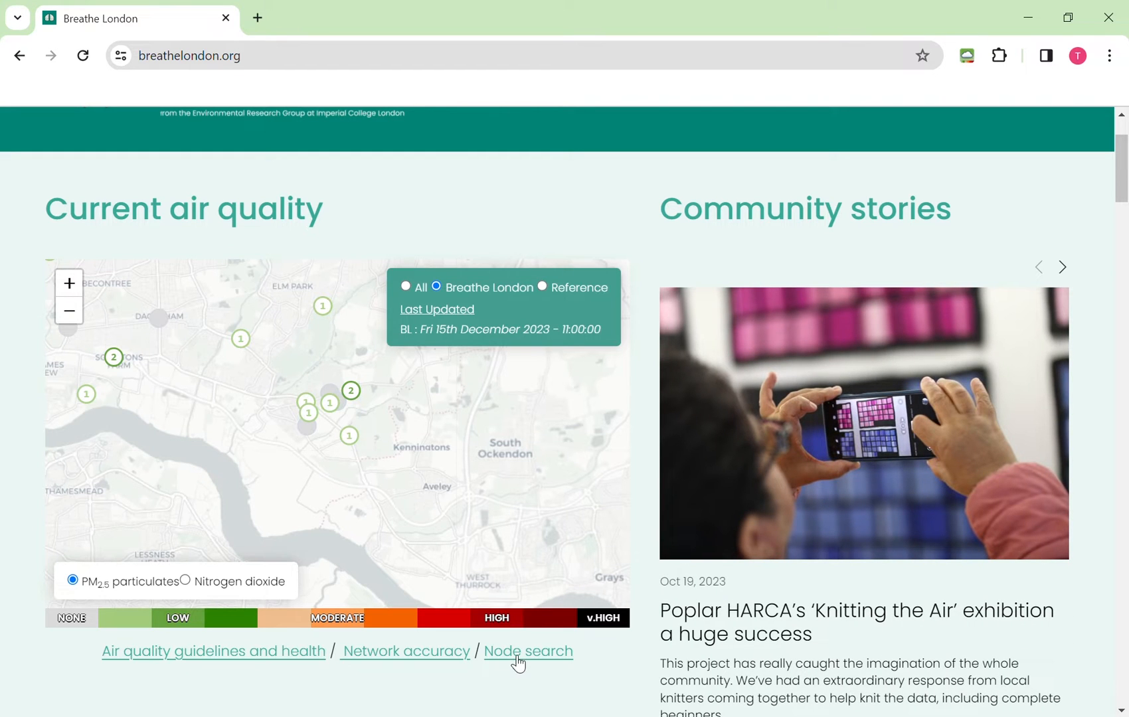
click(1062, 267)
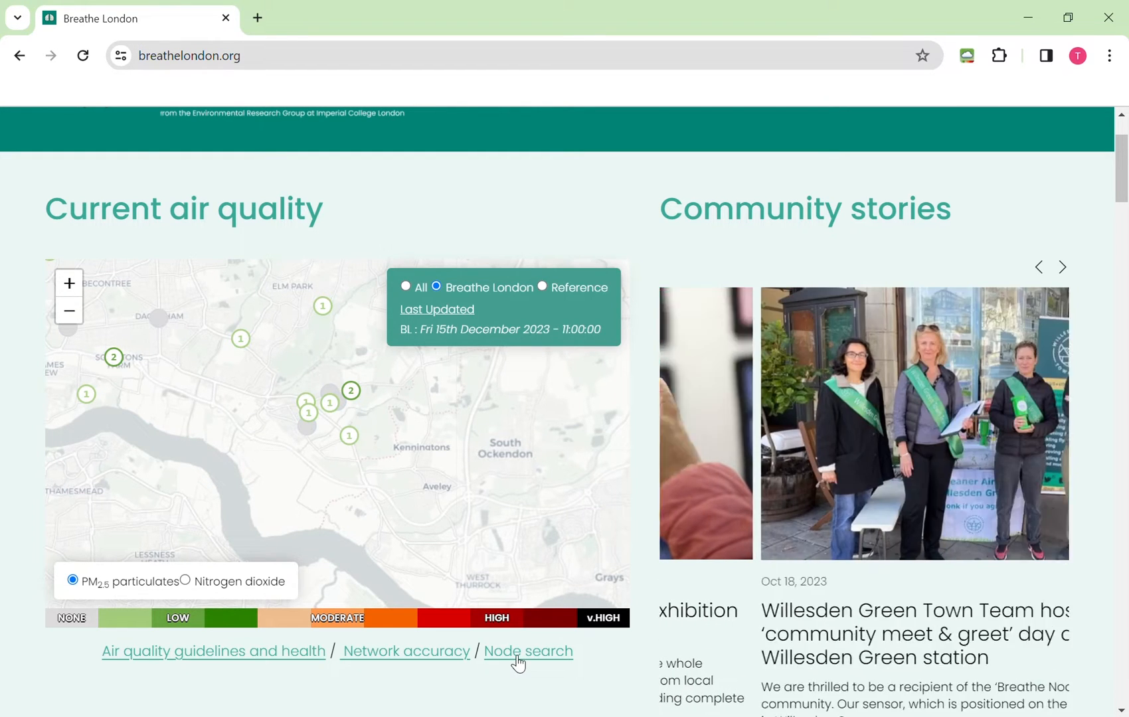
click(1062, 267)
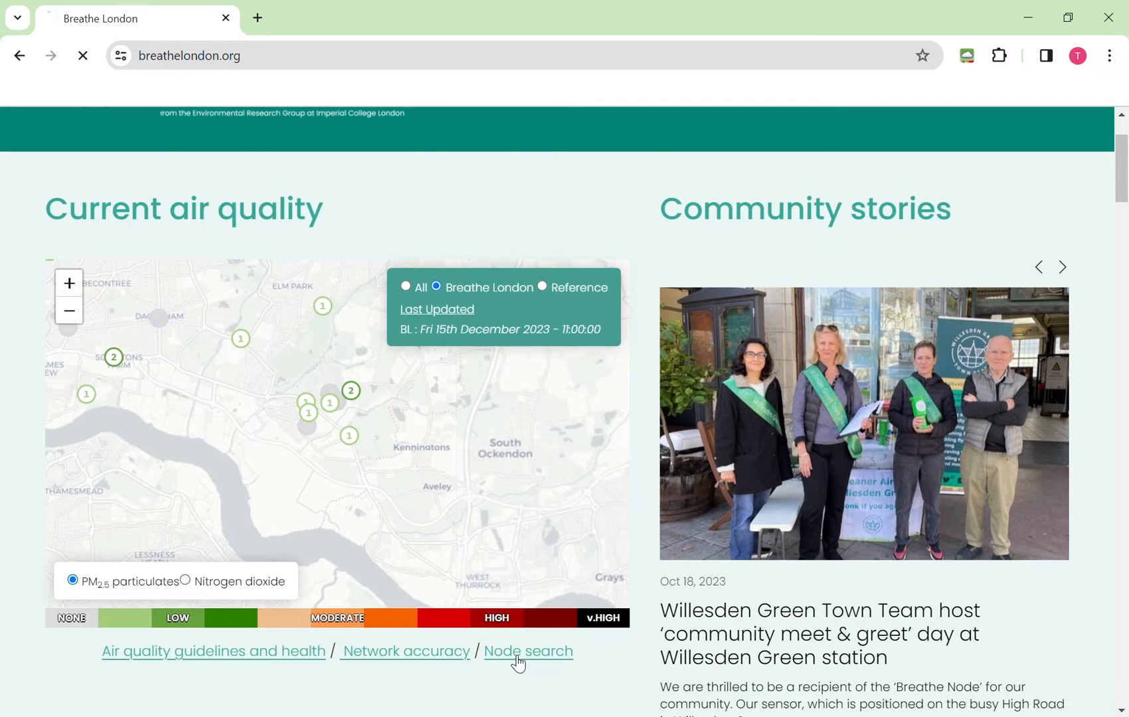
- Load the Breathe London Nodes list and focus the Filter nodes box
click(528, 652)
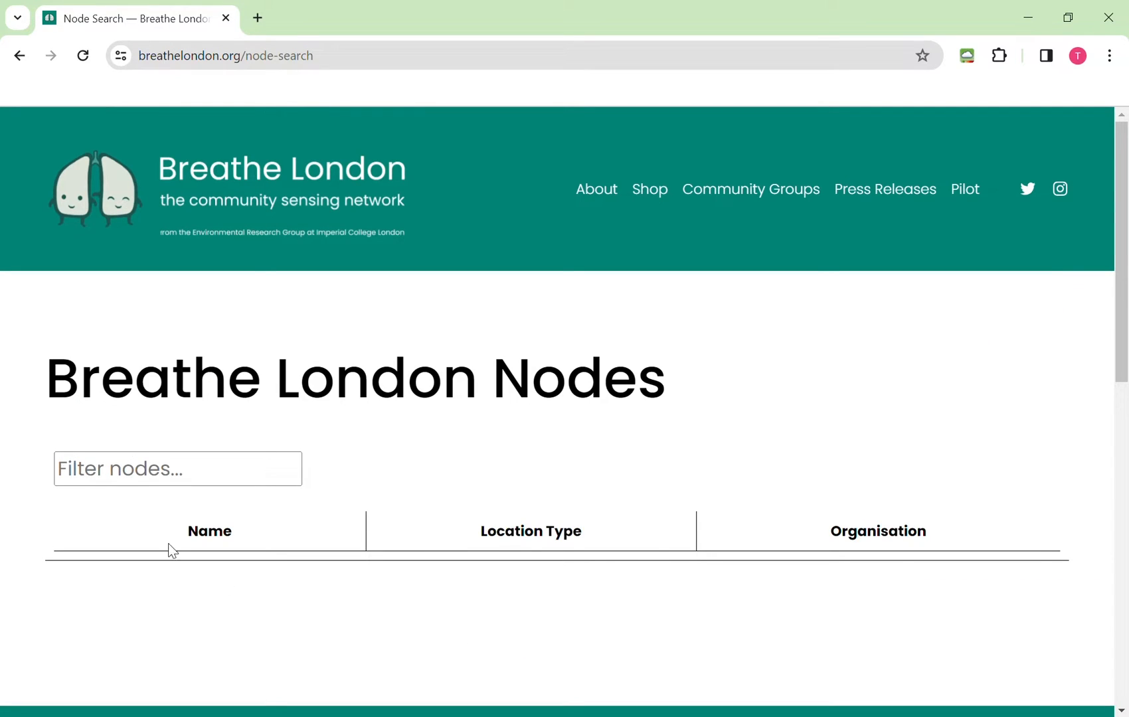
click(178, 469)
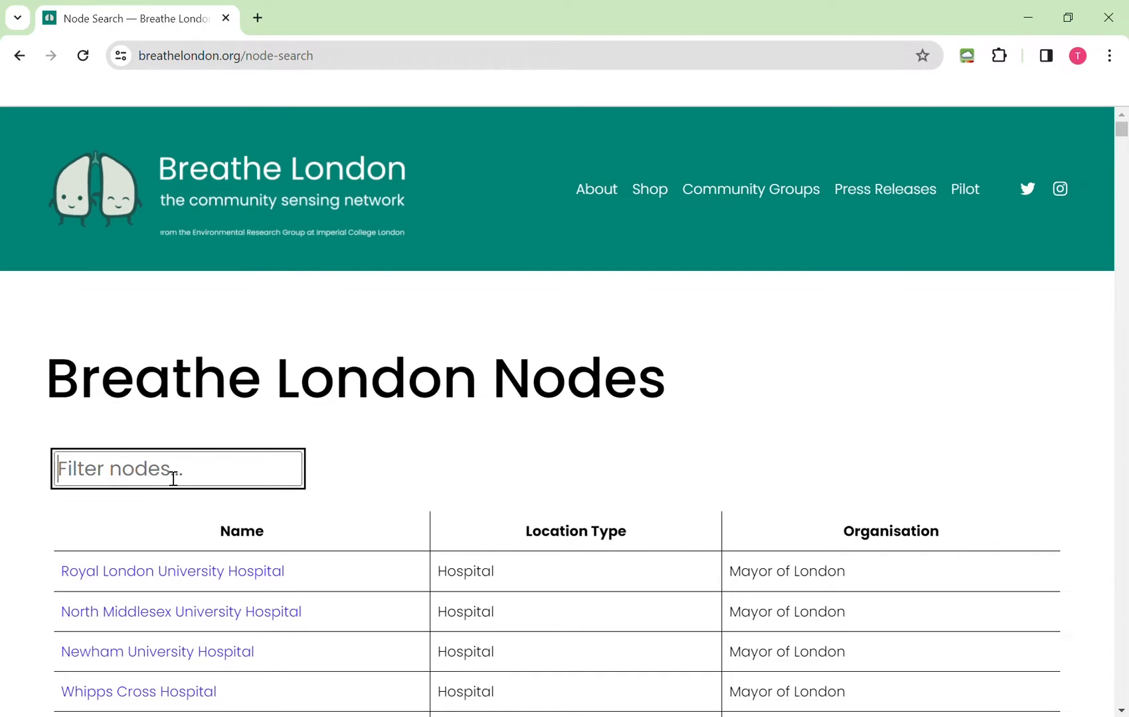
mouse_move(529, 629)
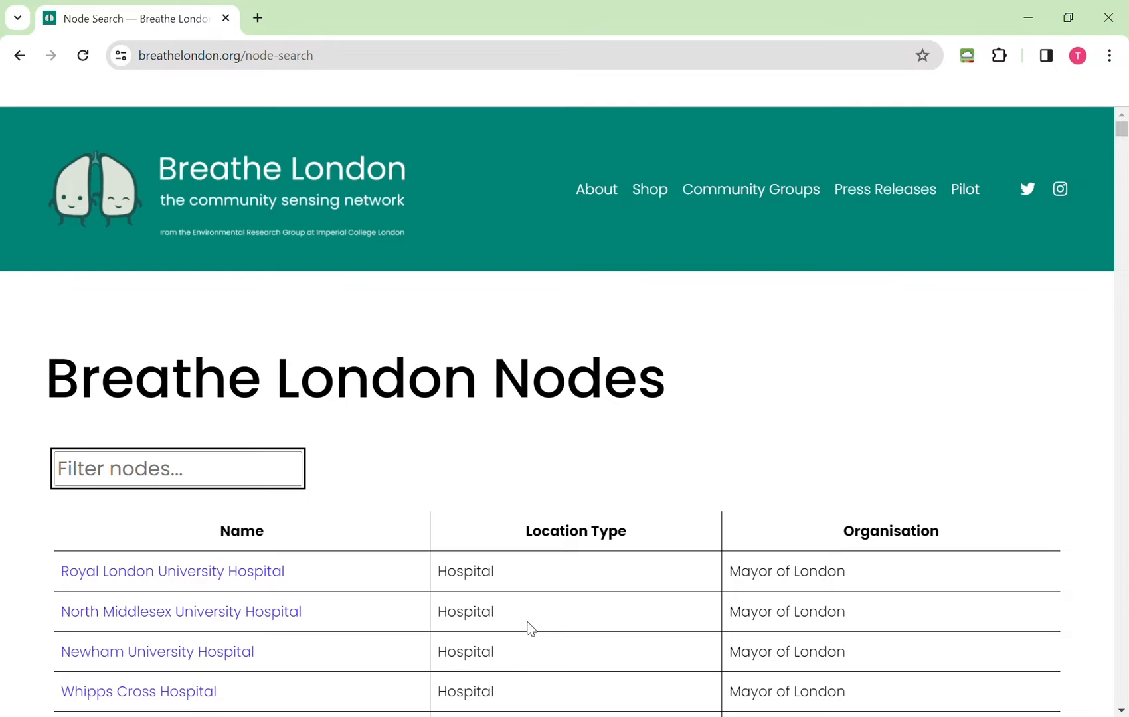
- Filter nodes by 'Havering' and open the Ingrebourne Links Golf and Country Club node
text(Havering)
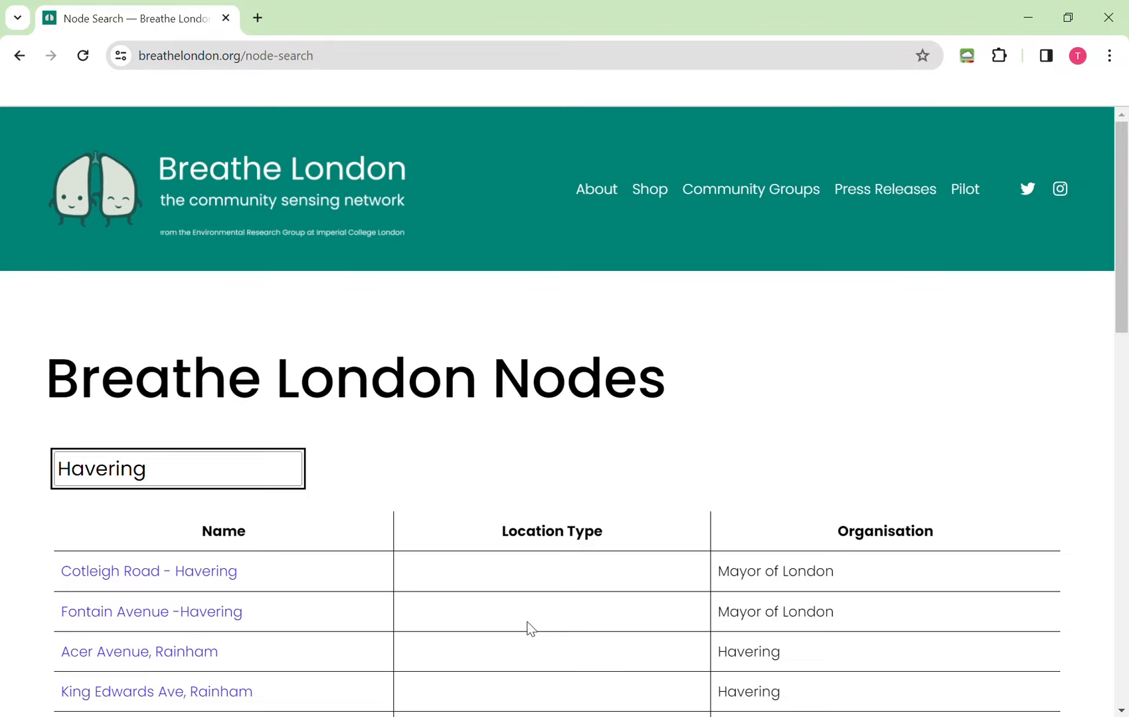
mouse_move(558, 640)
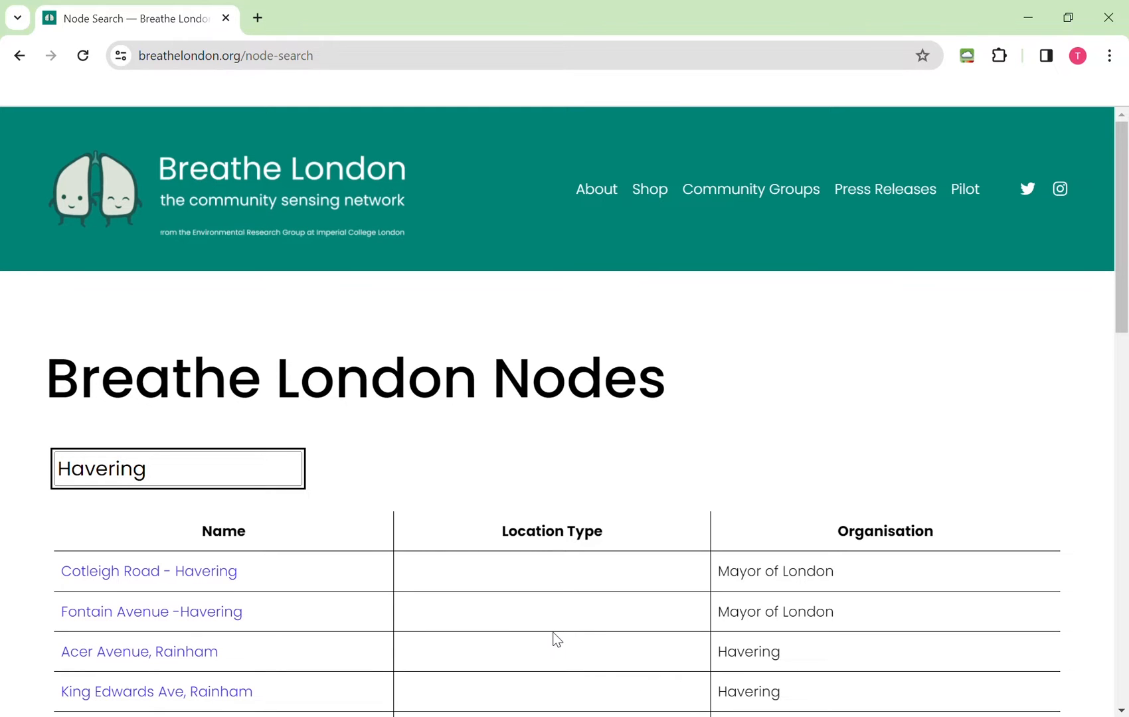
scroll(down, 3)
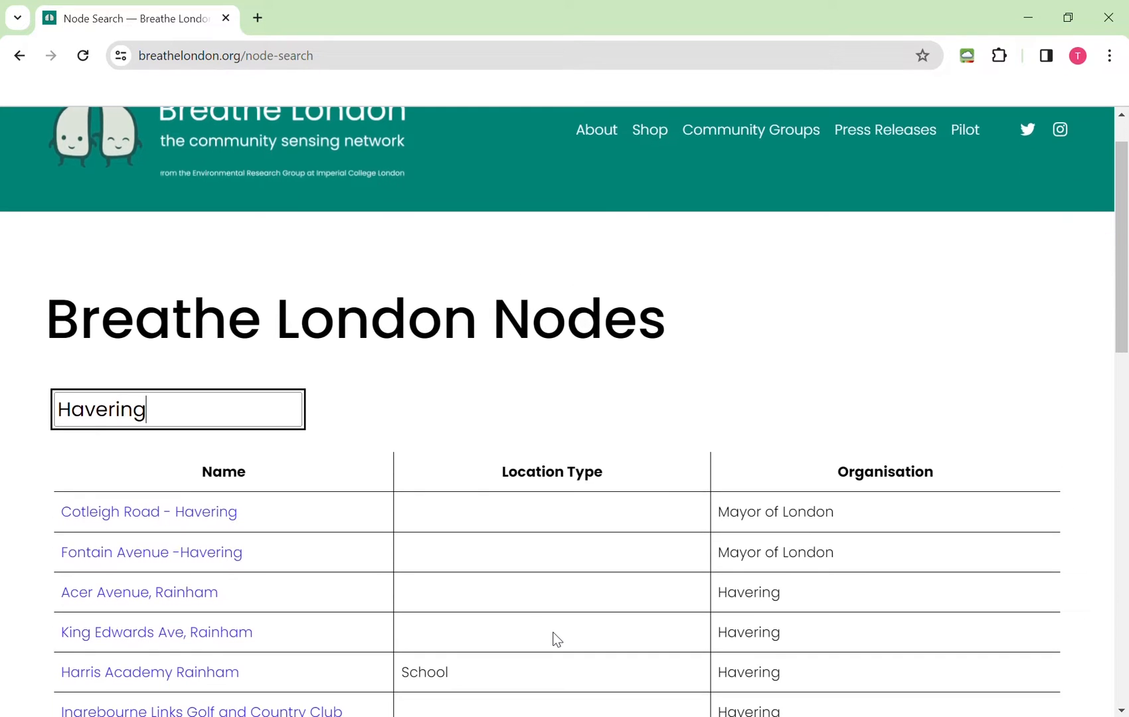
scroll(down, 3)
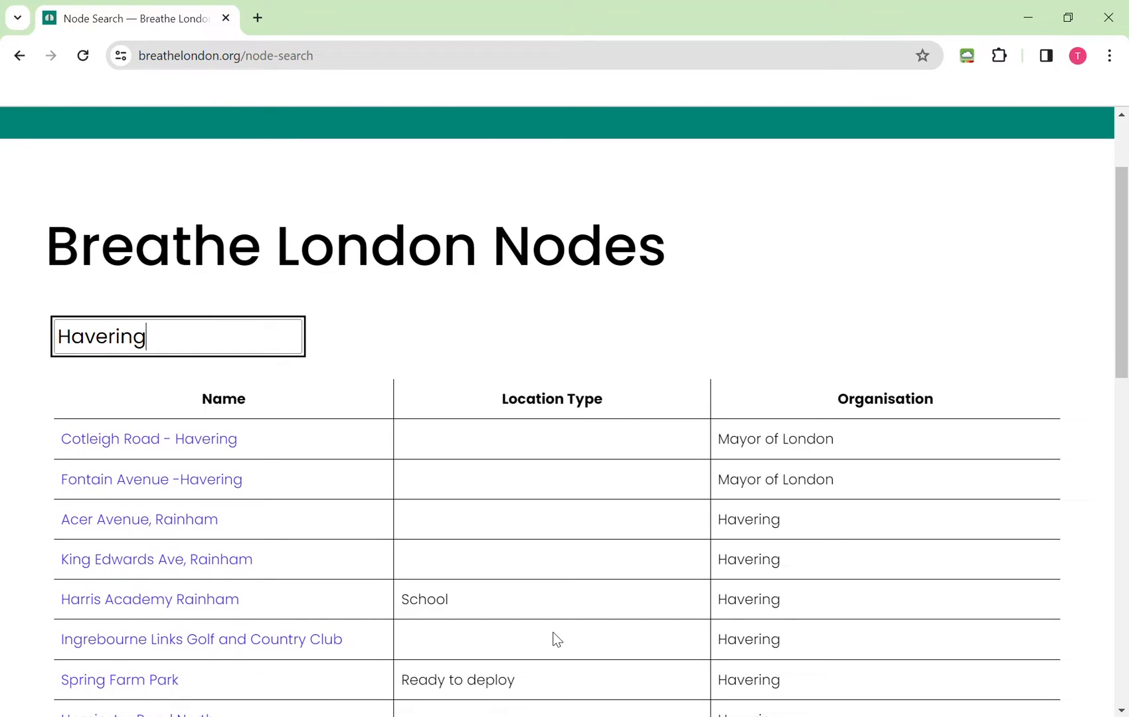
mouse_move(373, 639)
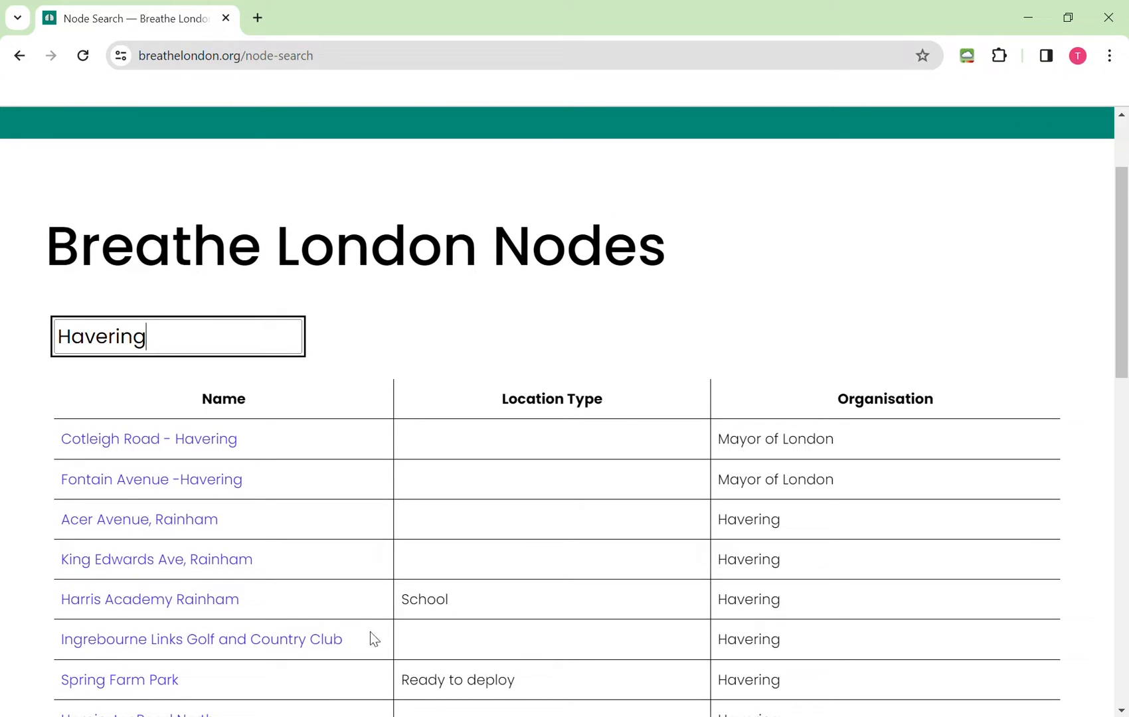
mouse_move(263, 647)
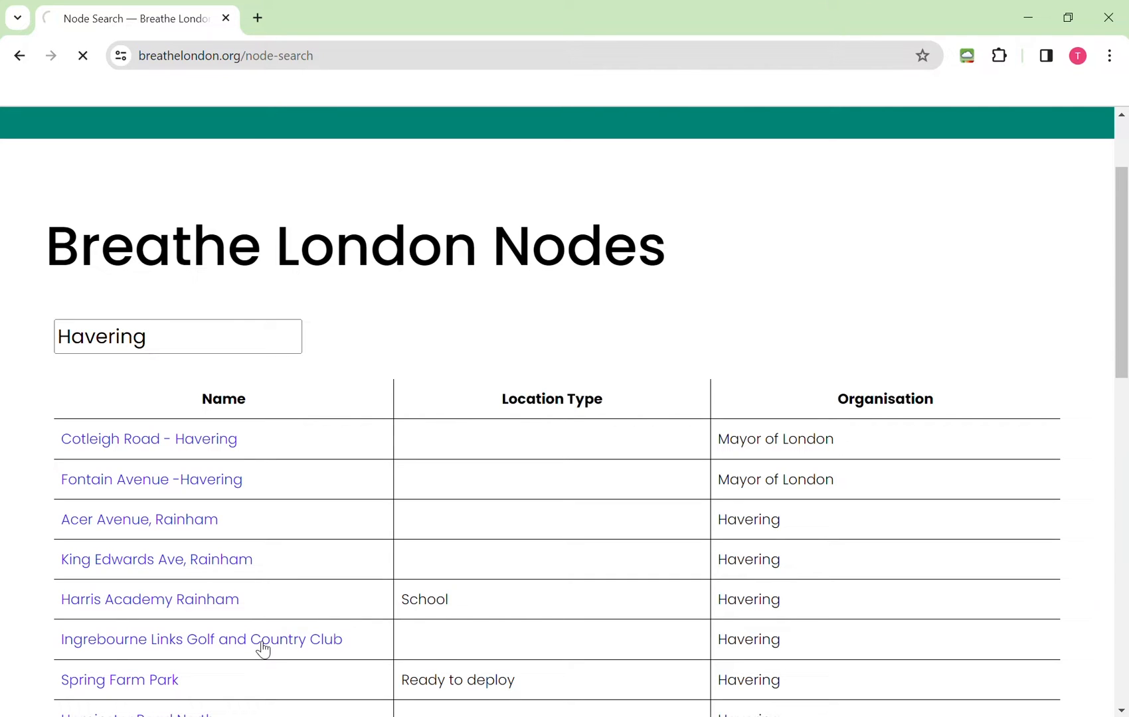
click(202, 639)
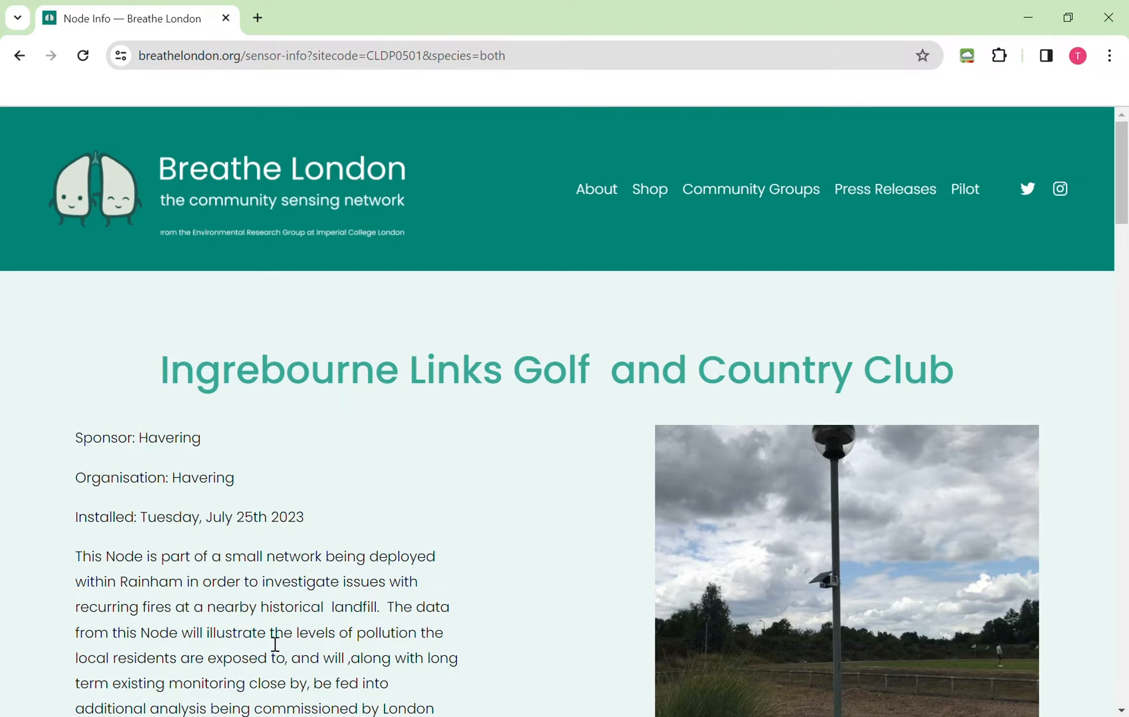
mouse_move(509, 566)
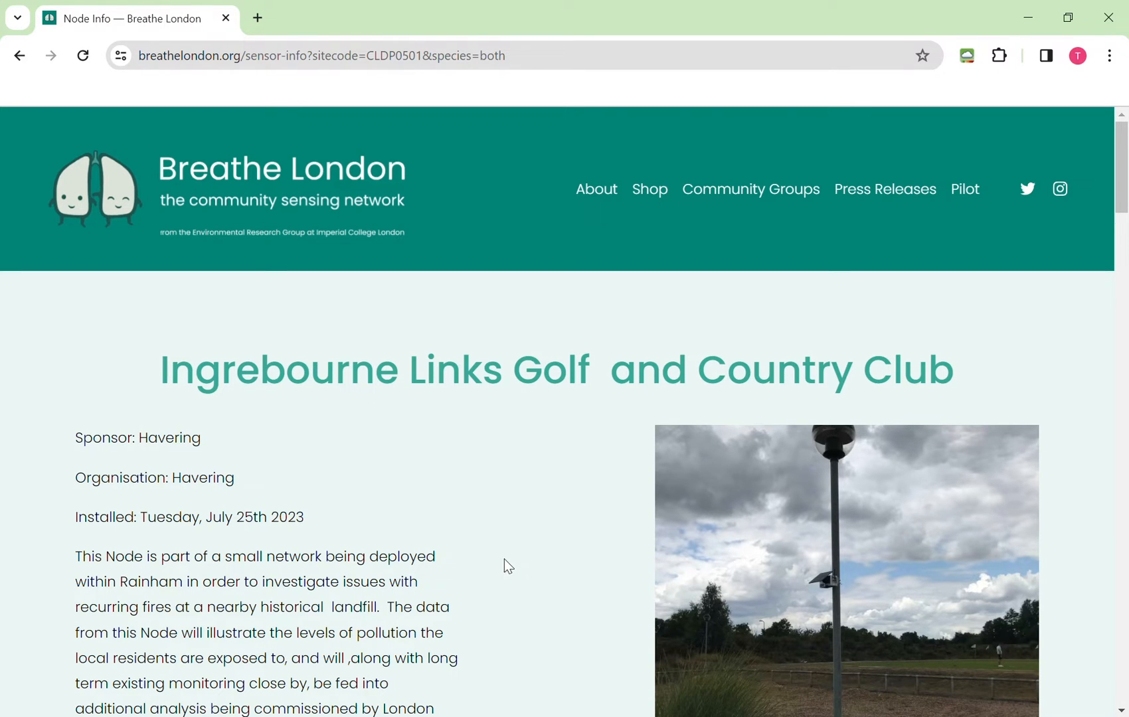
mouse_move(511, 566)
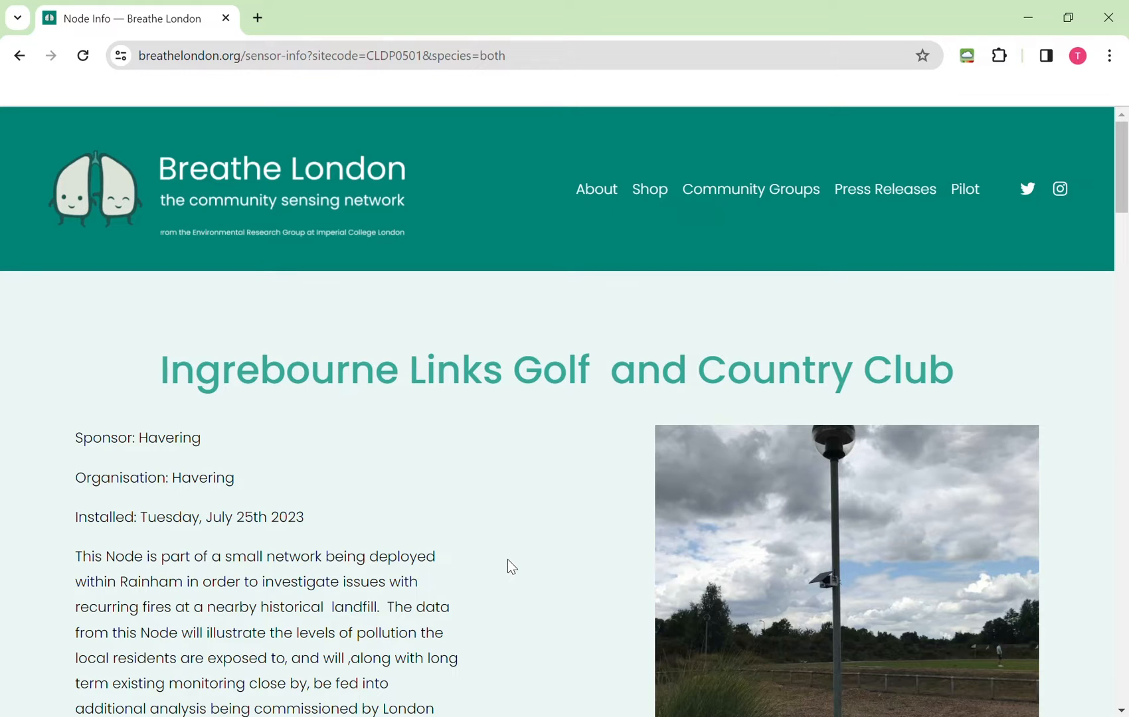
- Scroll past the Ingrebourne Links description and photo to its Location map
scroll(down, 3)
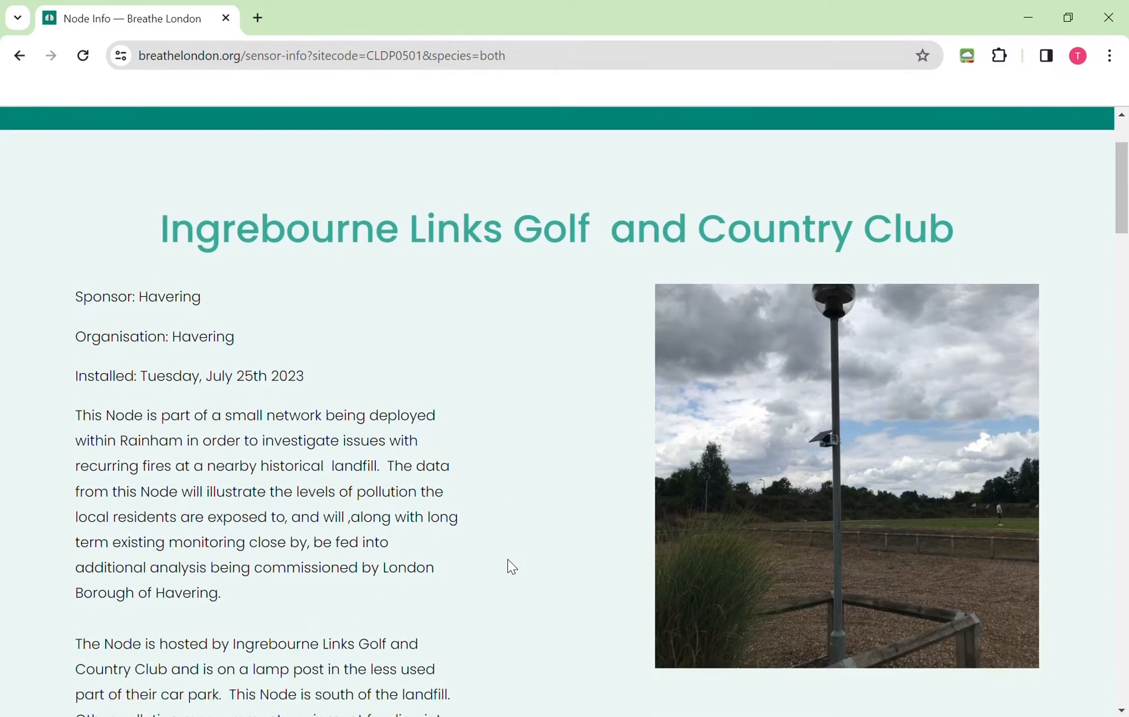
scroll(down, 3)
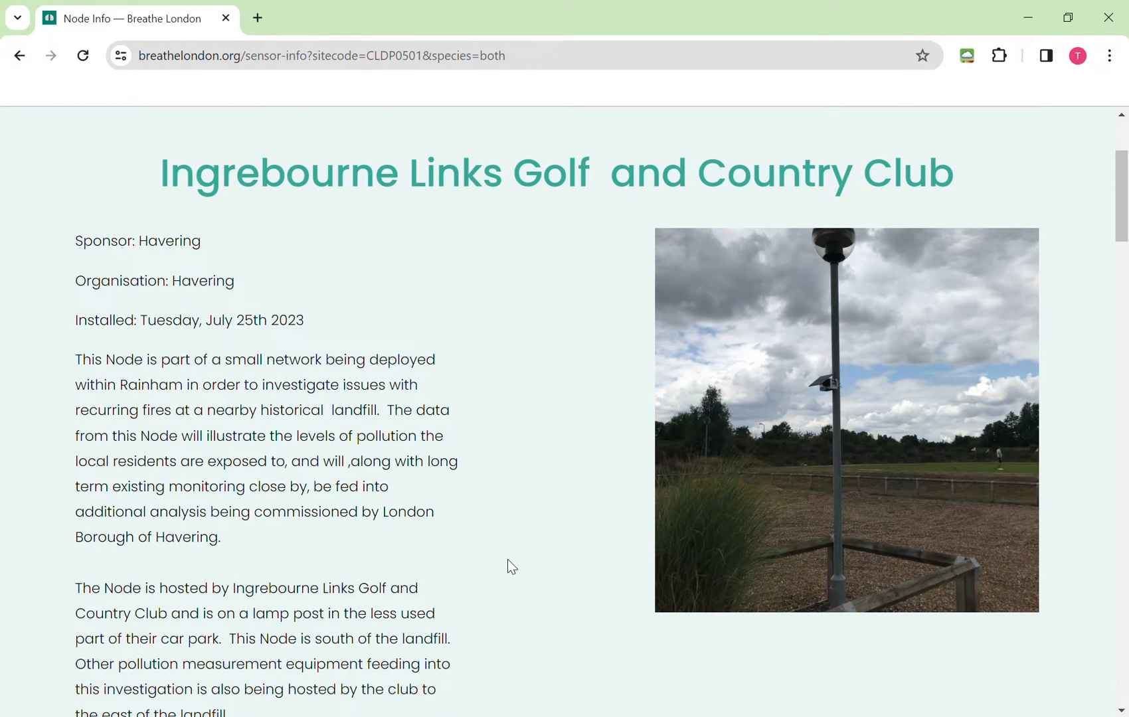
scroll(down, 3)
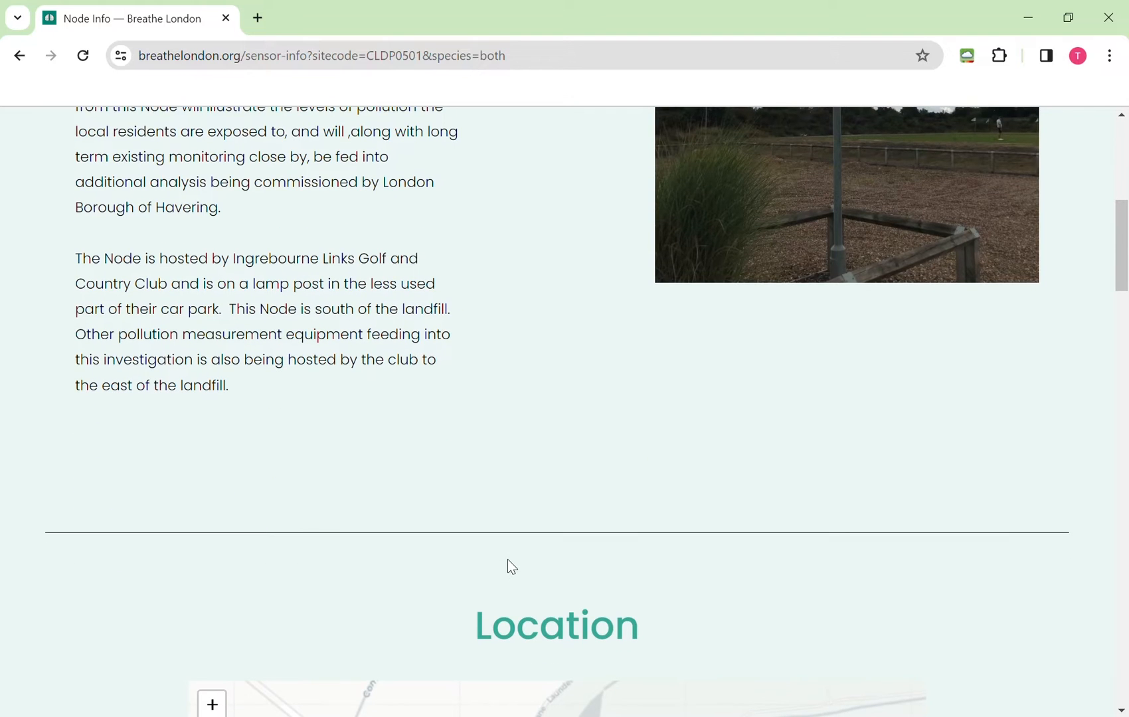
scroll(down, 3)
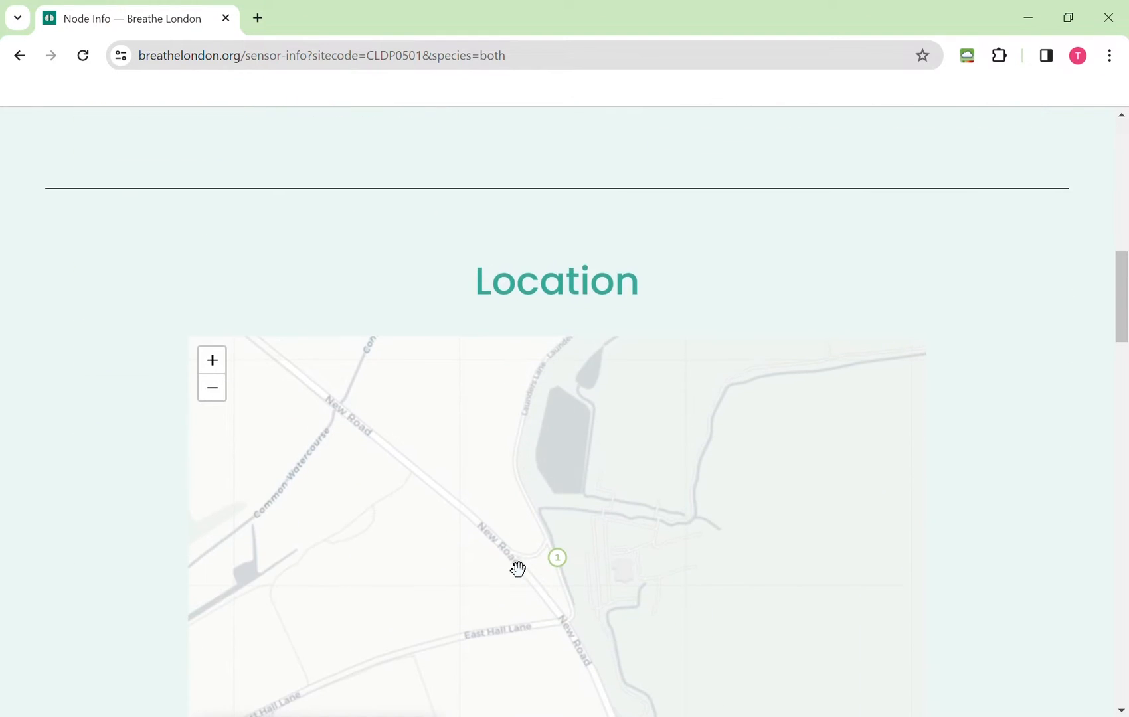
scroll(down, 3)
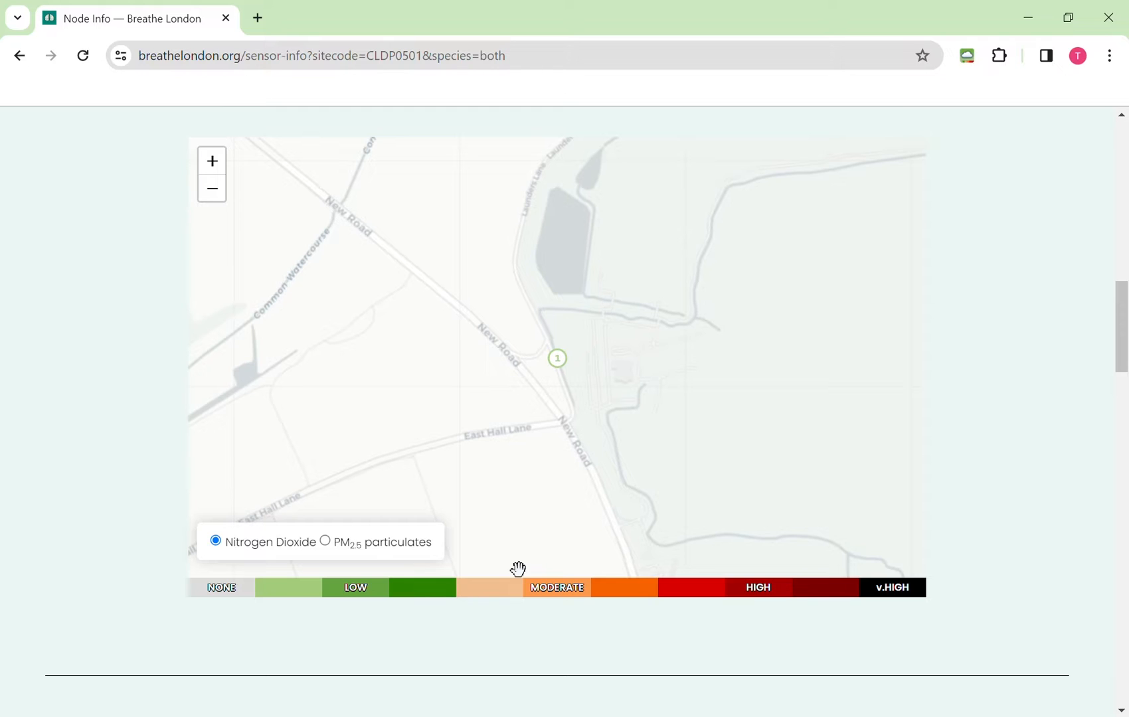
- Scroll to the Data section showing the 8–15 December 2023 PM2.5 chart
scroll(down, 3)
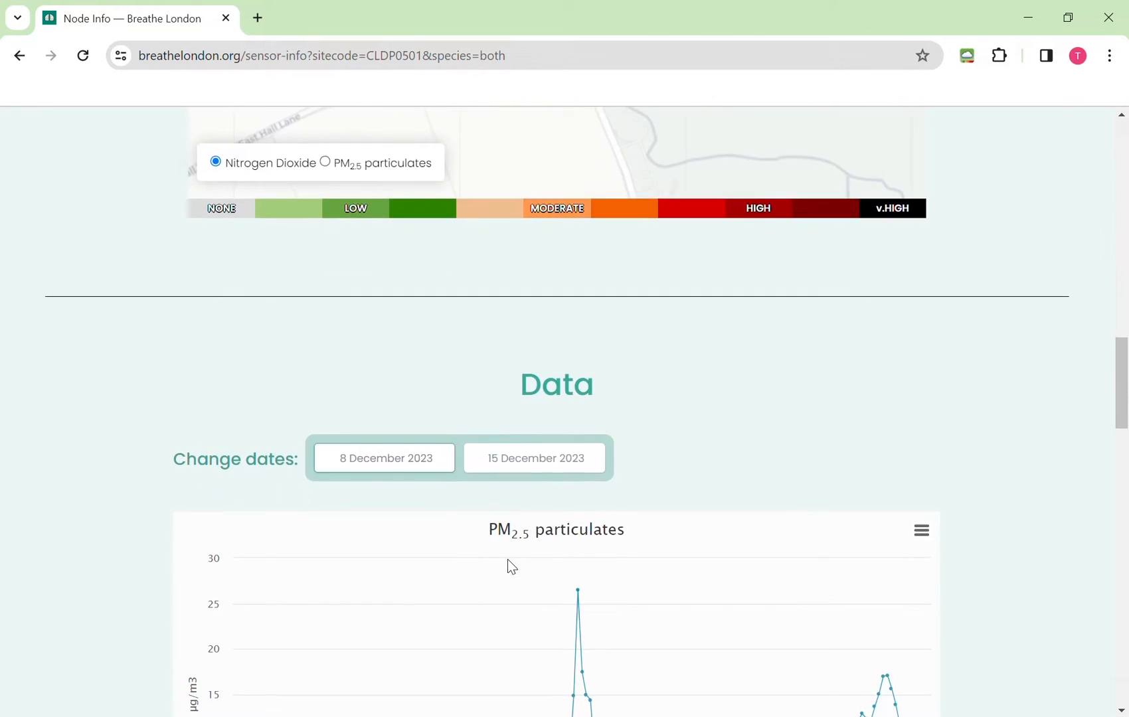
scroll(down, 3)
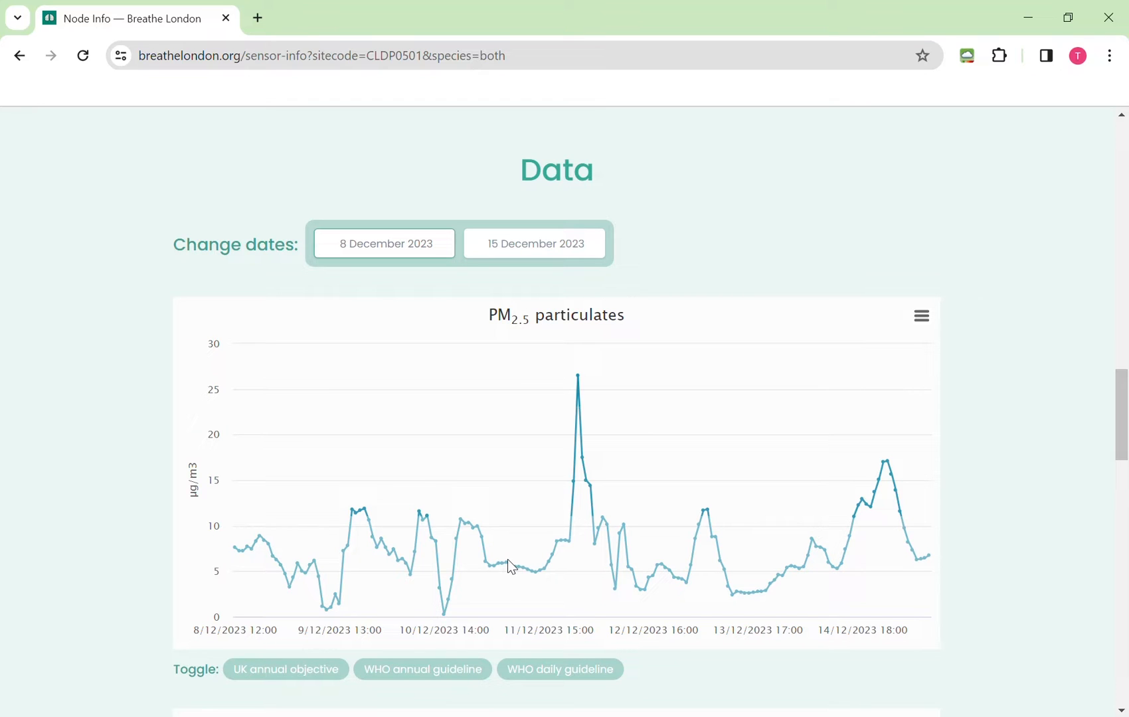
mouse_move(490, 564)
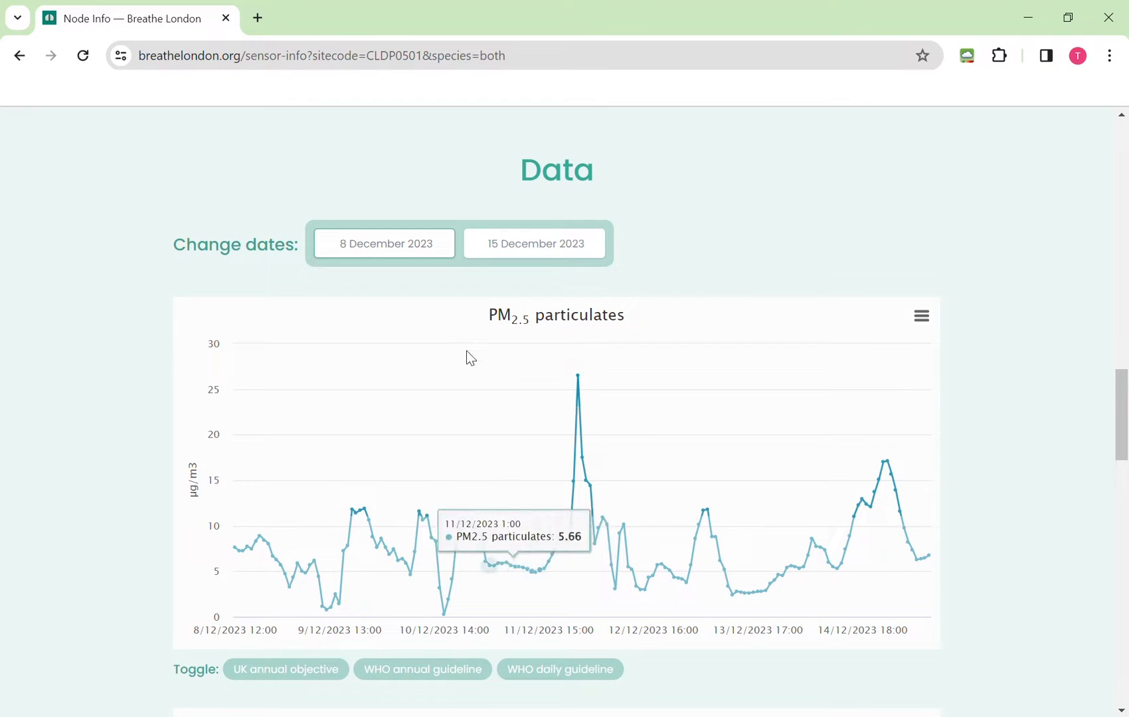
mouse_move(385, 247)
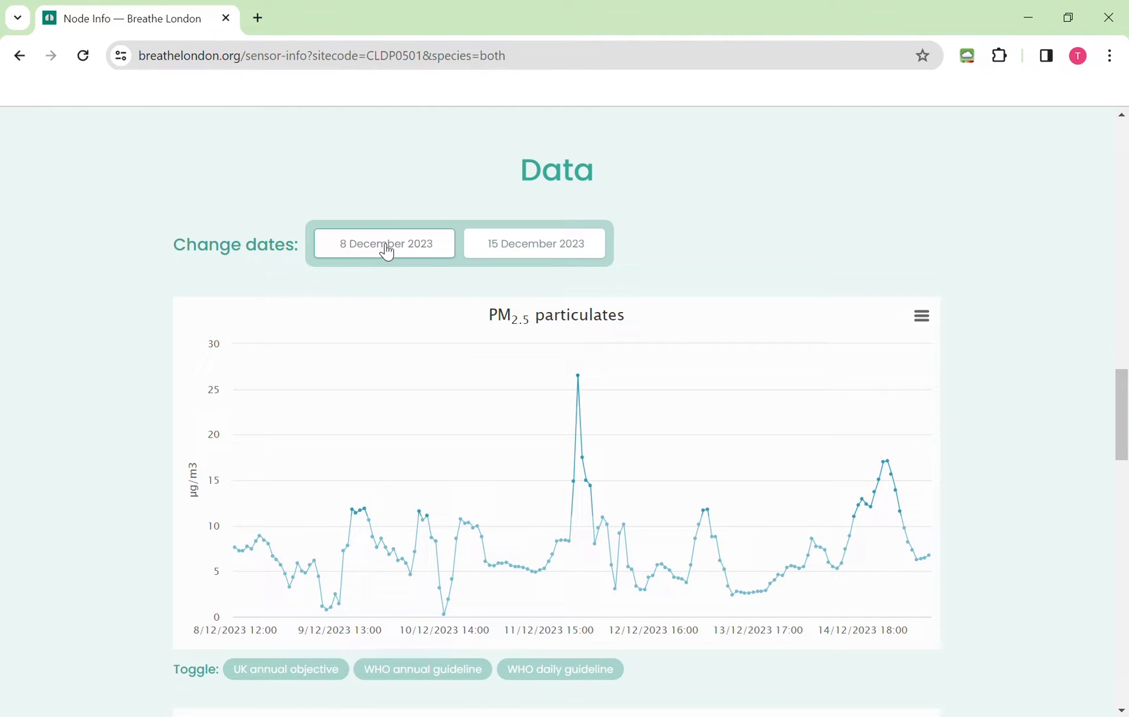
- Change the data start date to 3 December 2023, giving a 3–15 December range
click(384, 244)
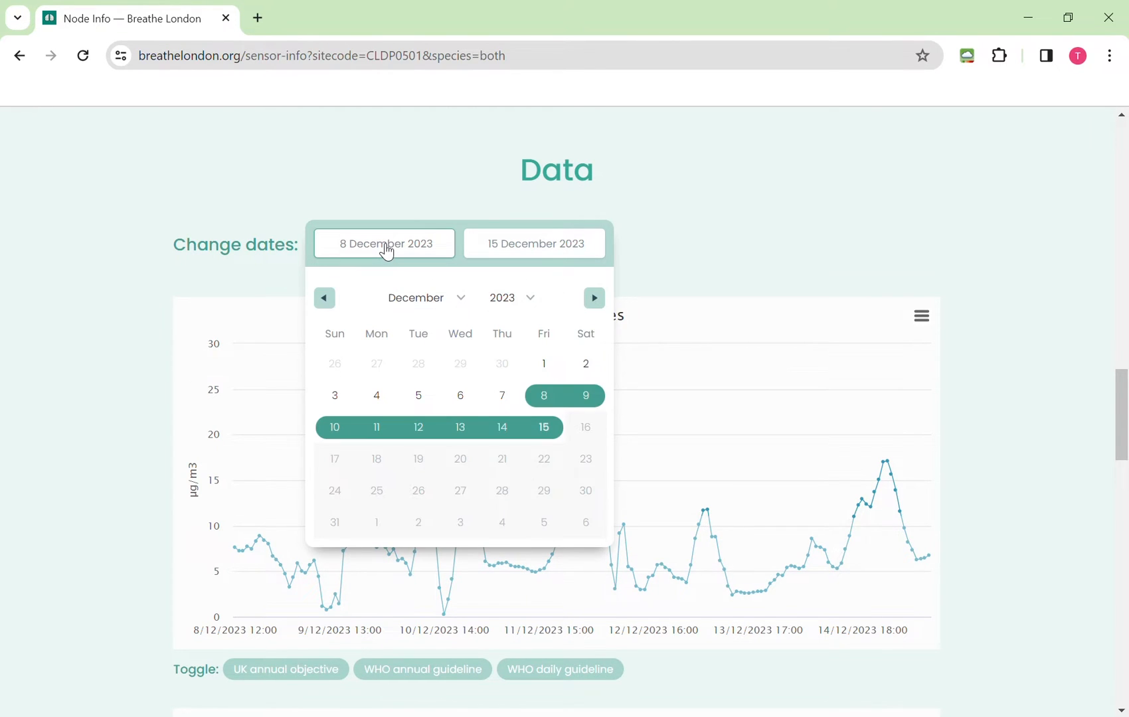
mouse_move(469, 384)
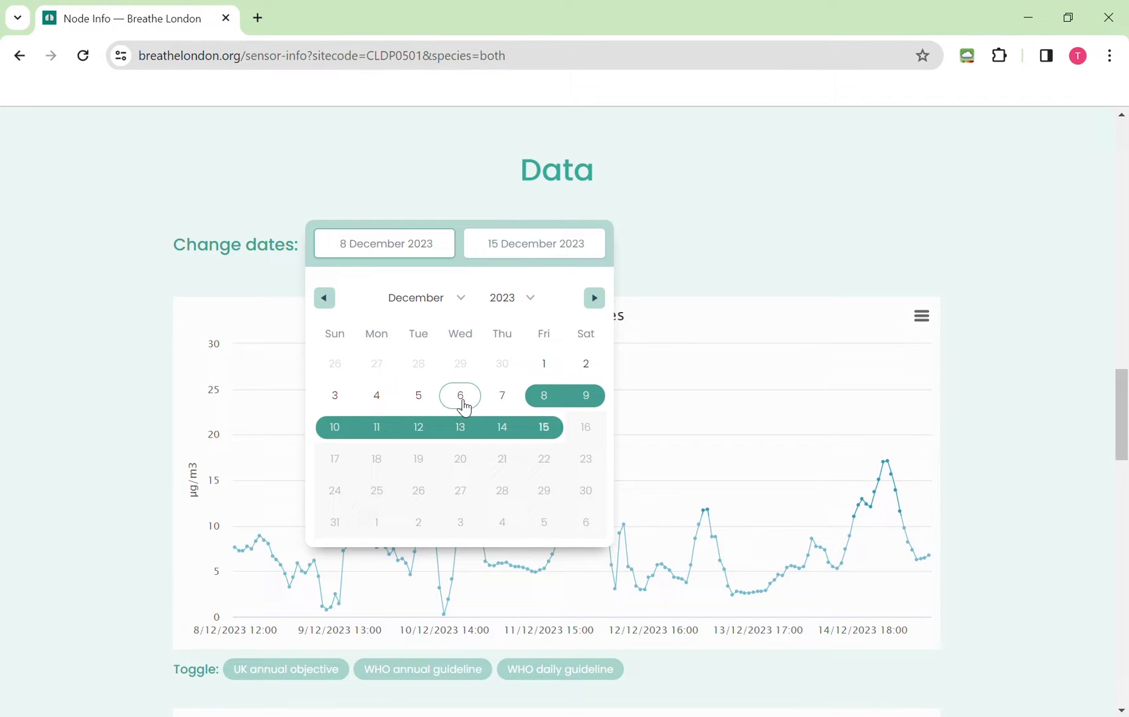
mouse_move(334, 395)
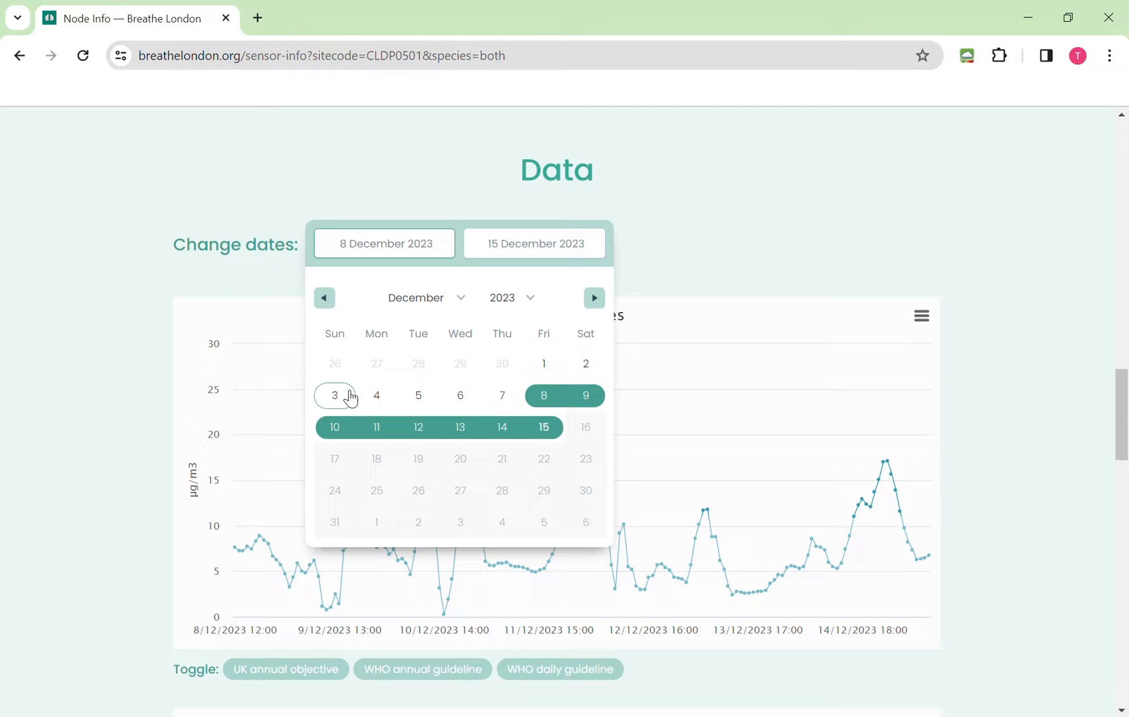
click(335, 395)
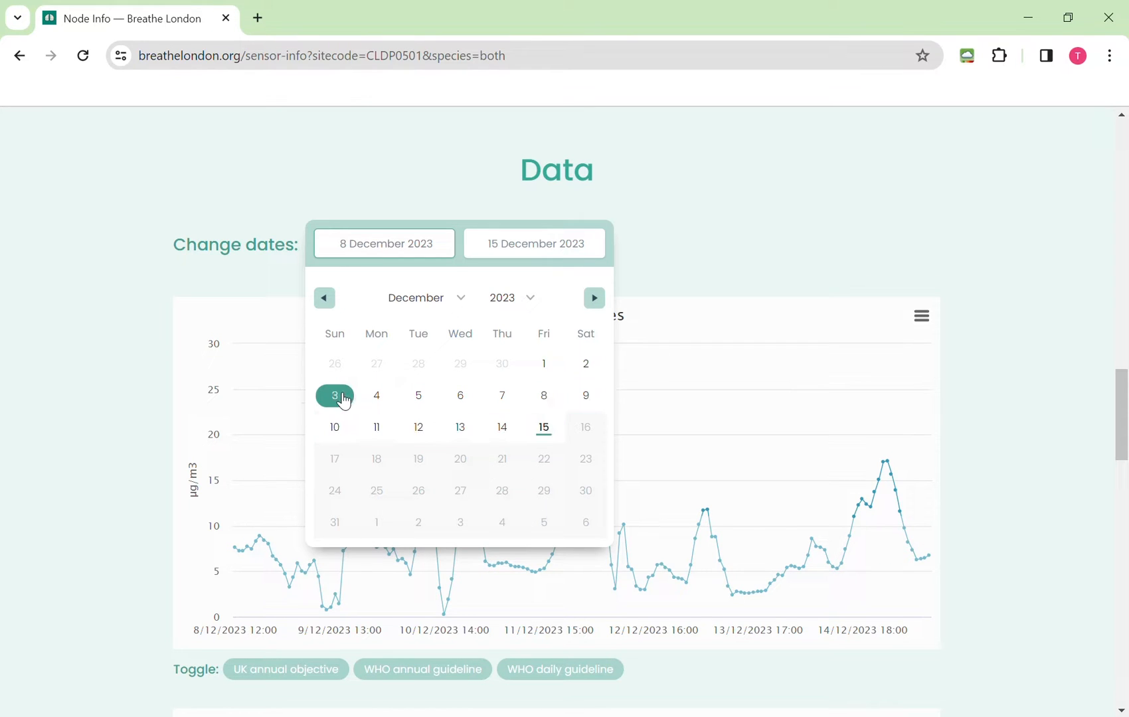
click(334, 396)
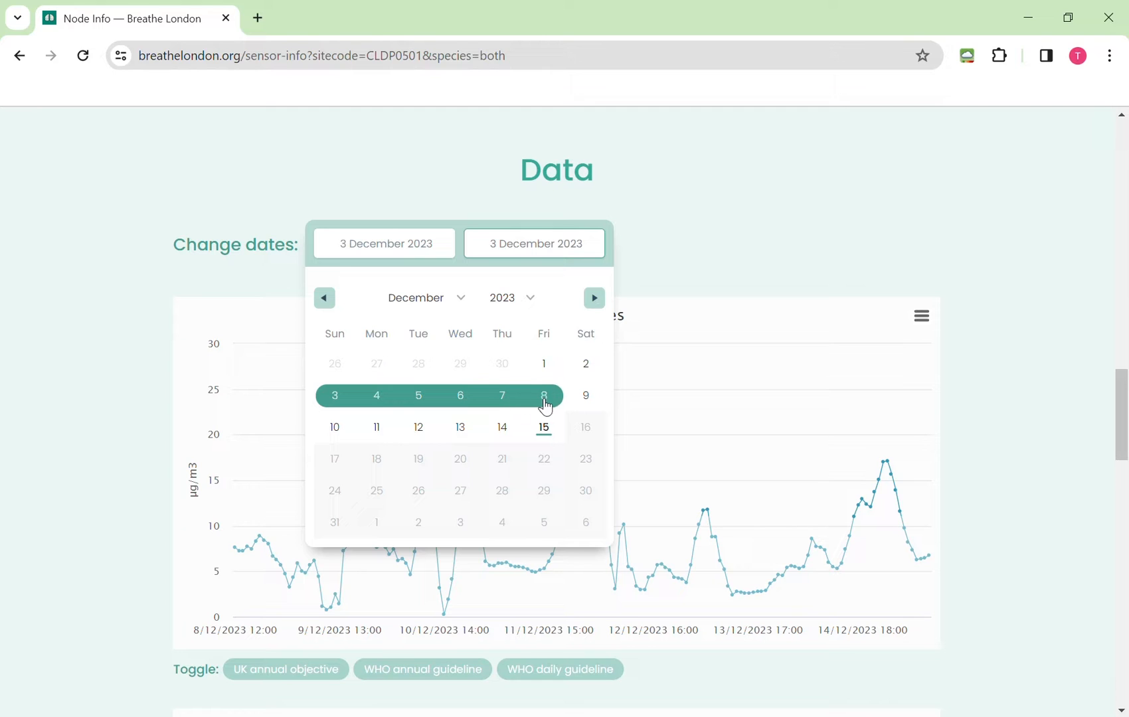
click(544, 427)
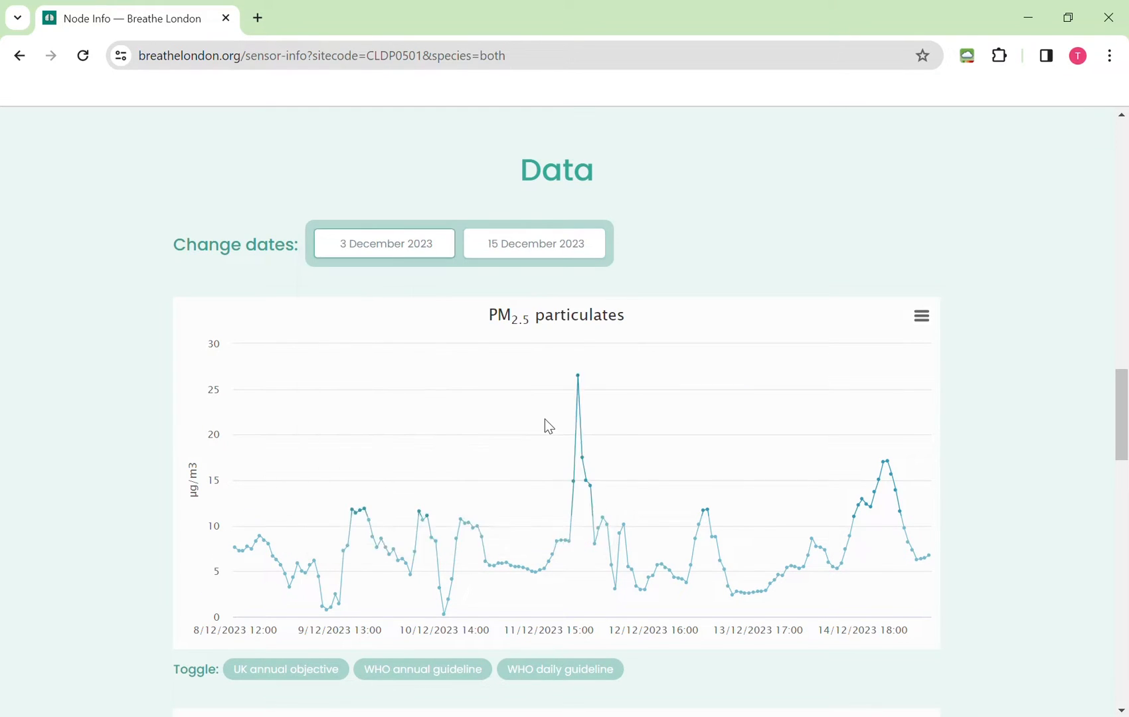
click(383, 244)
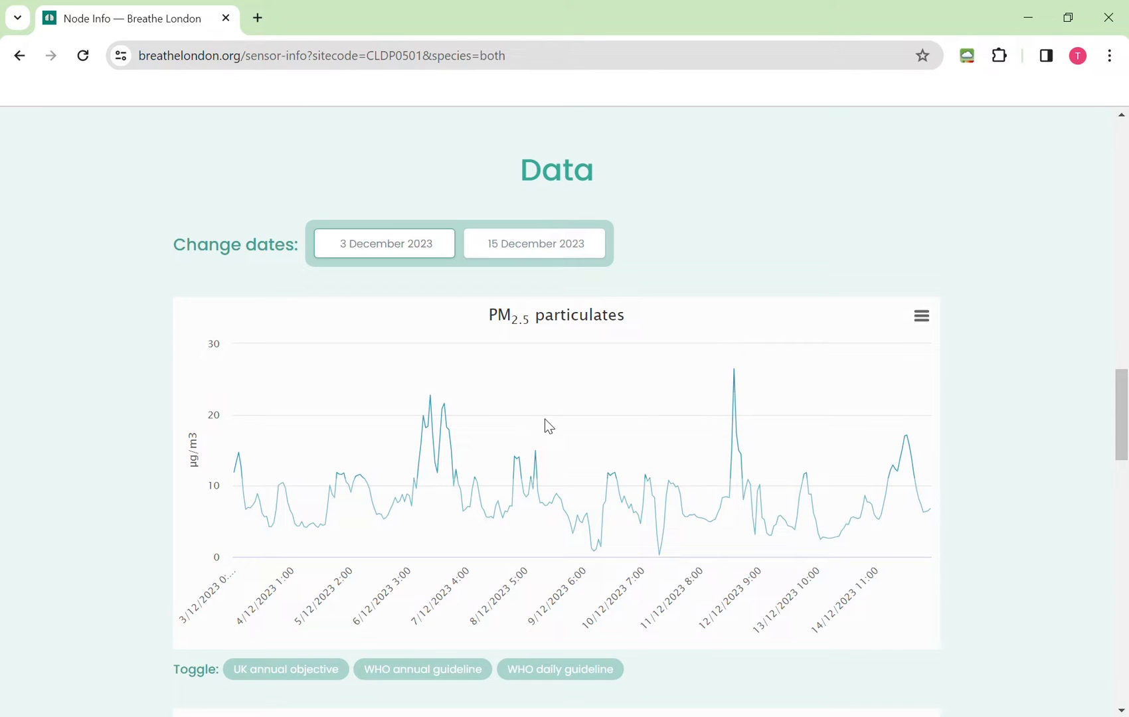
- Scroll down to the nitrogen dioxide chart for 3–15 December below PM2.5
scroll(down, 3)
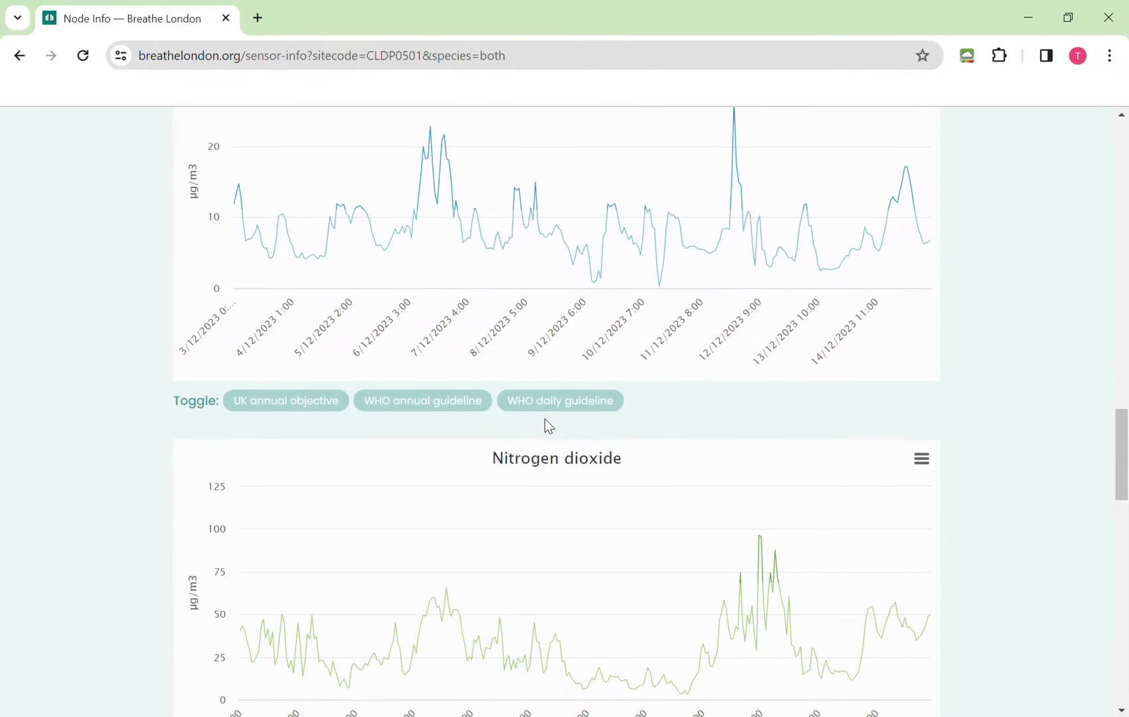
scroll(down, 3)
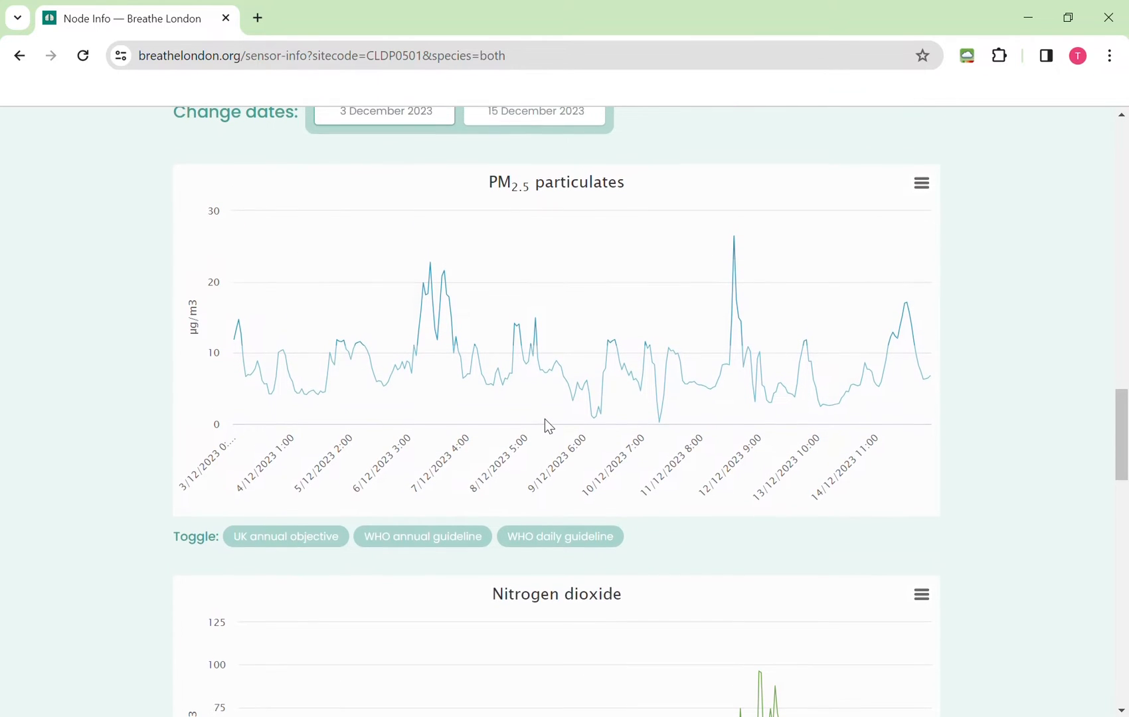
mouse_move(537, 357)
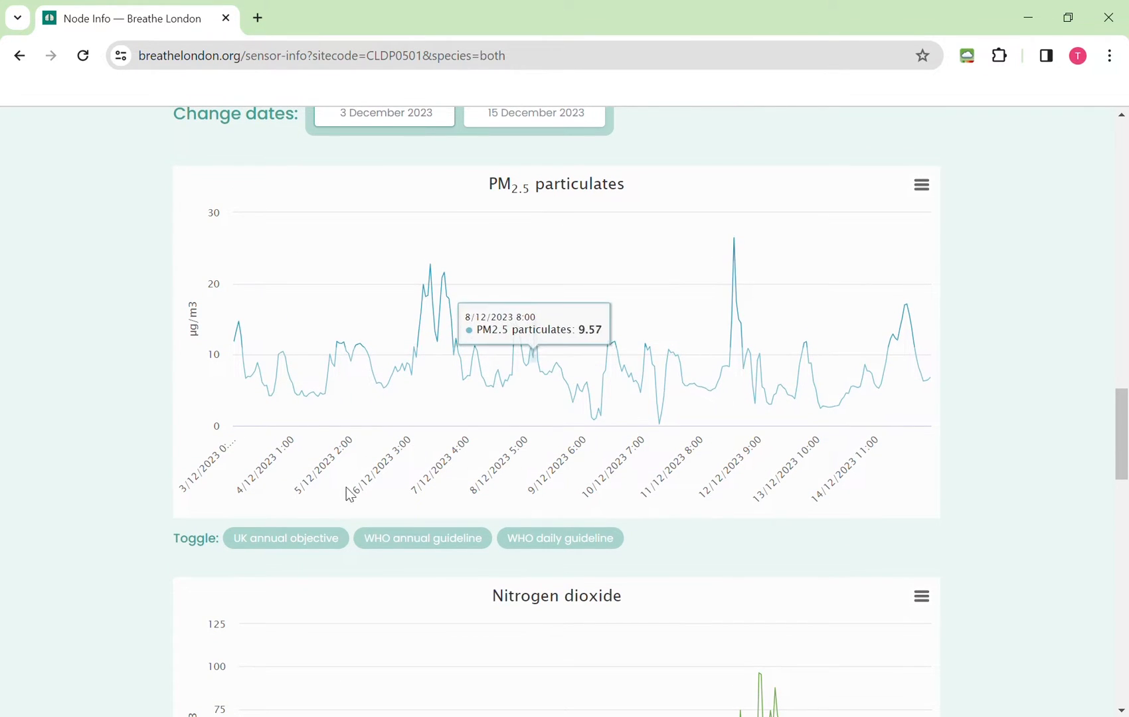
mouse_move(309, 540)
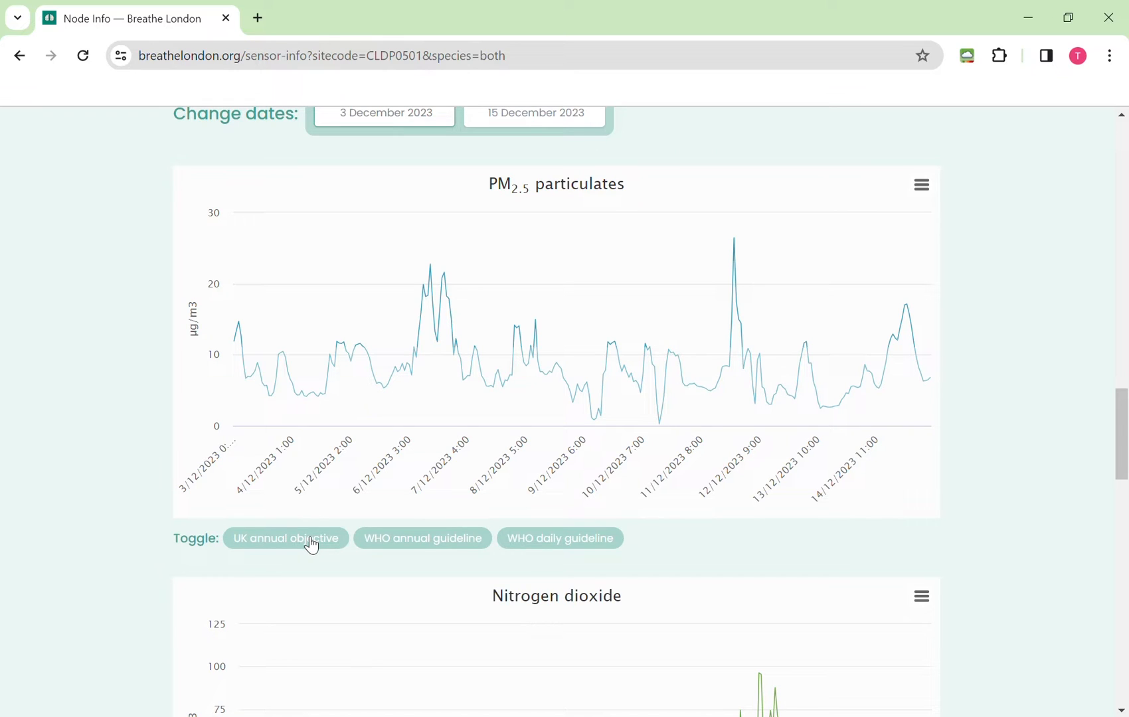
mouse_move(444, 551)
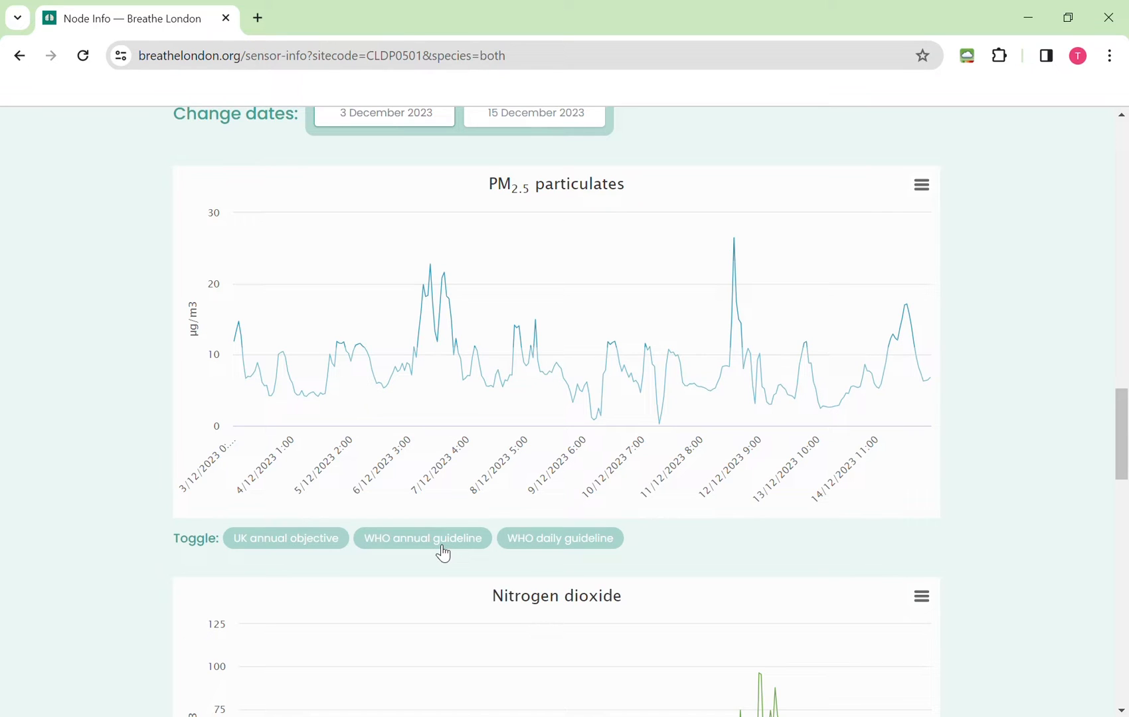
mouse_move(557, 545)
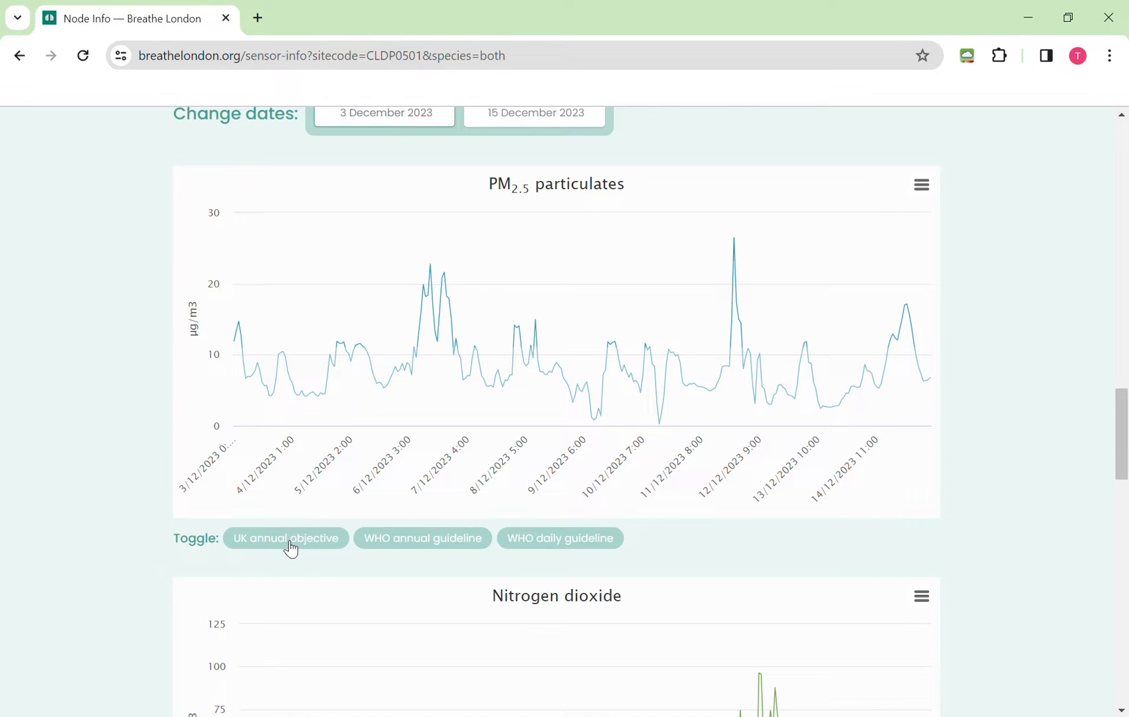
- Turn on the 'UK annual objective' 20 µg/m³ line on the PM2.5 chart
click(285, 538)
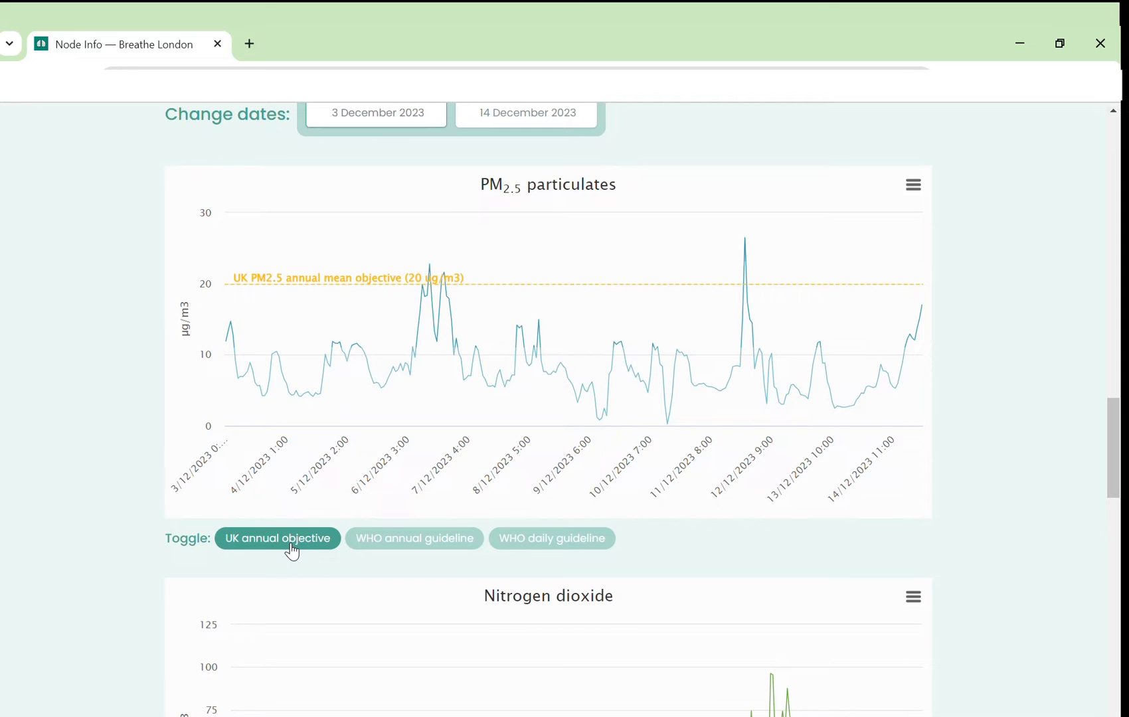
mouse_move(444, 281)
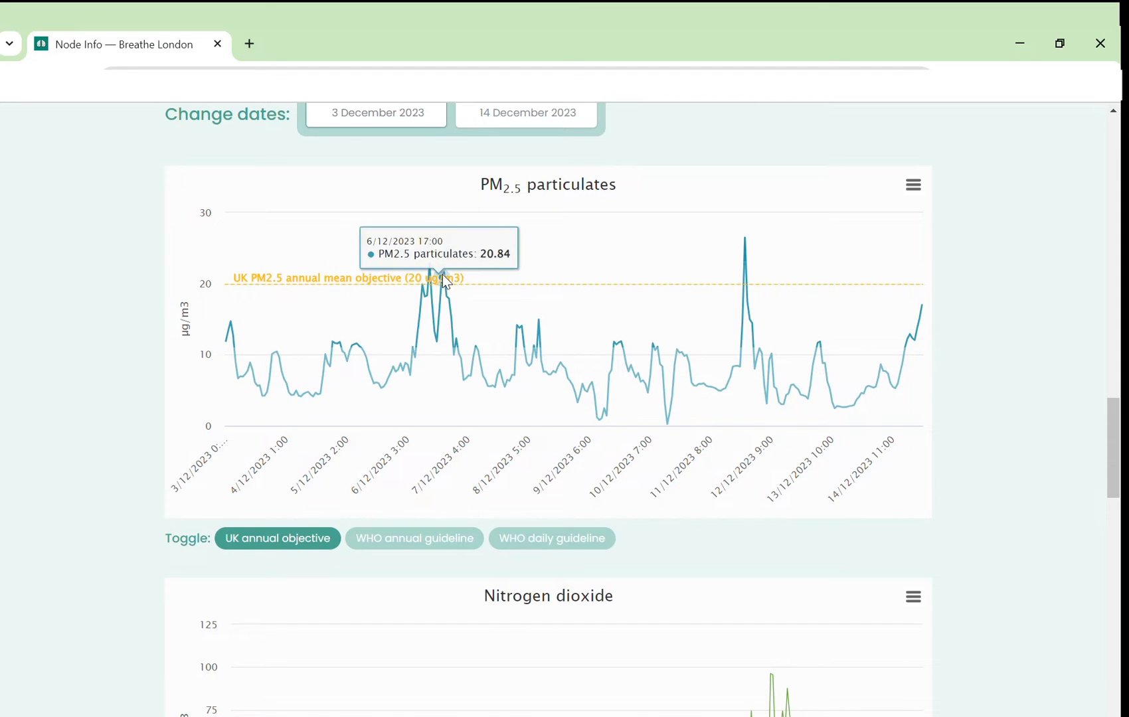
mouse_move(433, 281)
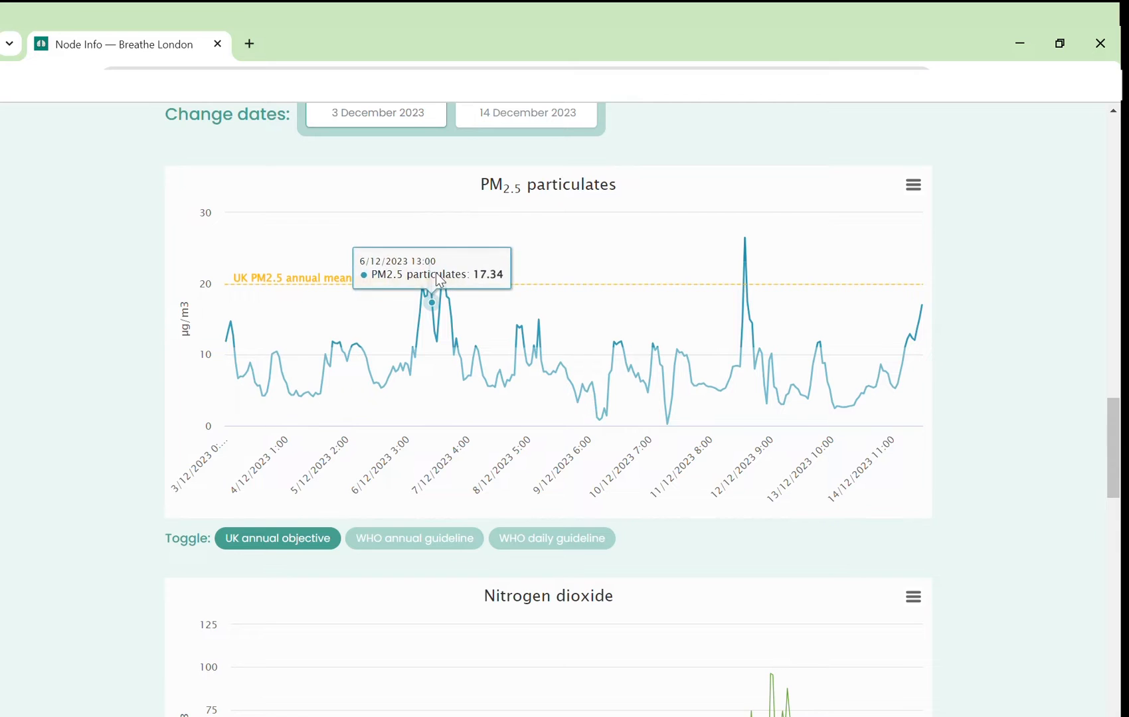
mouse_move(744, 238)
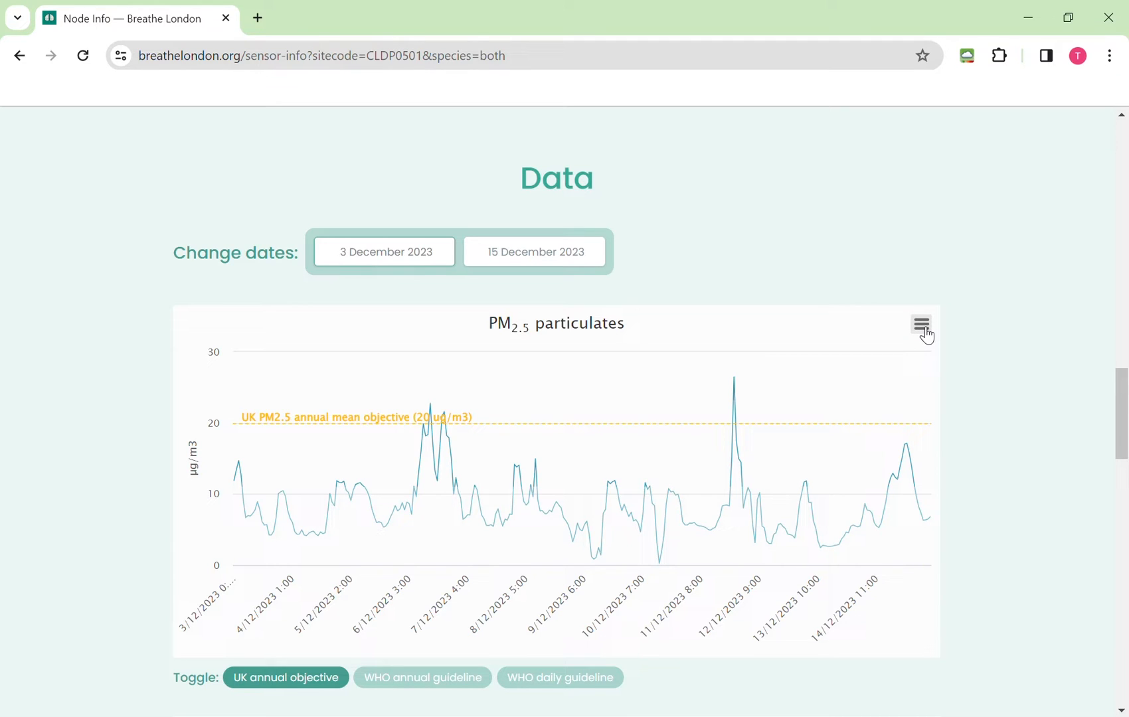
click(922, 326)
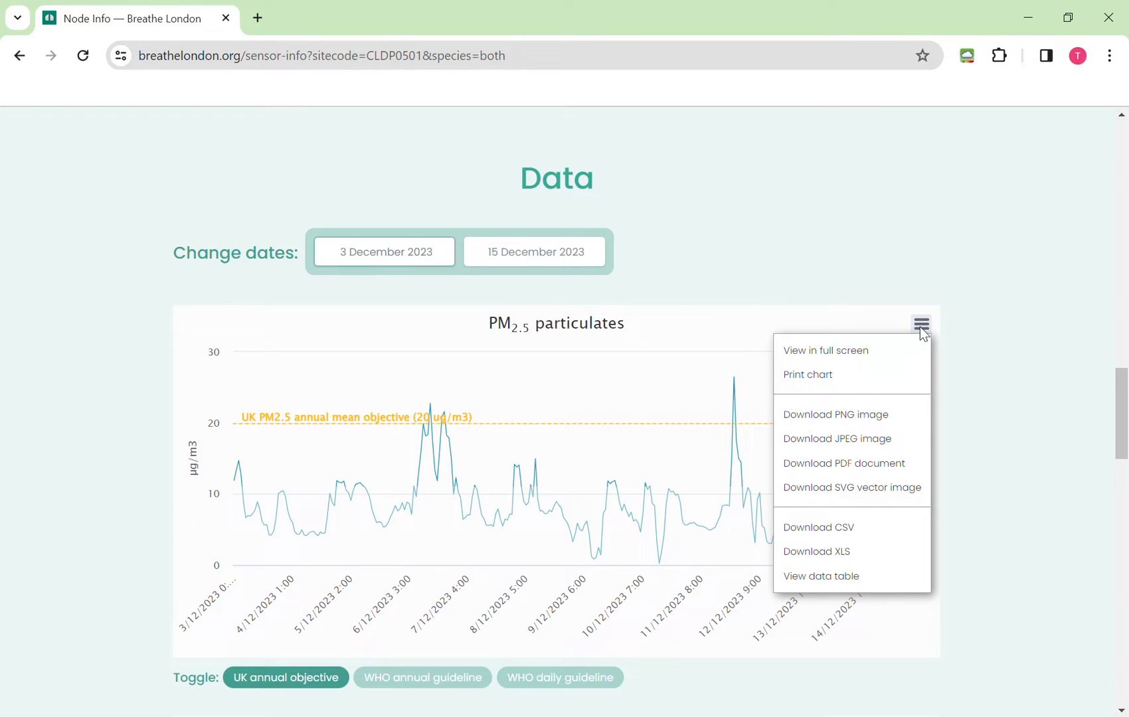
mouse_move(896, 410)
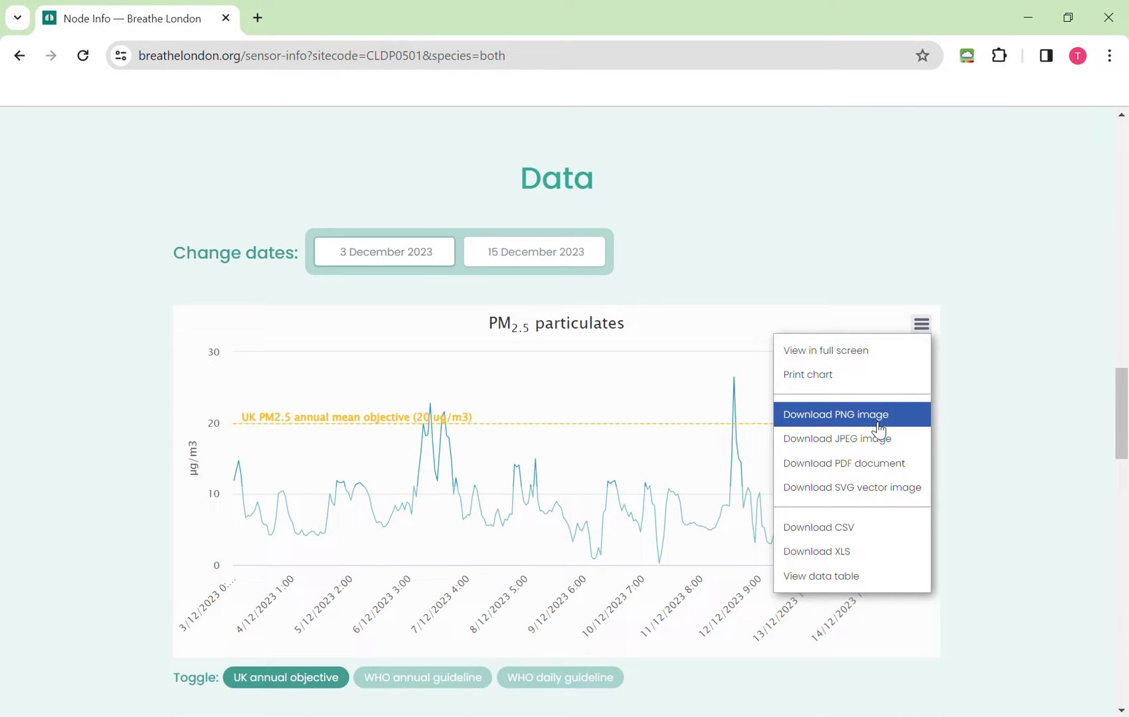
mouse_move(872, 463)
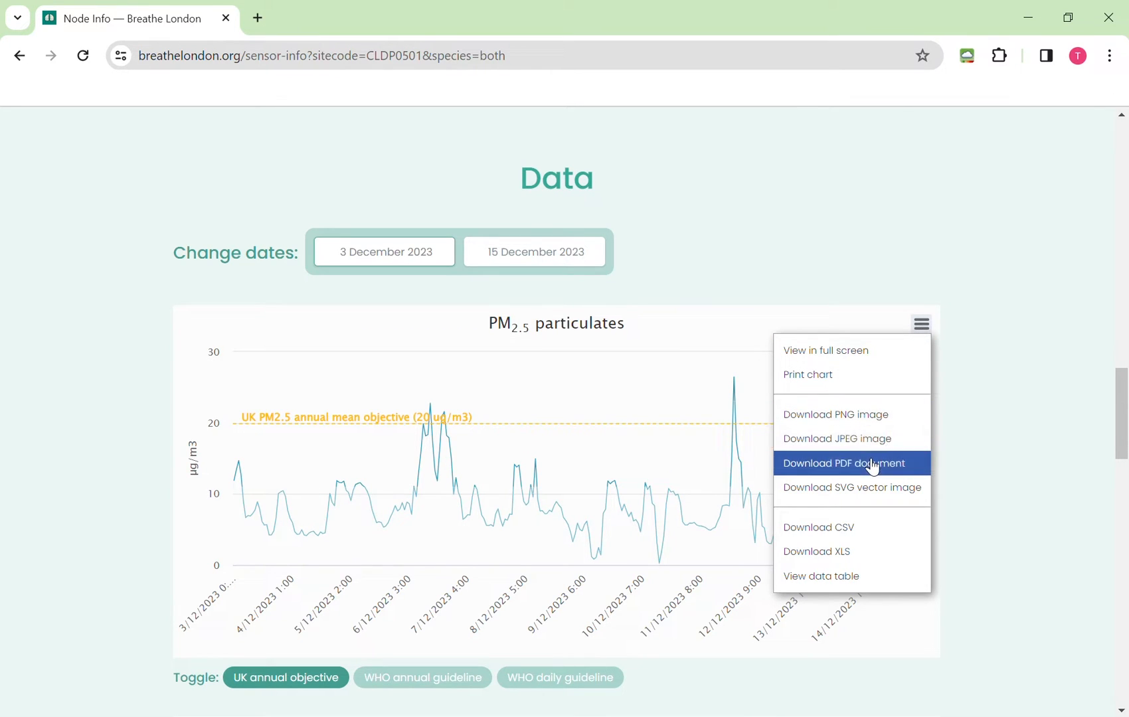
mouse_move(861, 494)
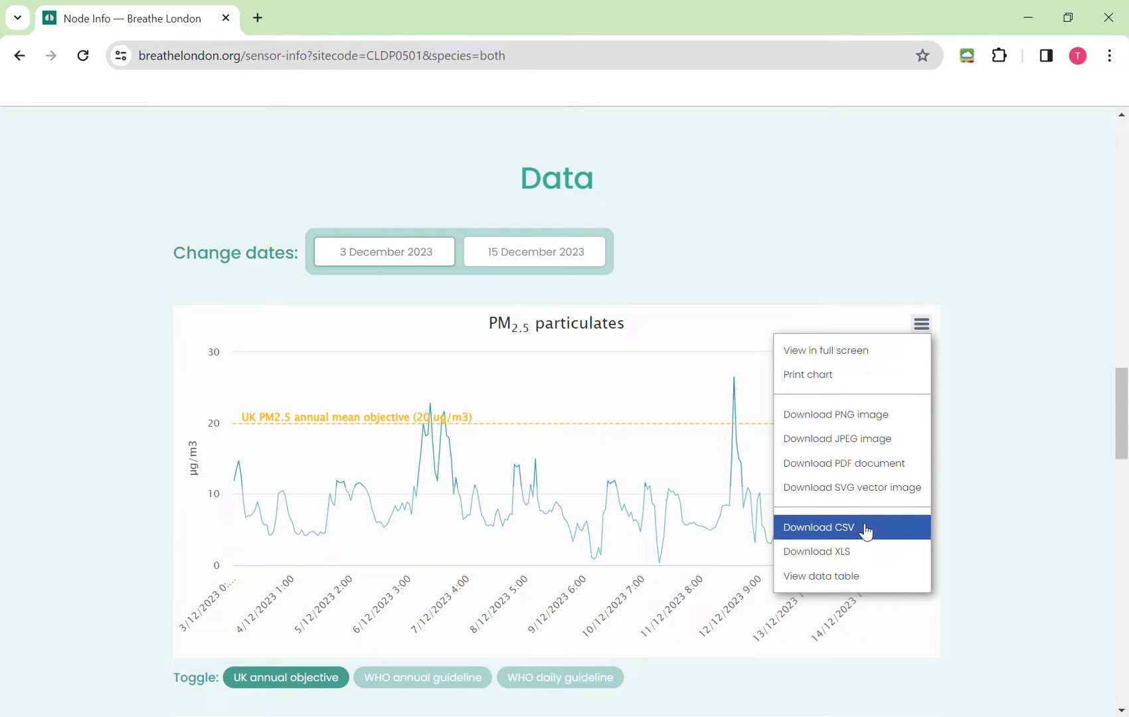
mouse_move(874, 533)
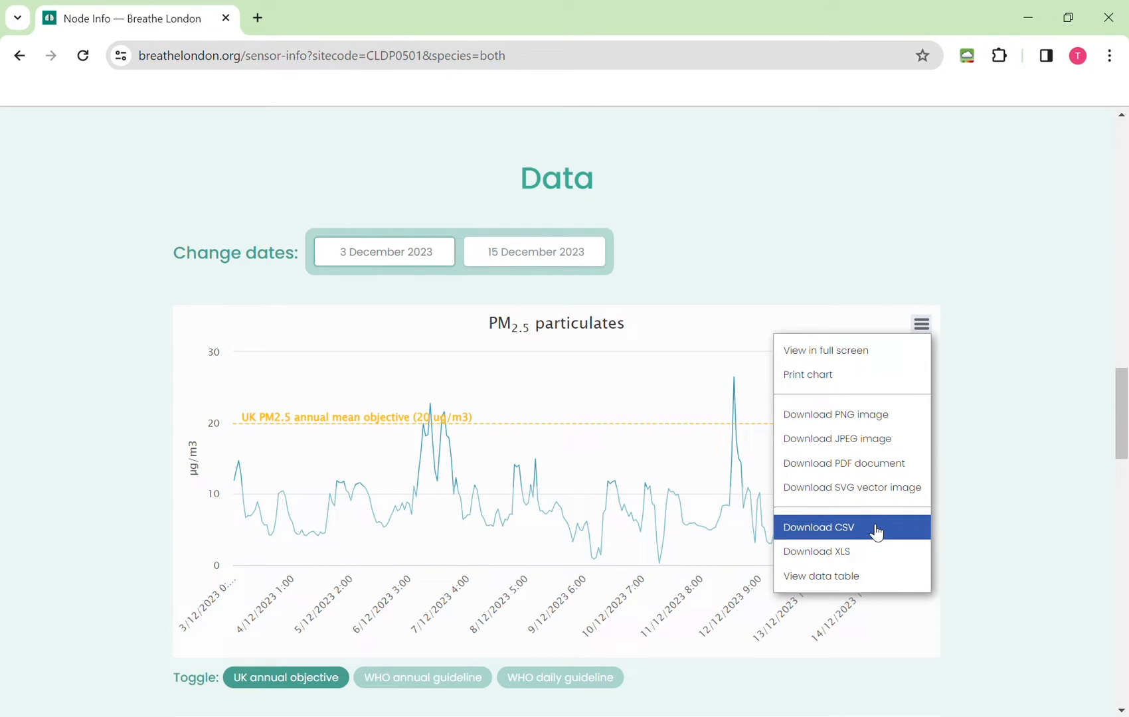
mouse_move(876, 552)
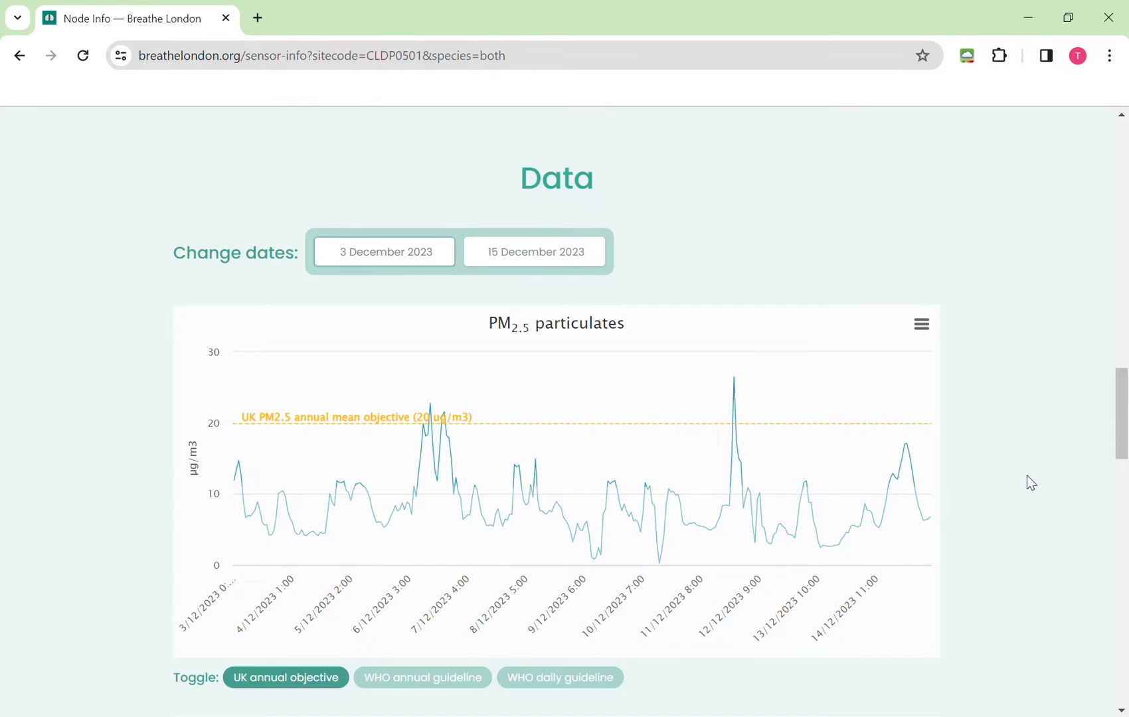
- Scroll past the nitrogen dioxide chart to the footer with Developers, Privacy and Accessibility links
scroll(down, 3)
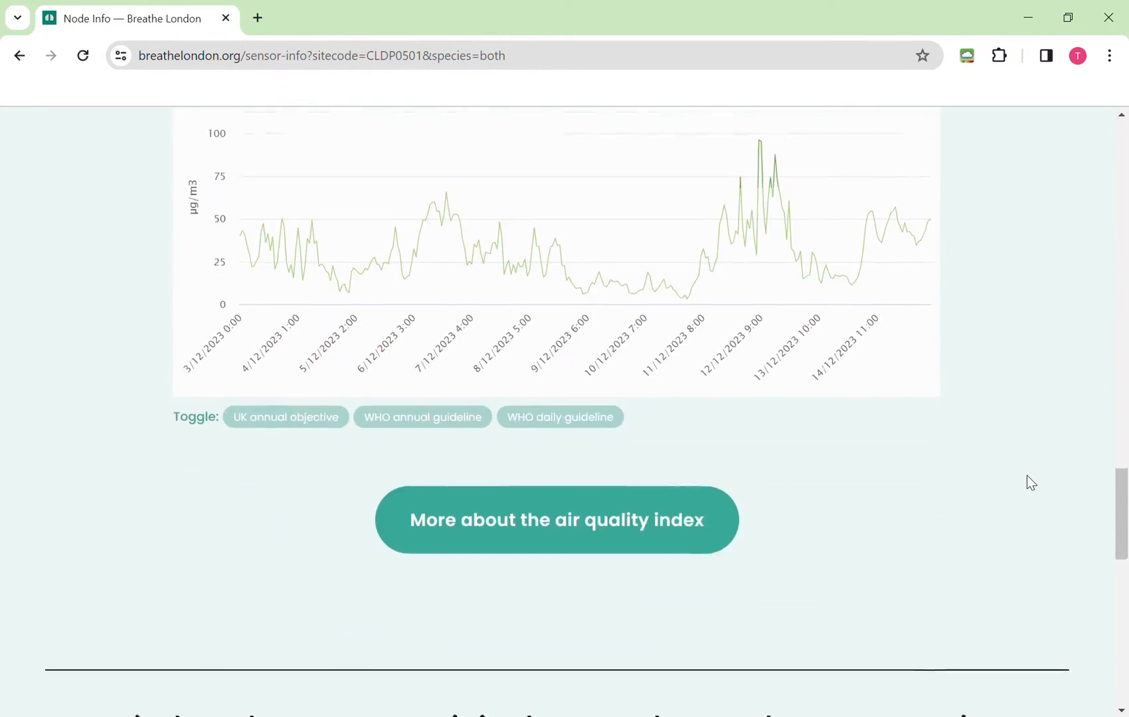
scroll(down, 3)
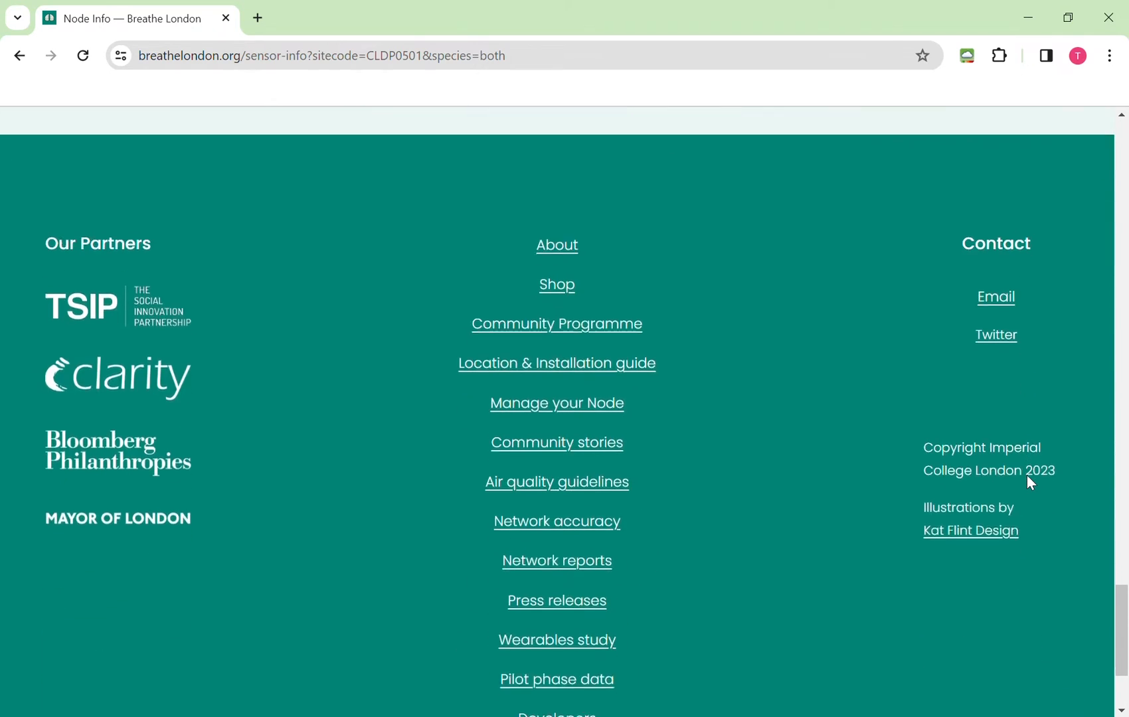
scroll(down, 3)
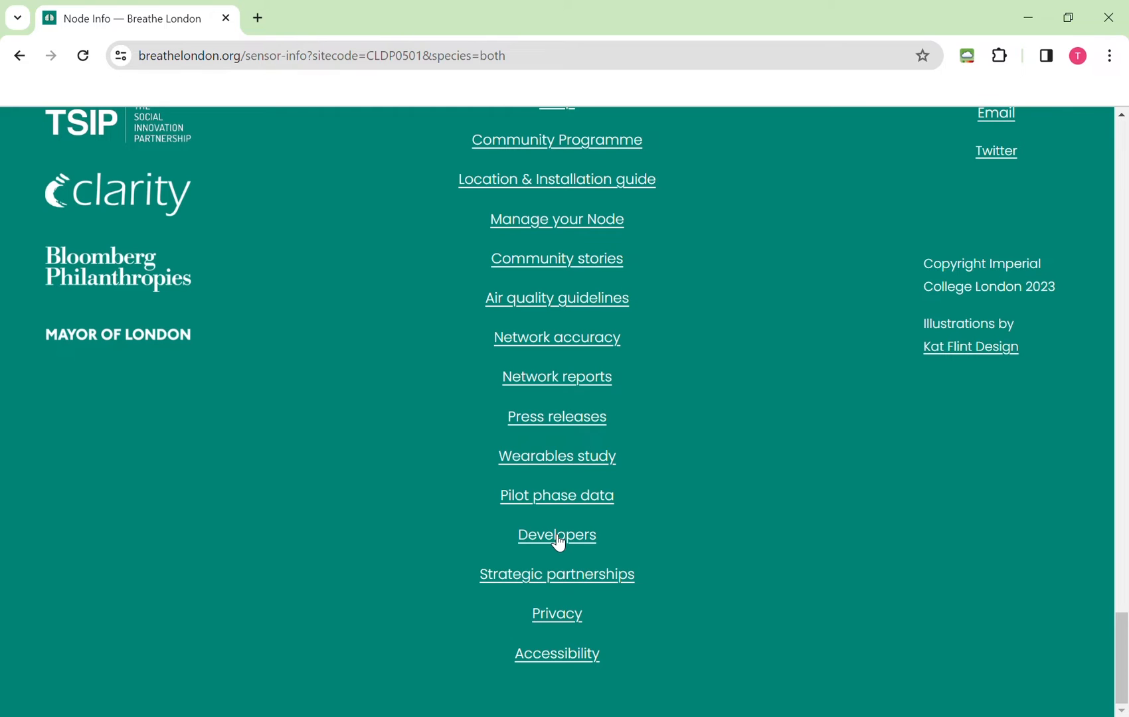
- Open the Developers footer page and scroll past the signup form to the API Guide
click(557, 536)
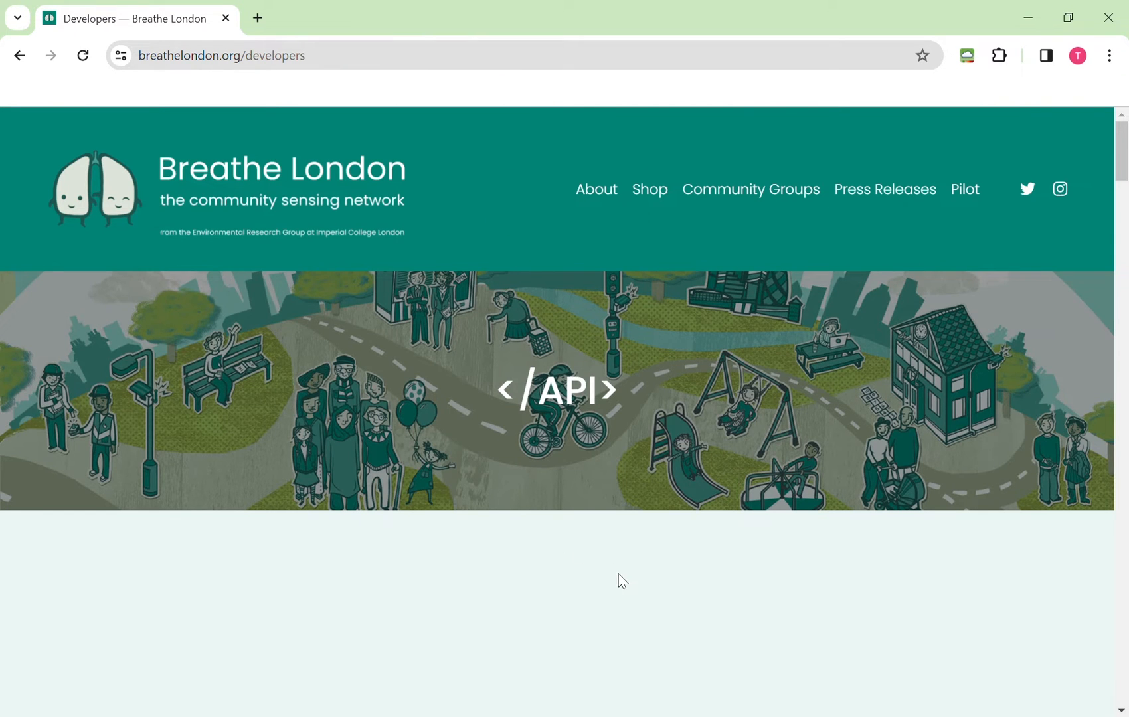
scroll(down, 3)
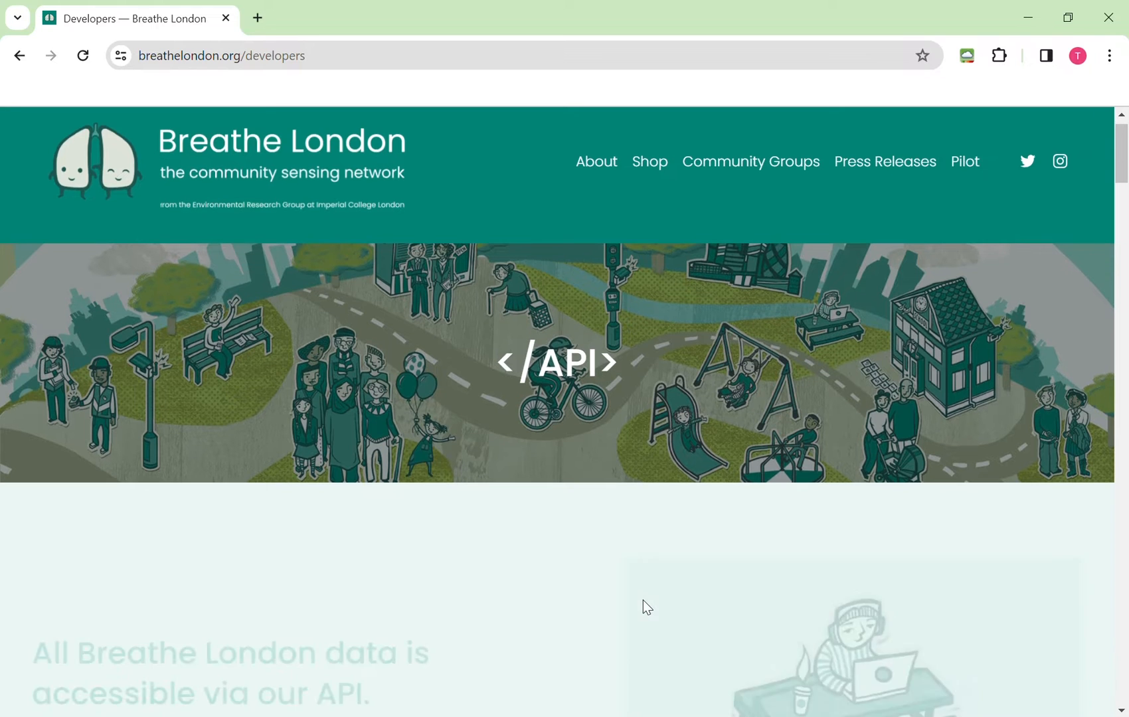
scroll(down, 3)
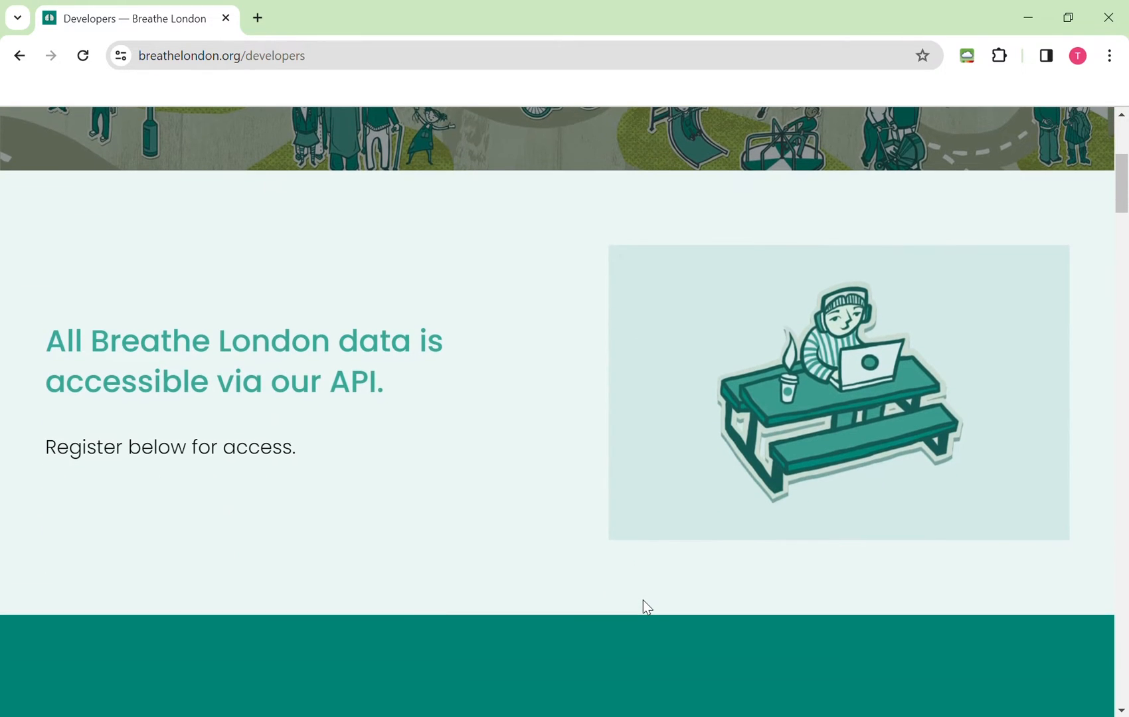
scroll(down, 3)
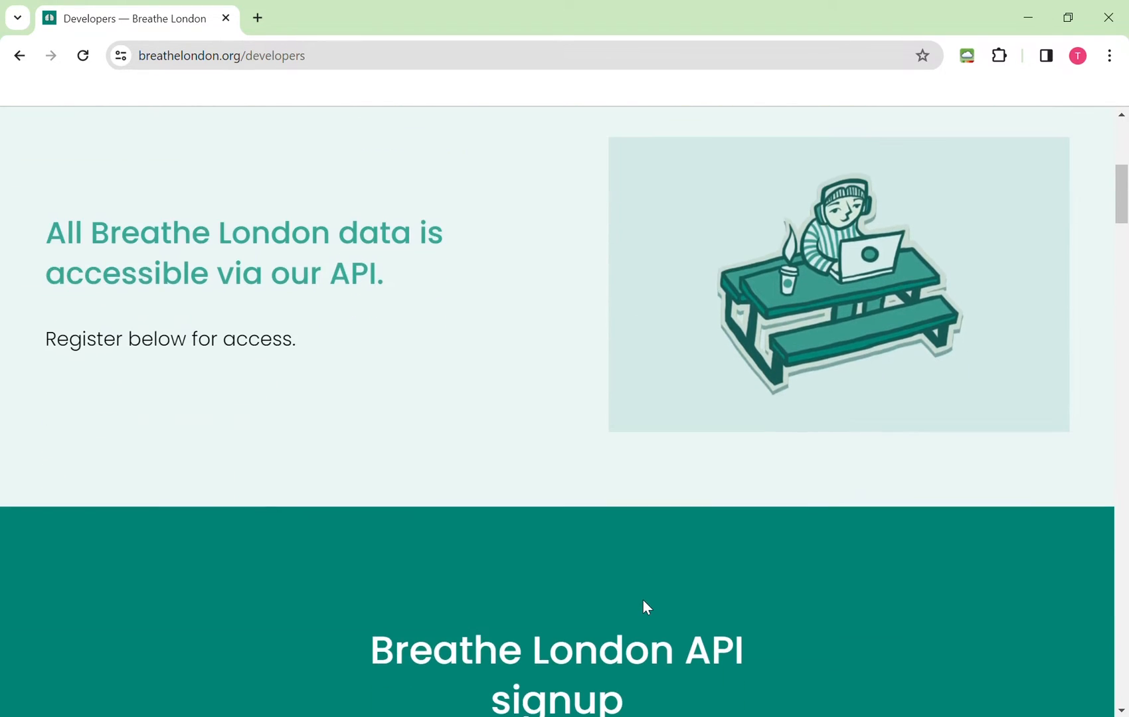
scroll(down, 3)
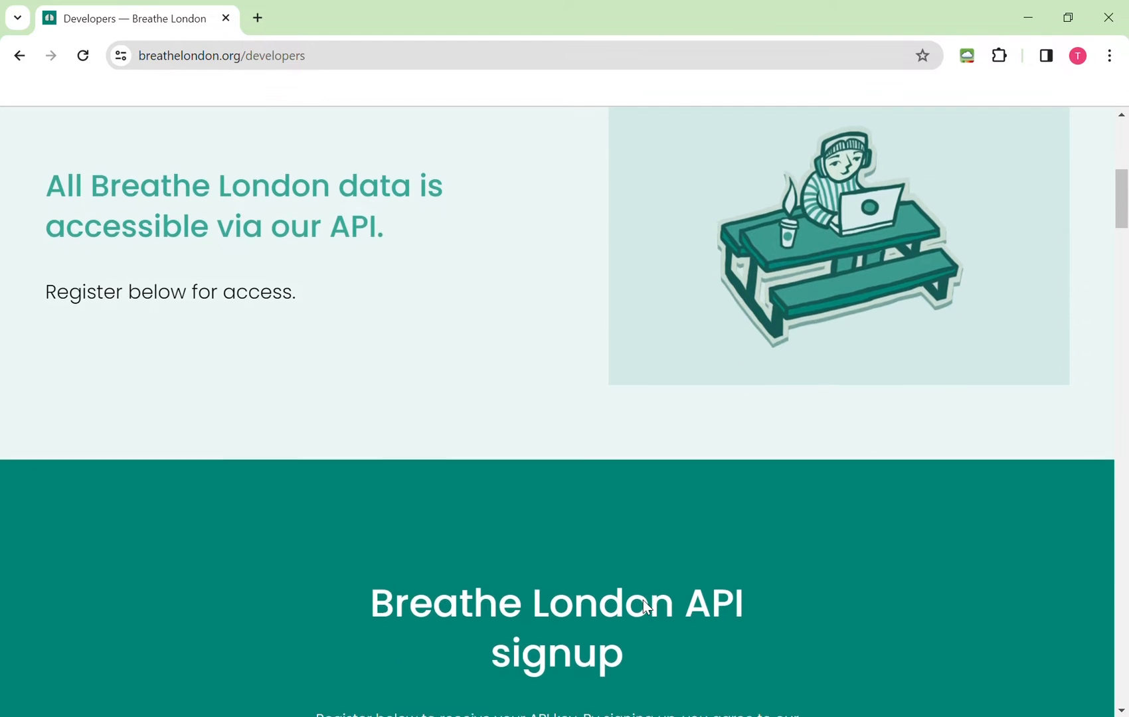
scroll(down, 3)
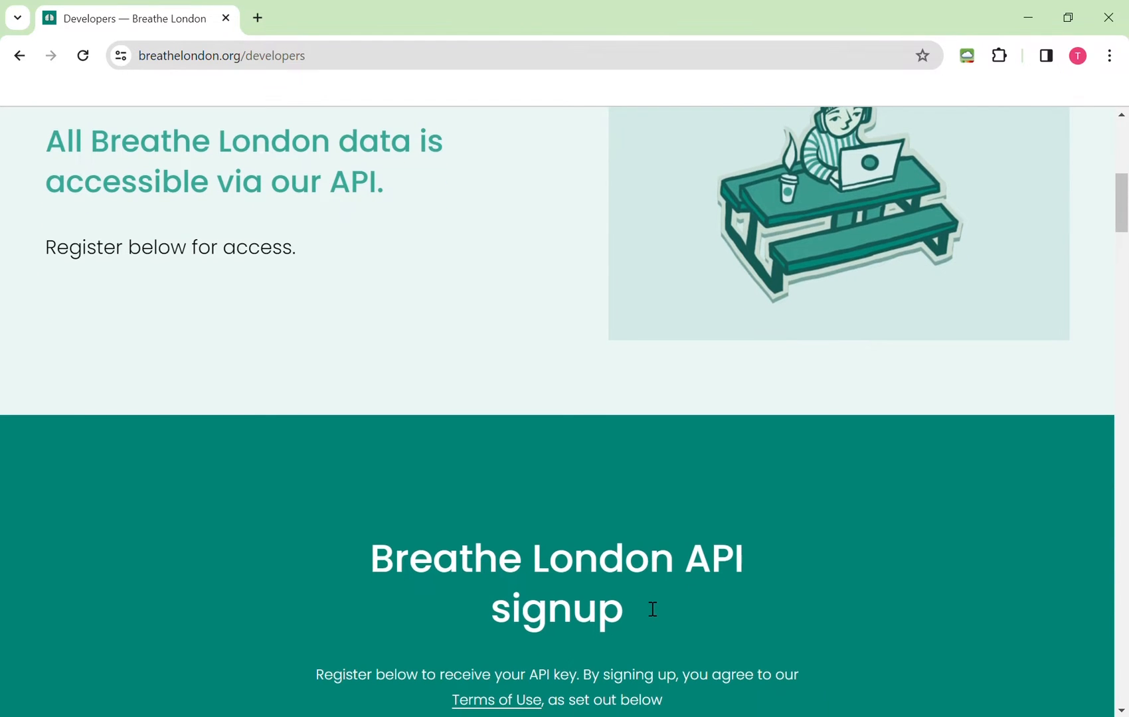
scroll(down, 3)
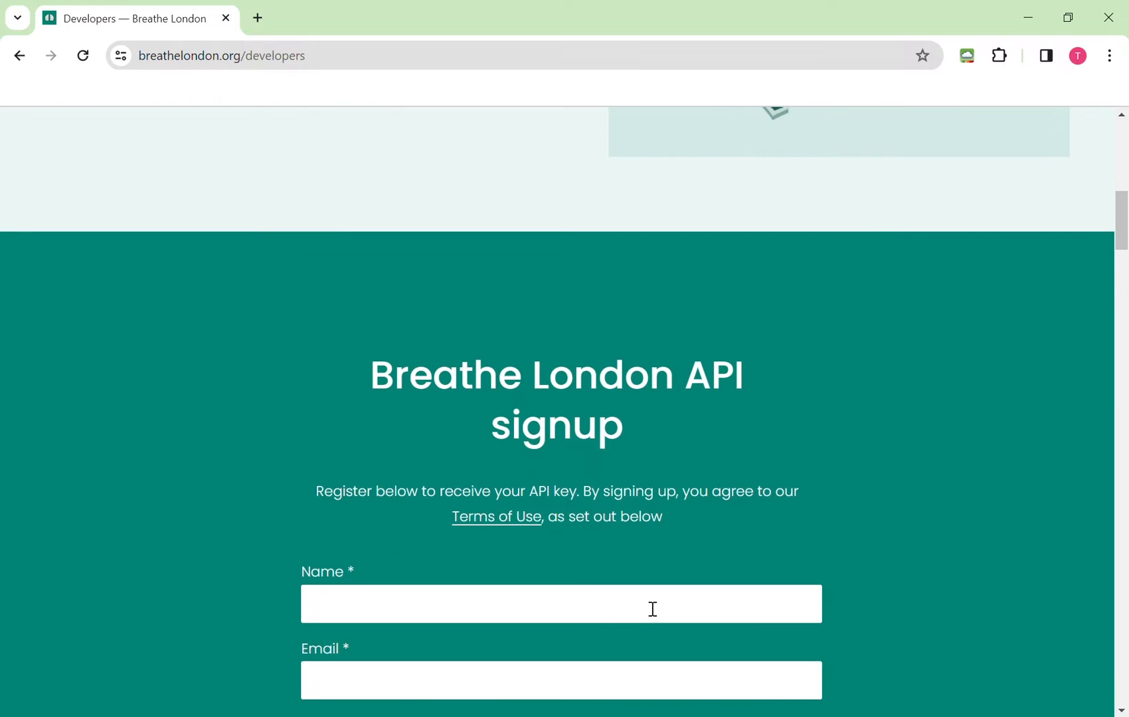
scroll(down, 3)
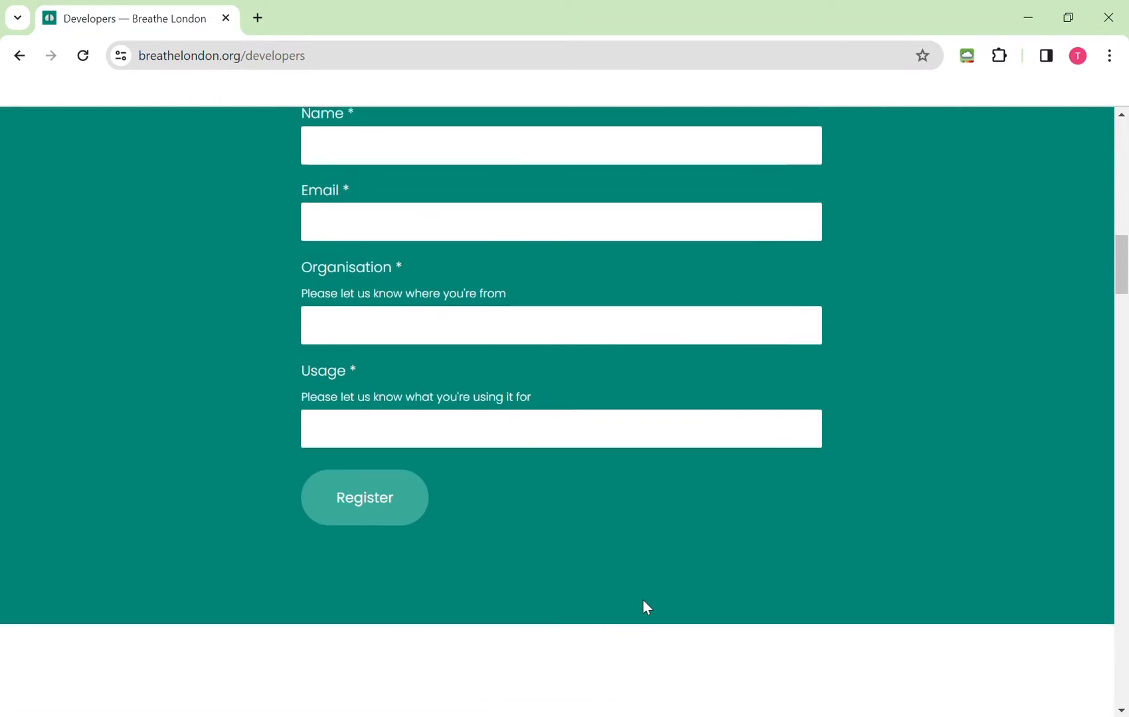
scroll(down, 3)
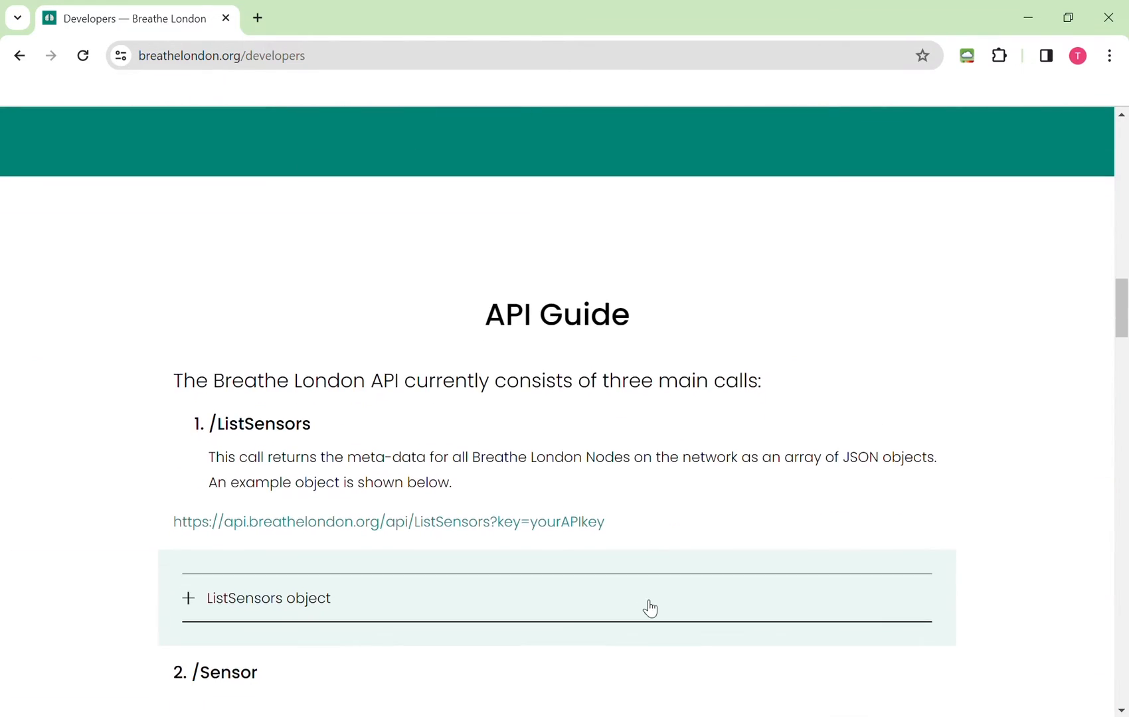
scroll(down, 3)
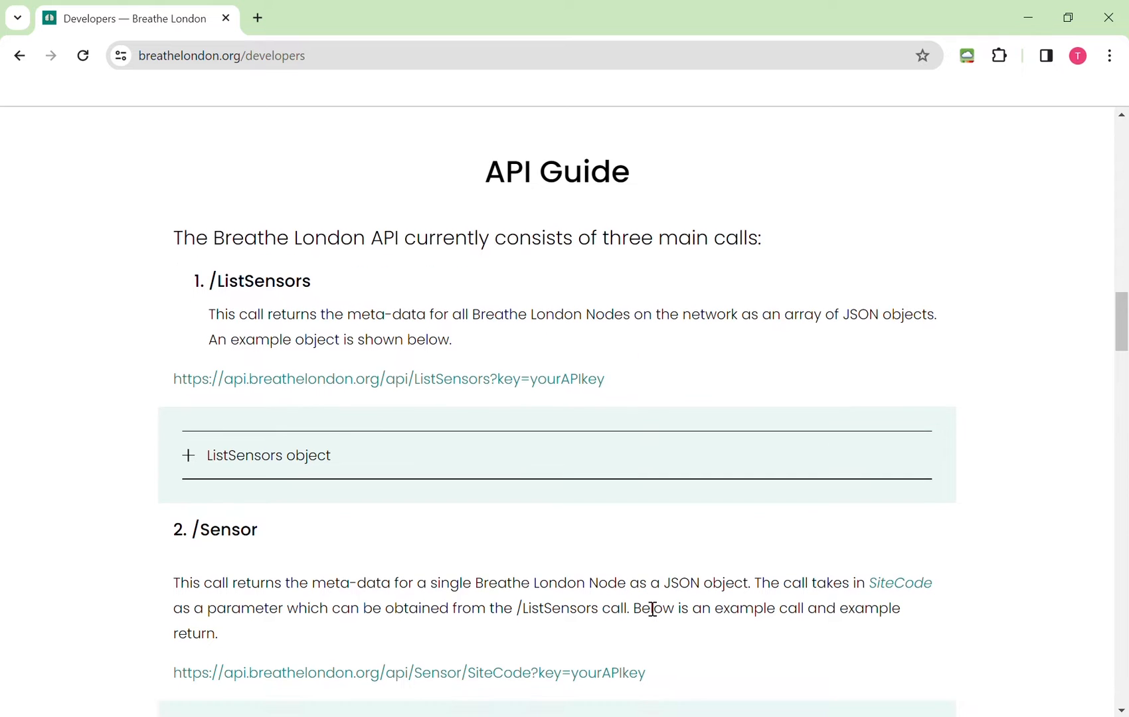
scroll(down, 3)
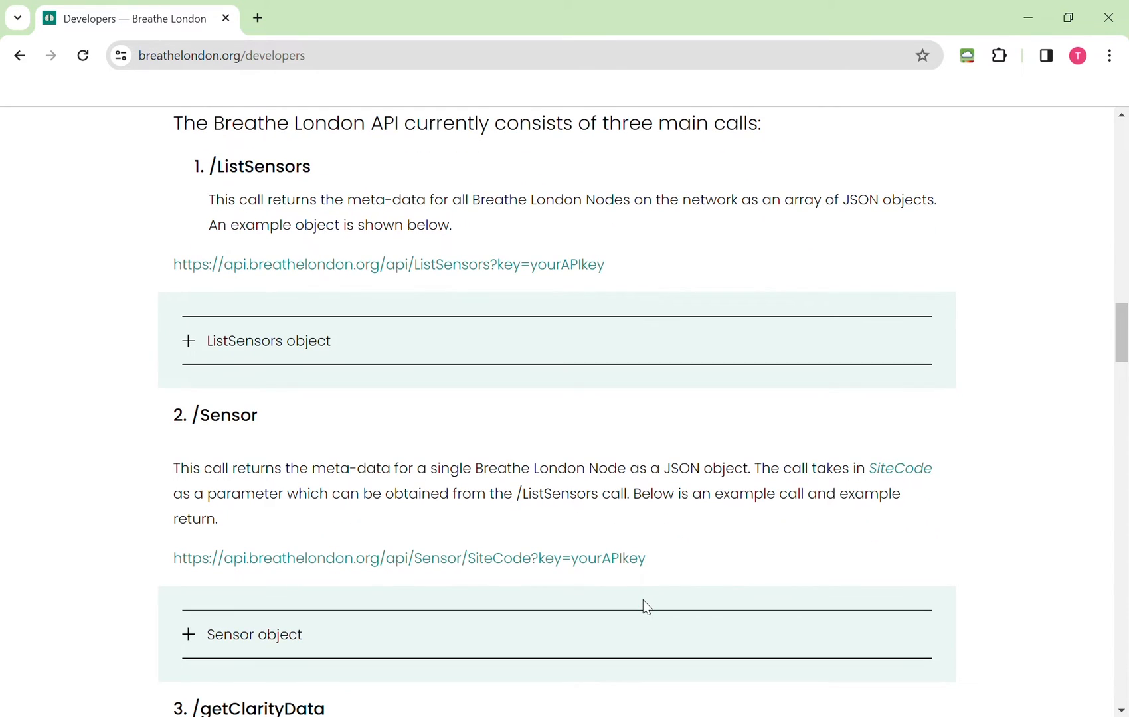
scroll(up, 3)
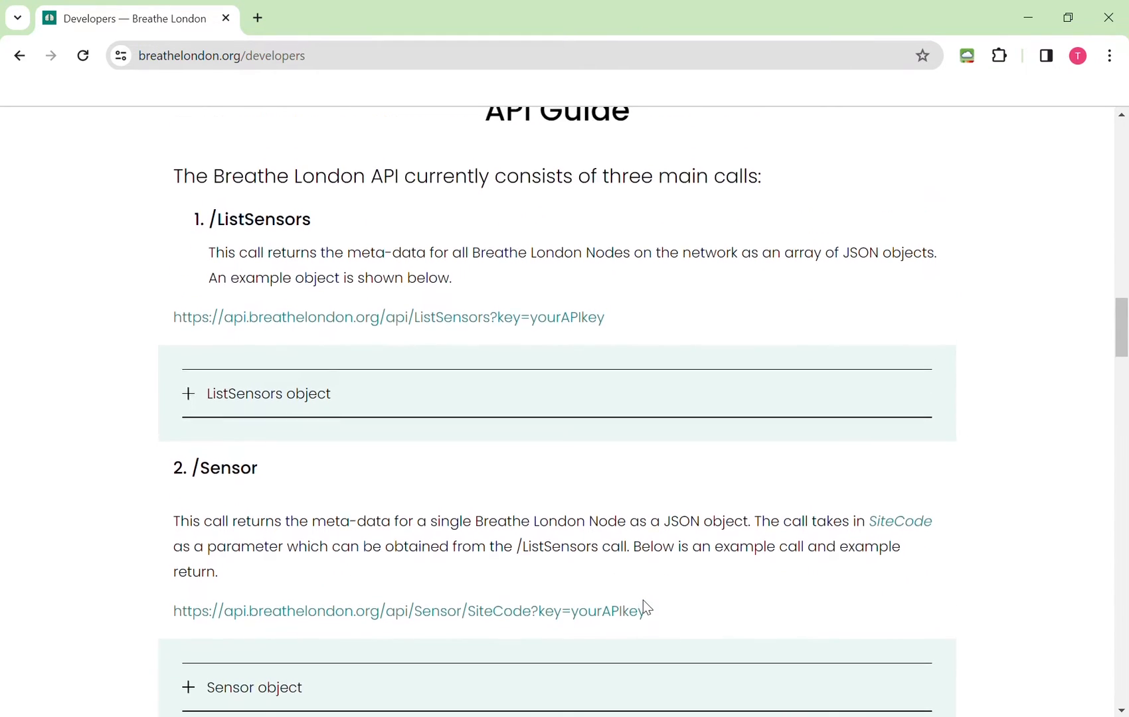
scroll(down, 3)
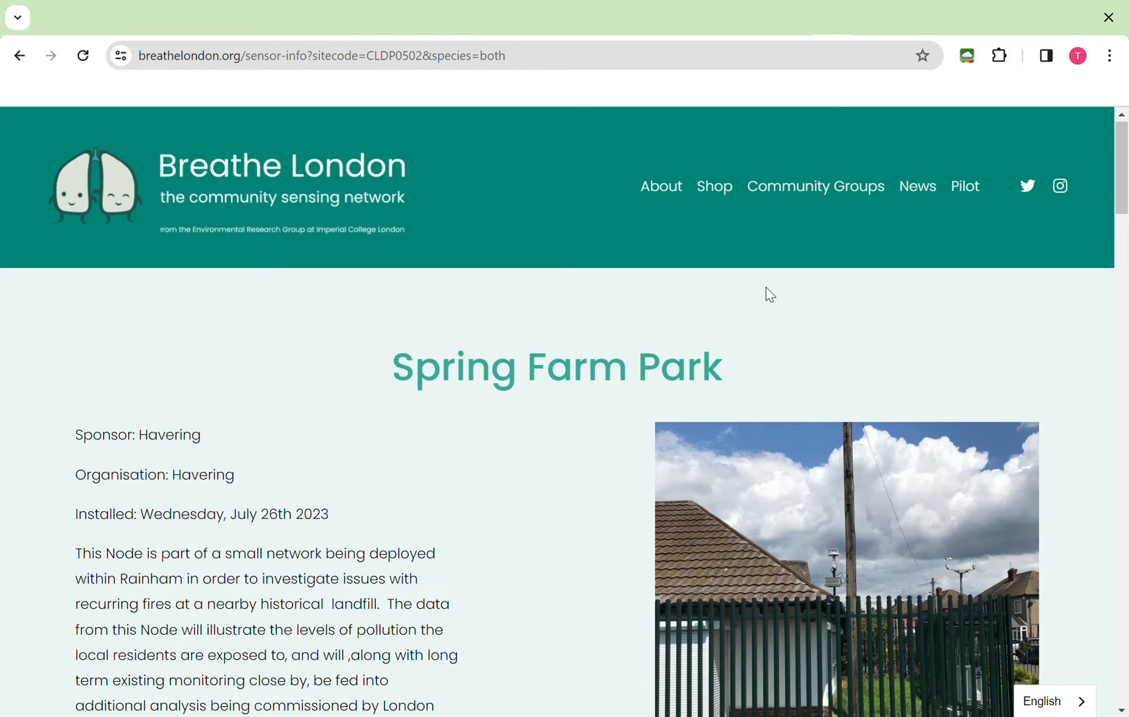
- Scroll the Spring Farm Park node page down to its location map and PM2.5 chart
scroll(down, 3)
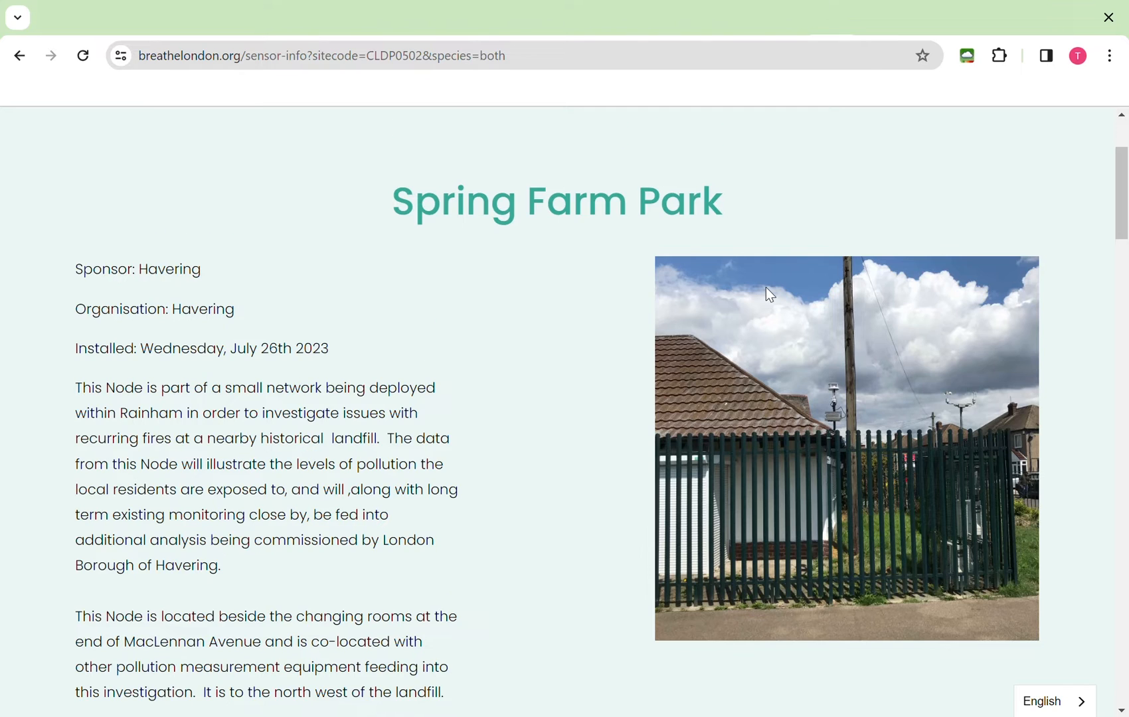
scroll(down, 3)
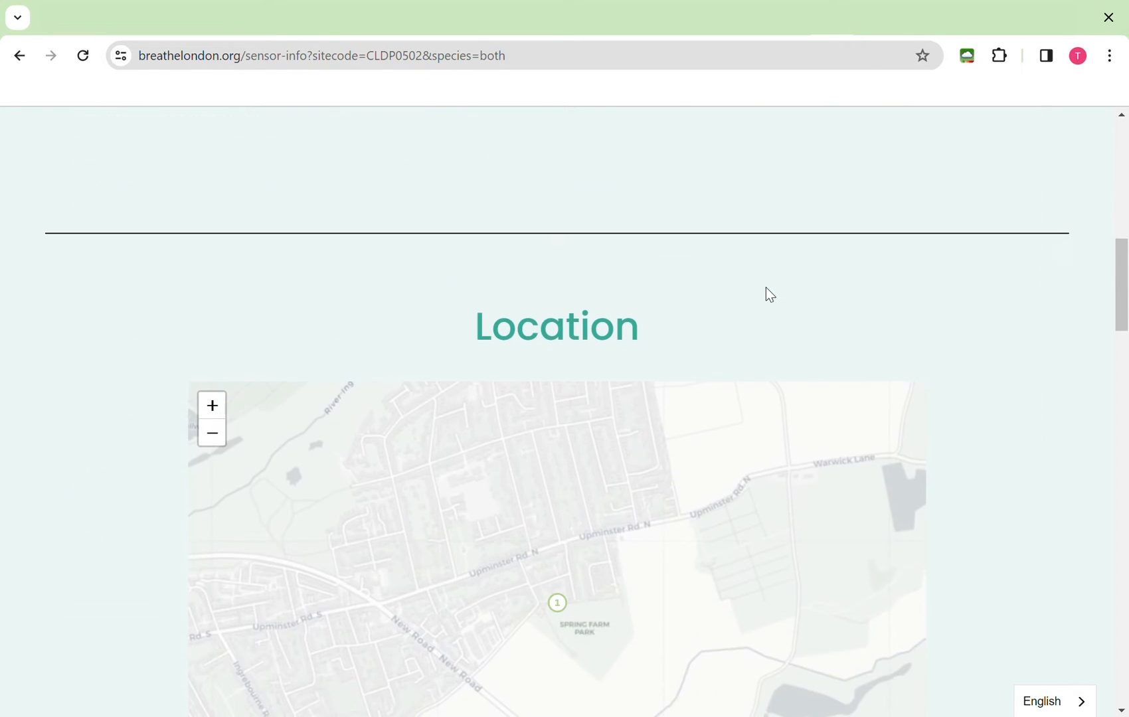
scroll(down, 3)
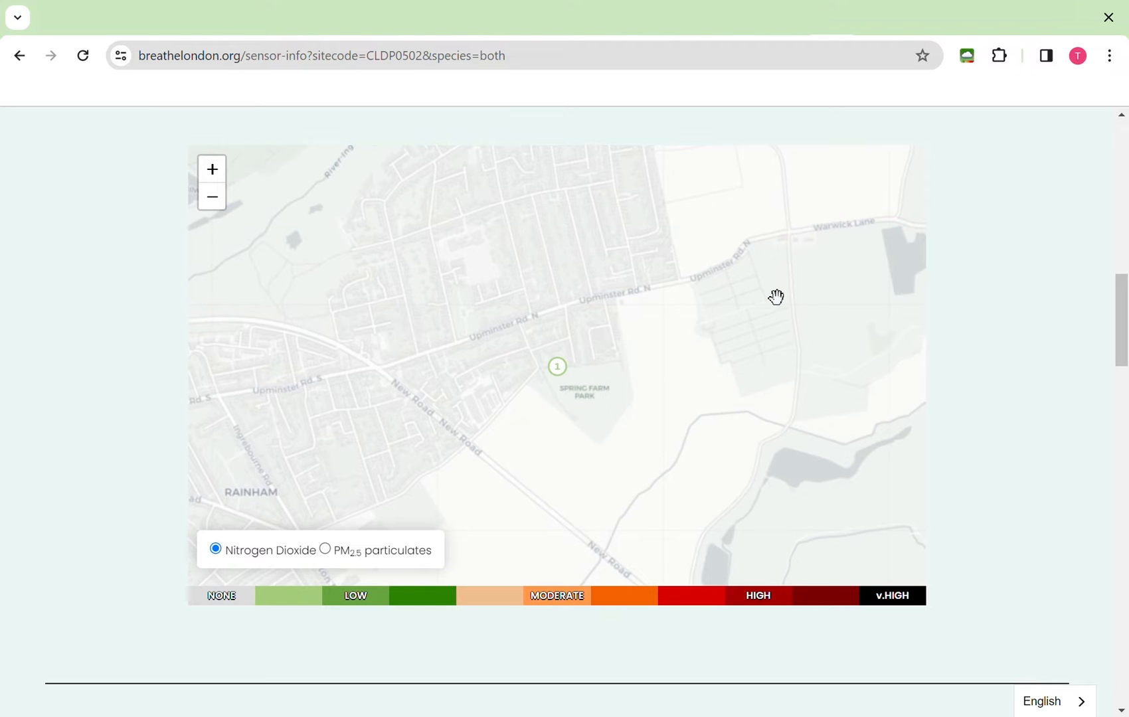
scroll(down, 3)
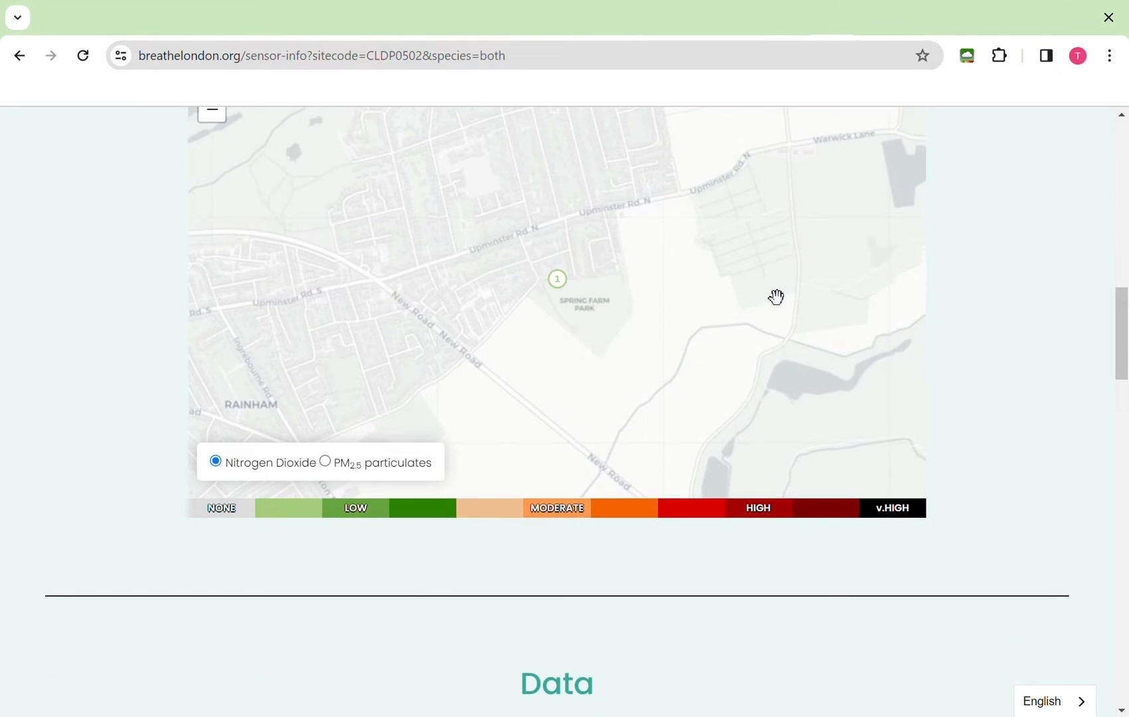
scroll(down, 3)
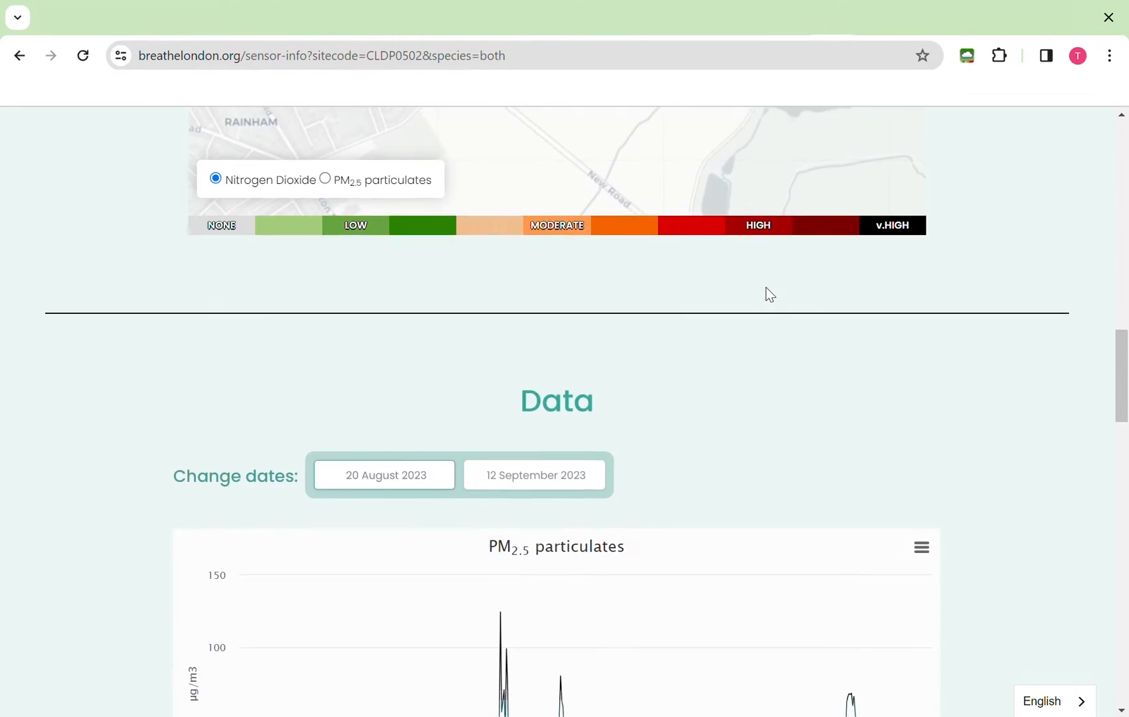
scroll(down, 3)
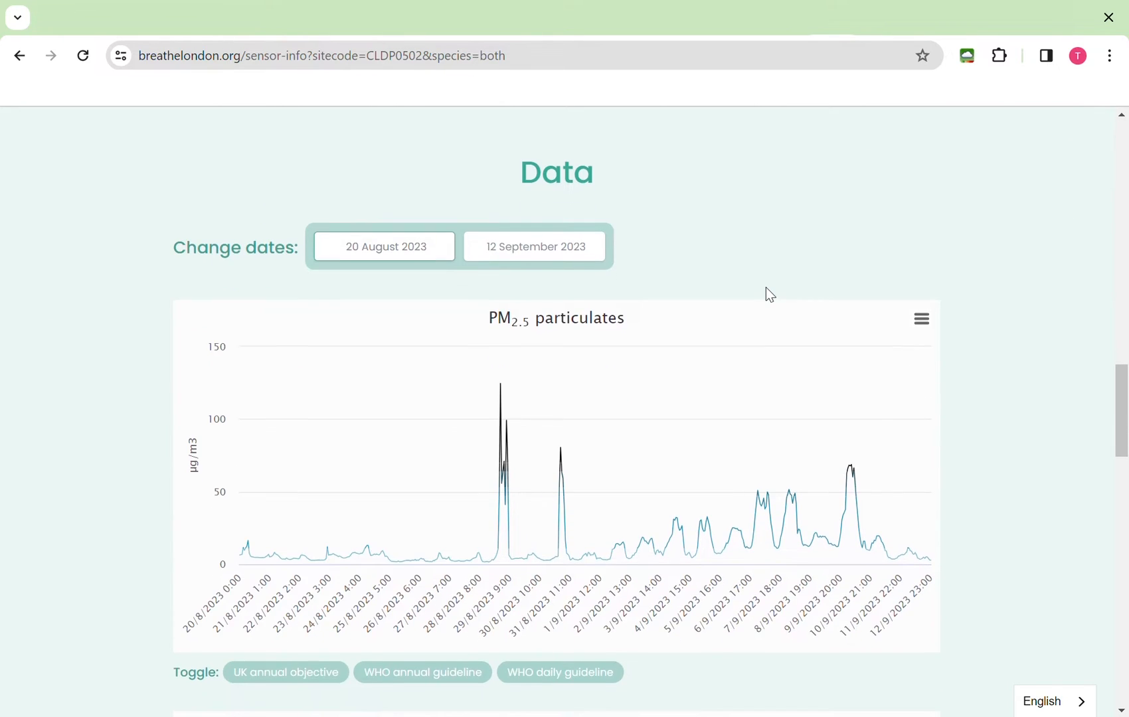
scroll(down, 3)
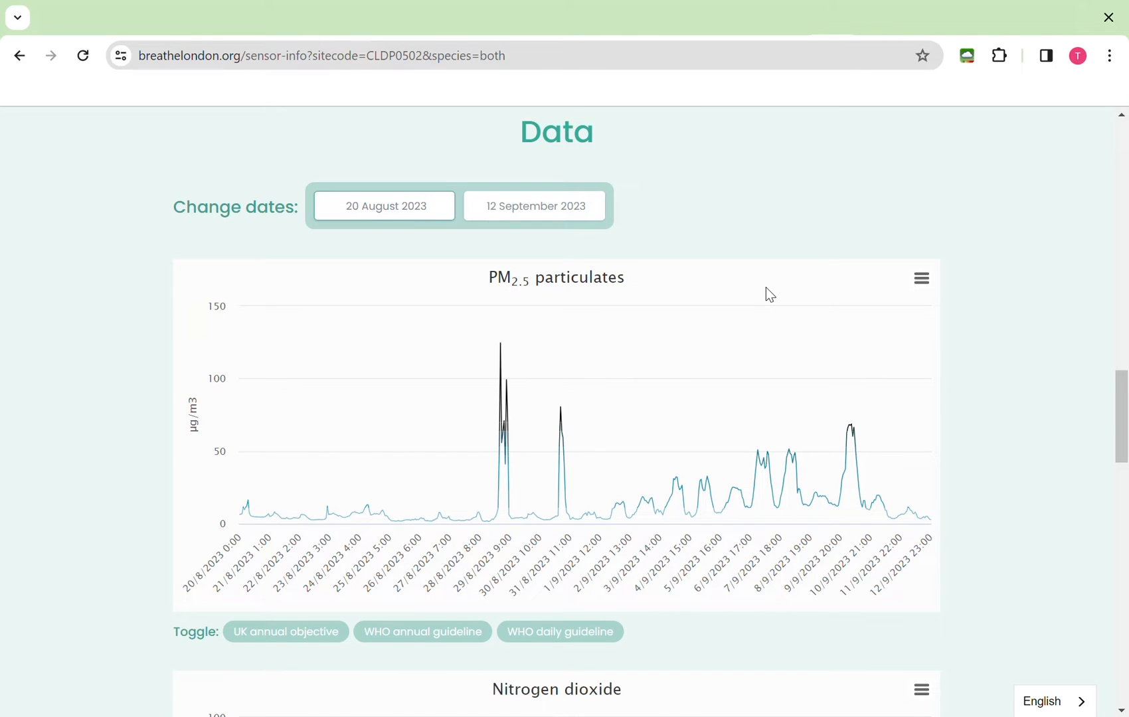
mouse_move(452, 521)
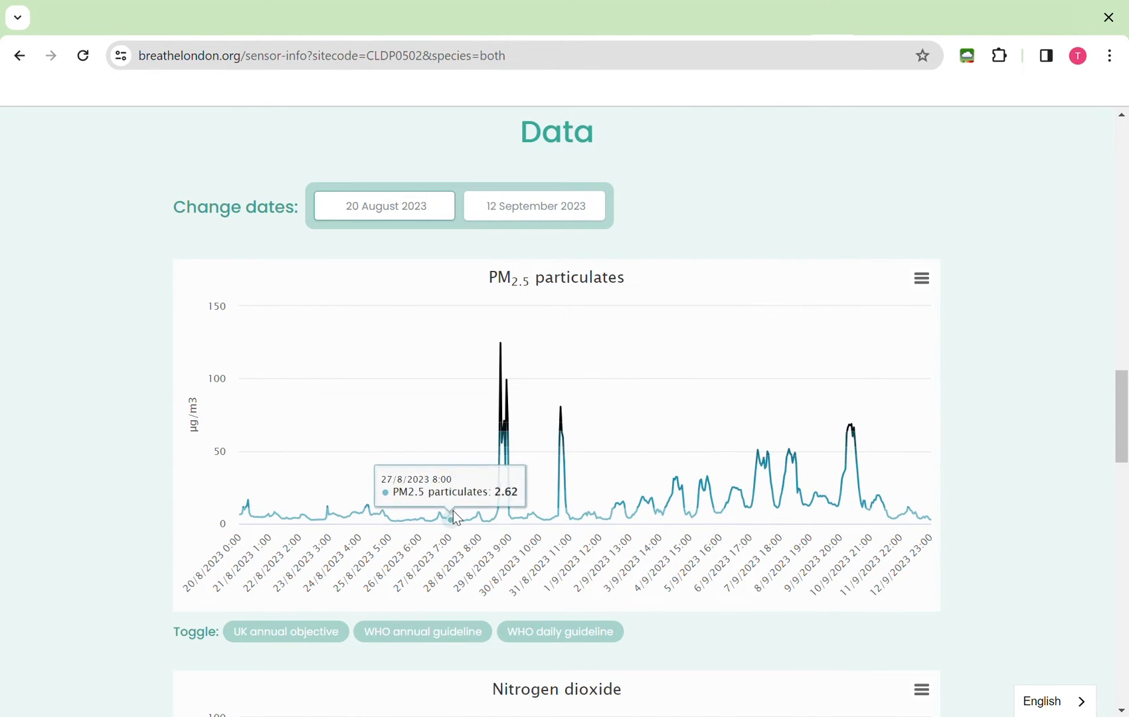
mouse_move(326, 515)
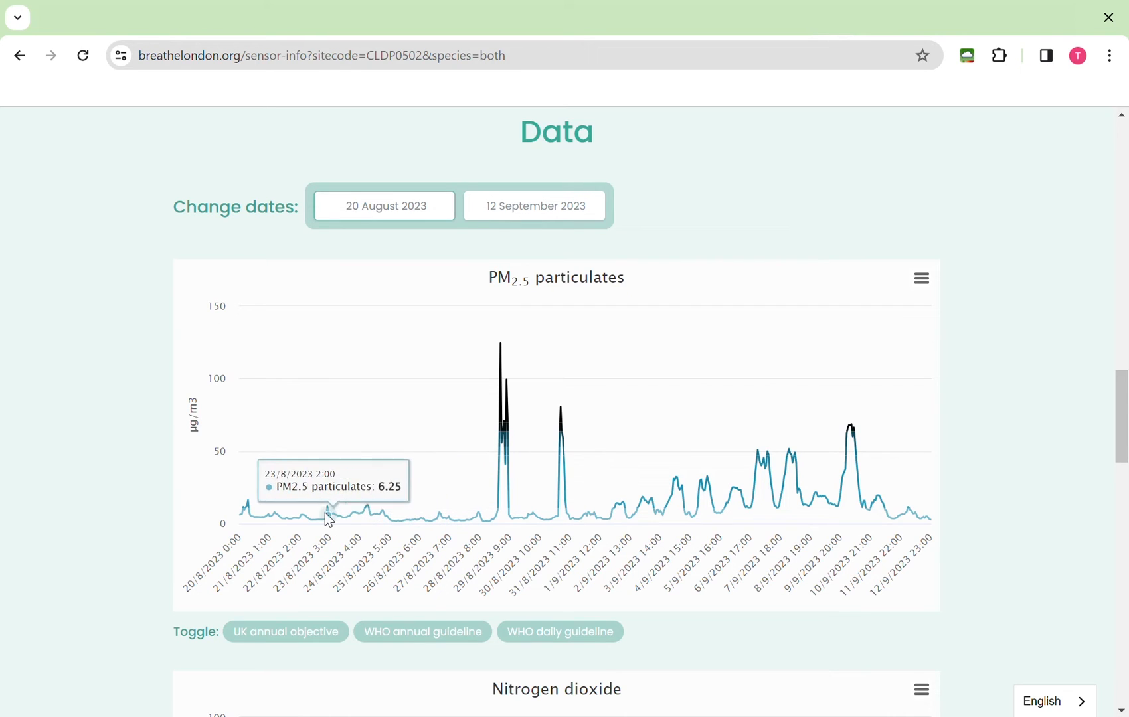
mouse_move(243, 507)
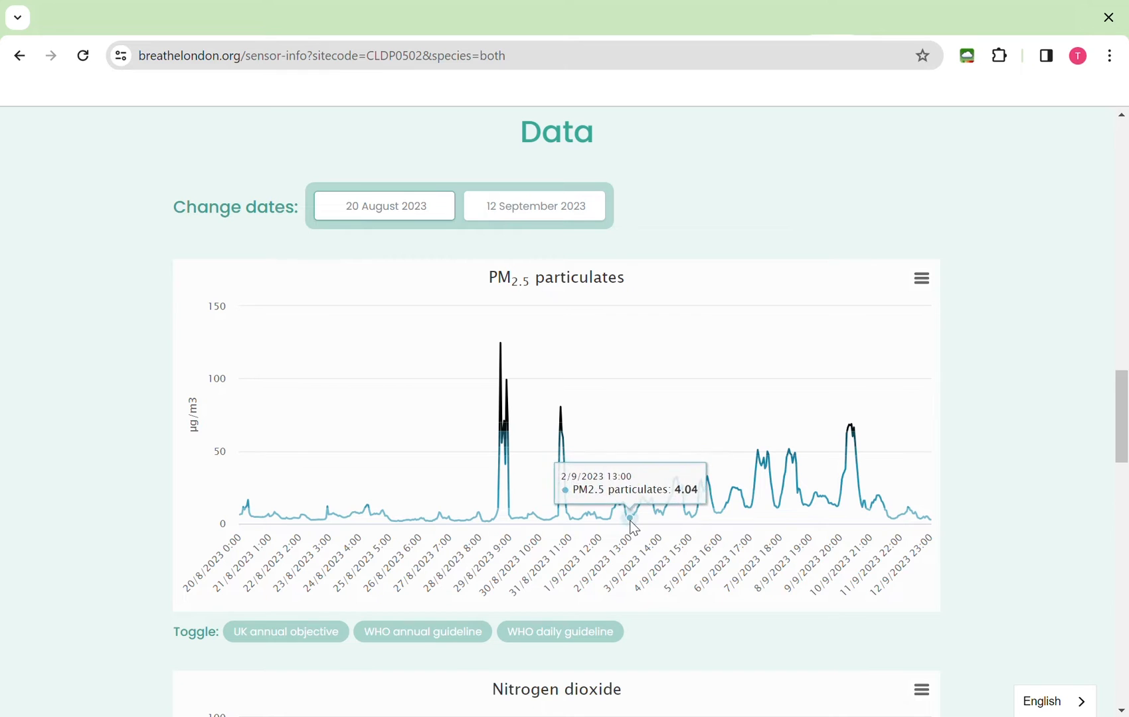
mouse_move(669, 500)
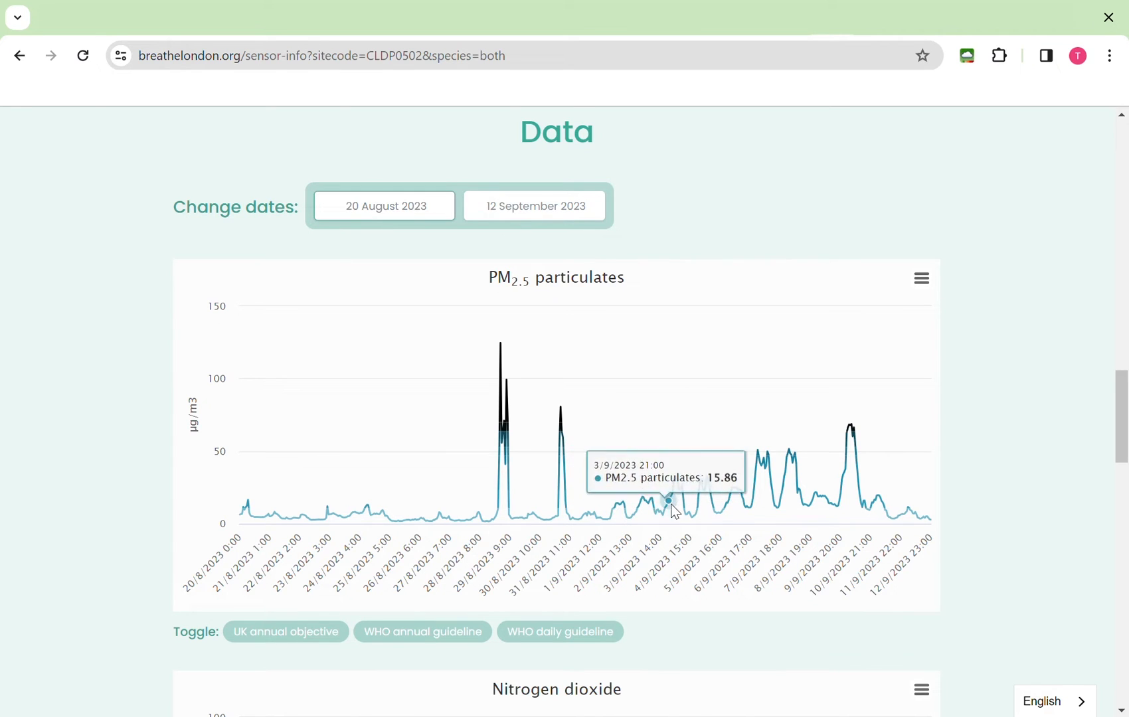
mouse_move(718, 510)
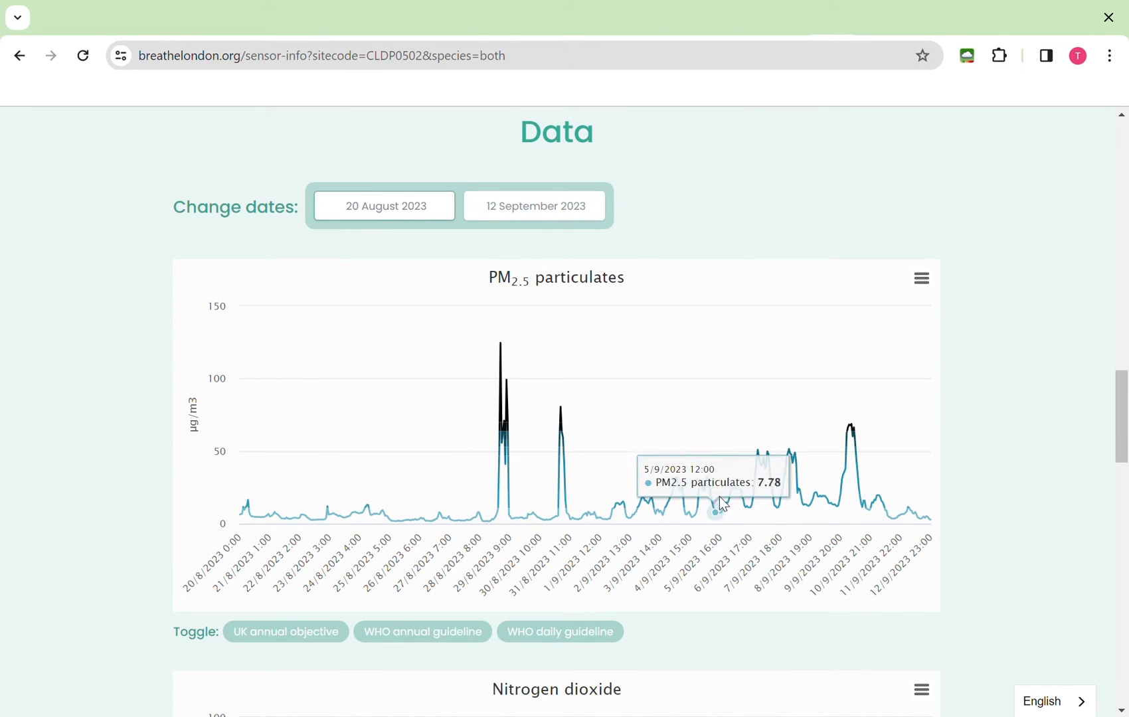
mouse_move(782, 515)
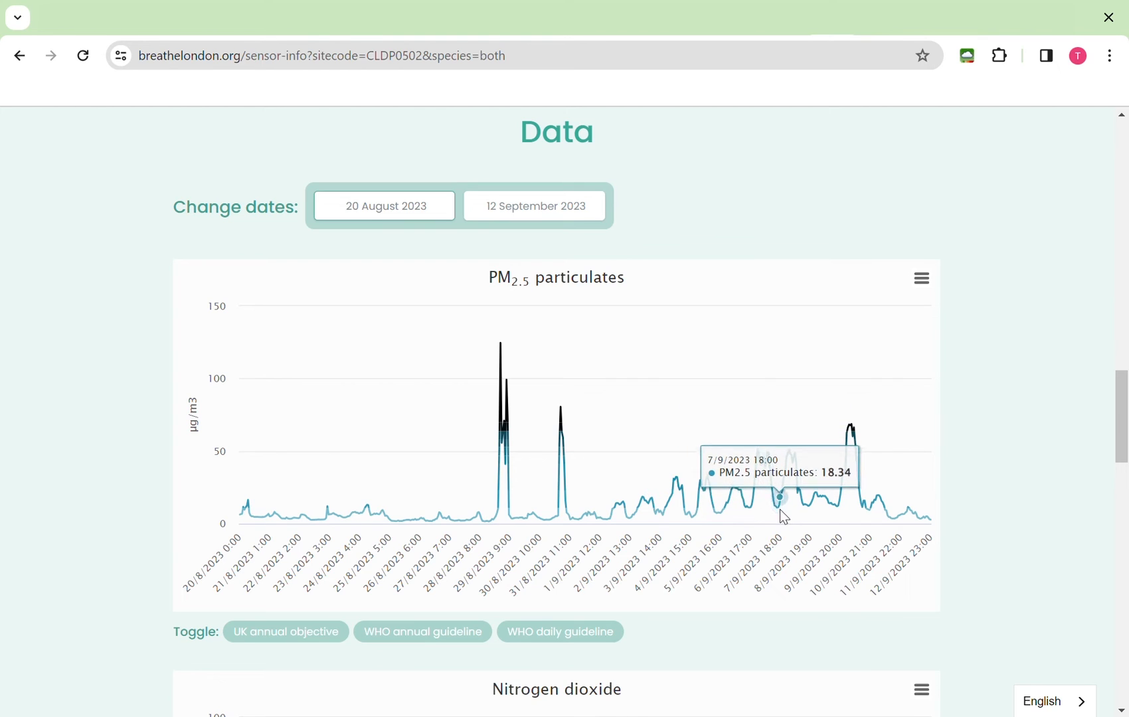
mouse_move(779, 504)
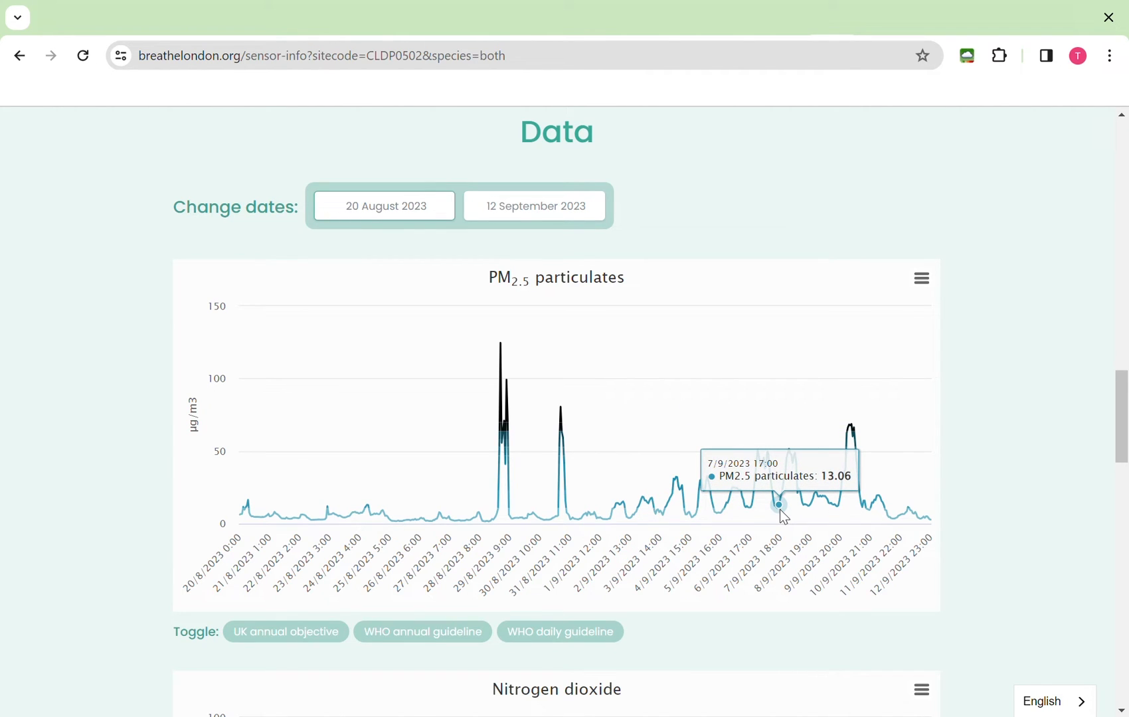
mouse_move(996, 409)
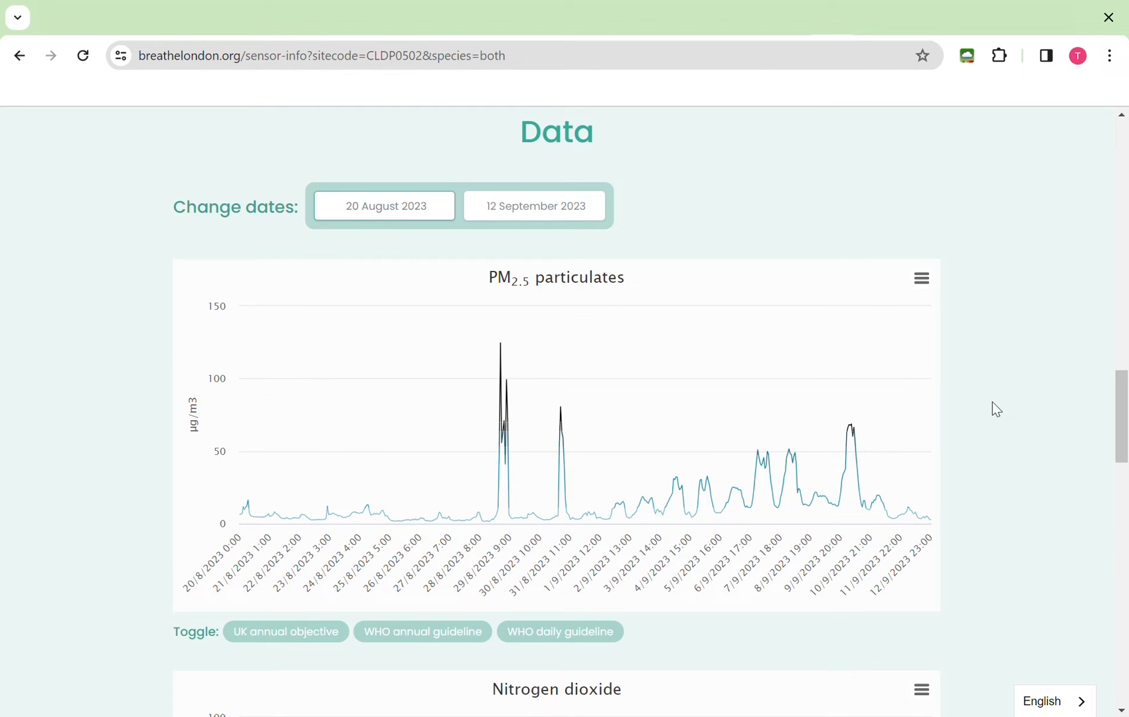
mouse_move(925, 519)
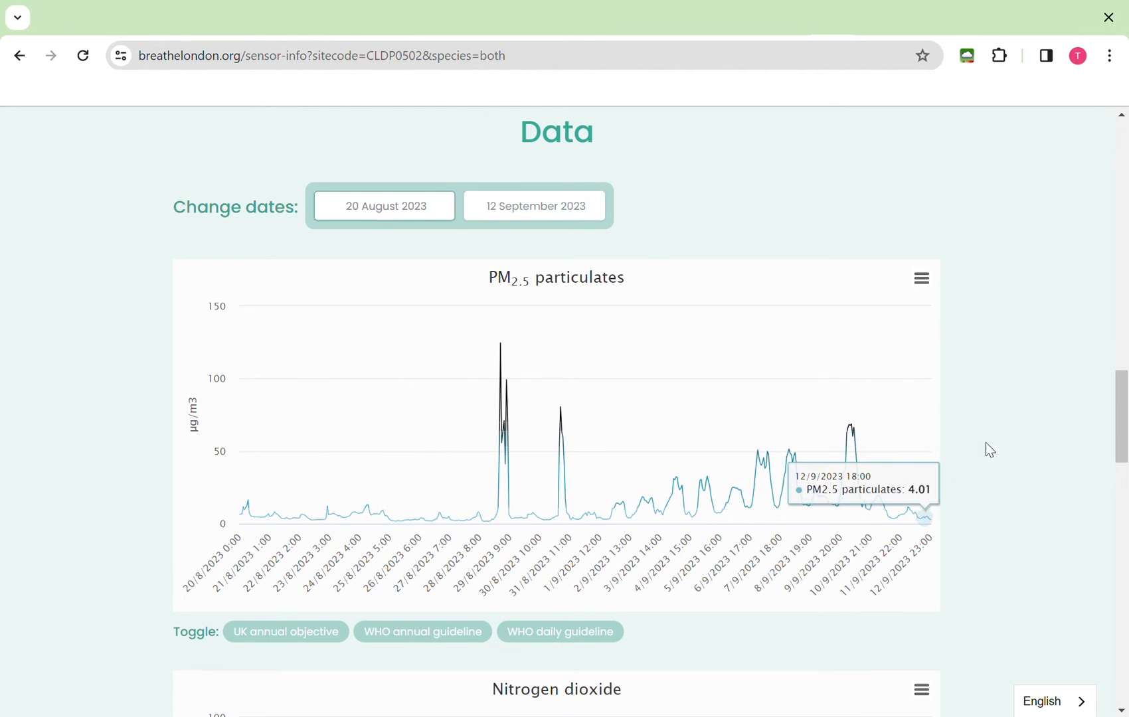
mouse_move(1002, 398)
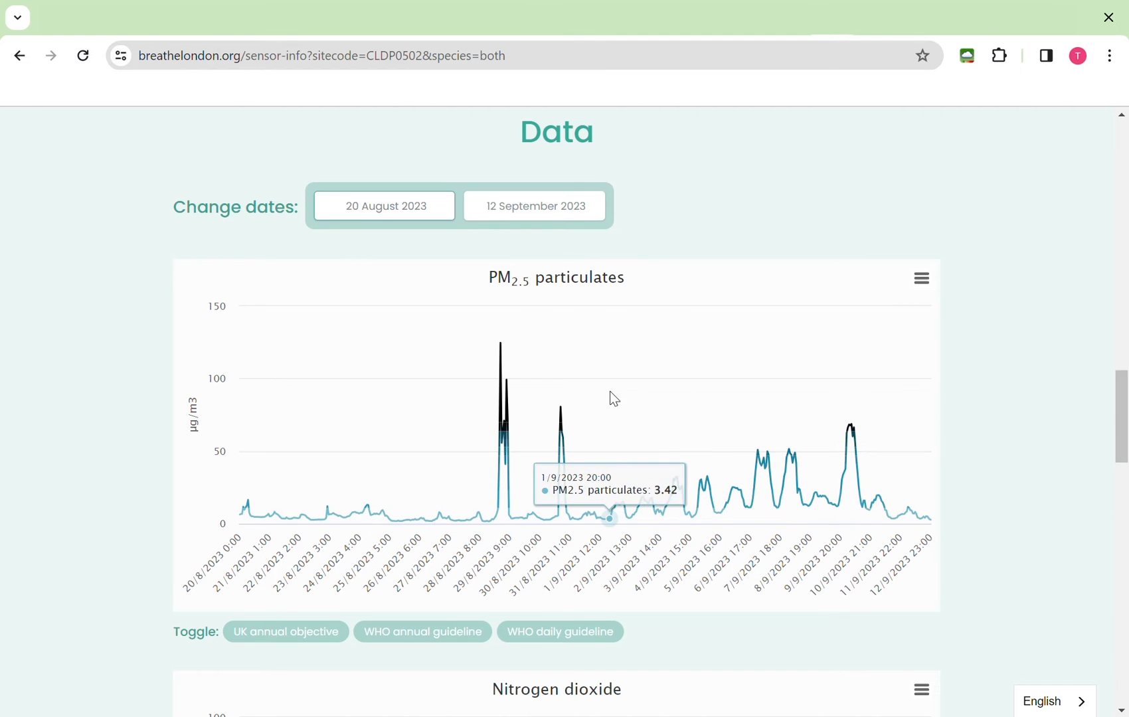
mouse_move(553, 408)
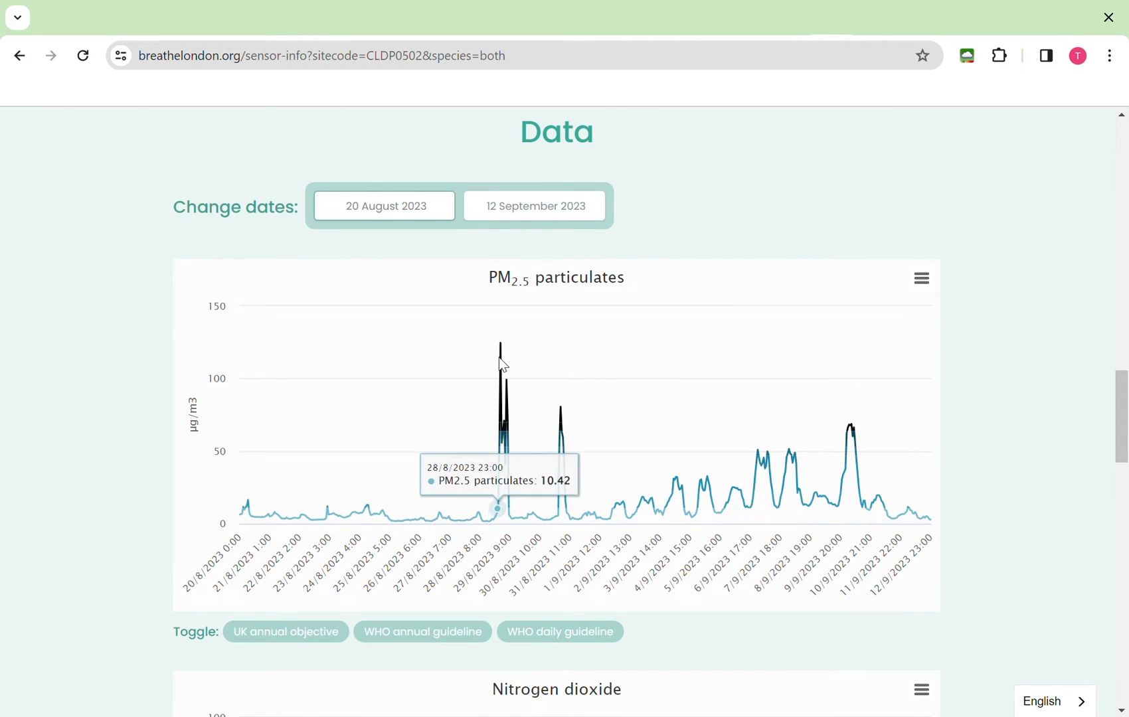
mouse_move(524, 382)
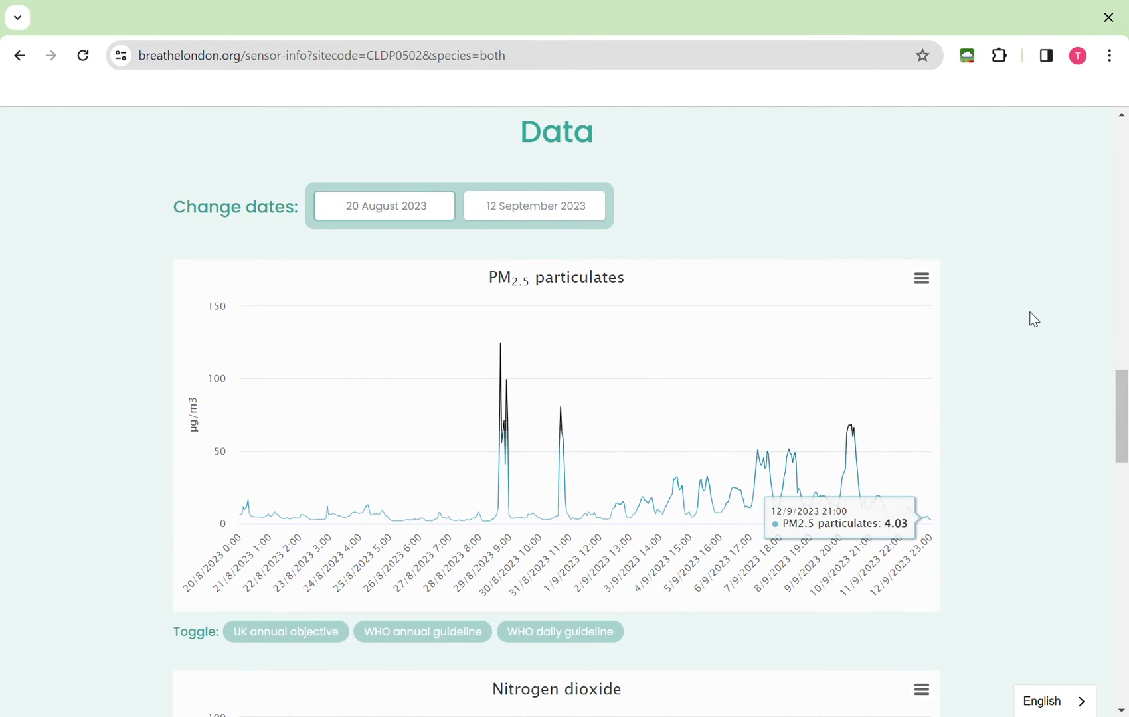
mouse_move(1035, 319)
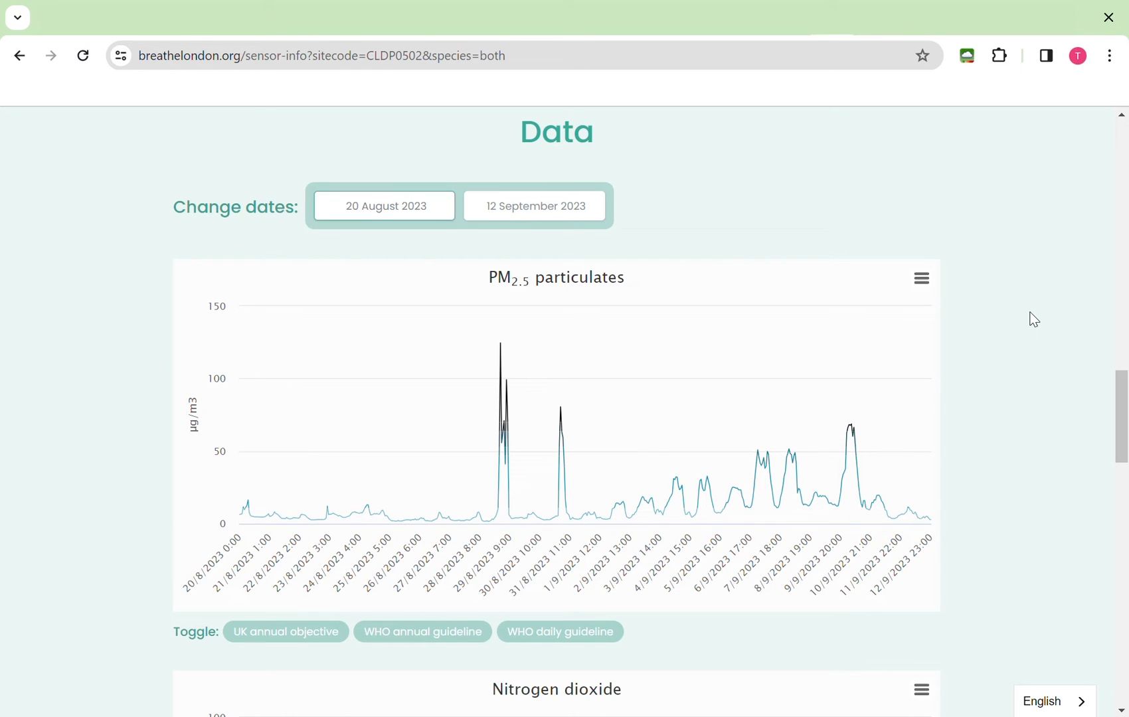
mouse_move(1046, 135)
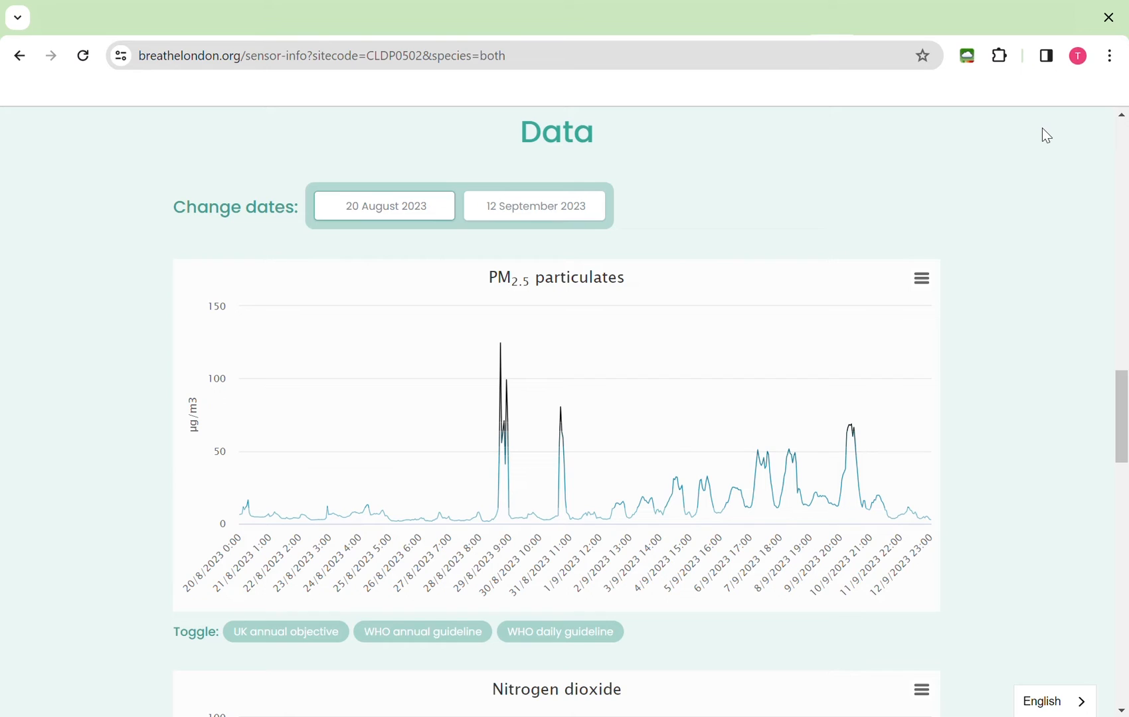
mouse_move(1046, 155)
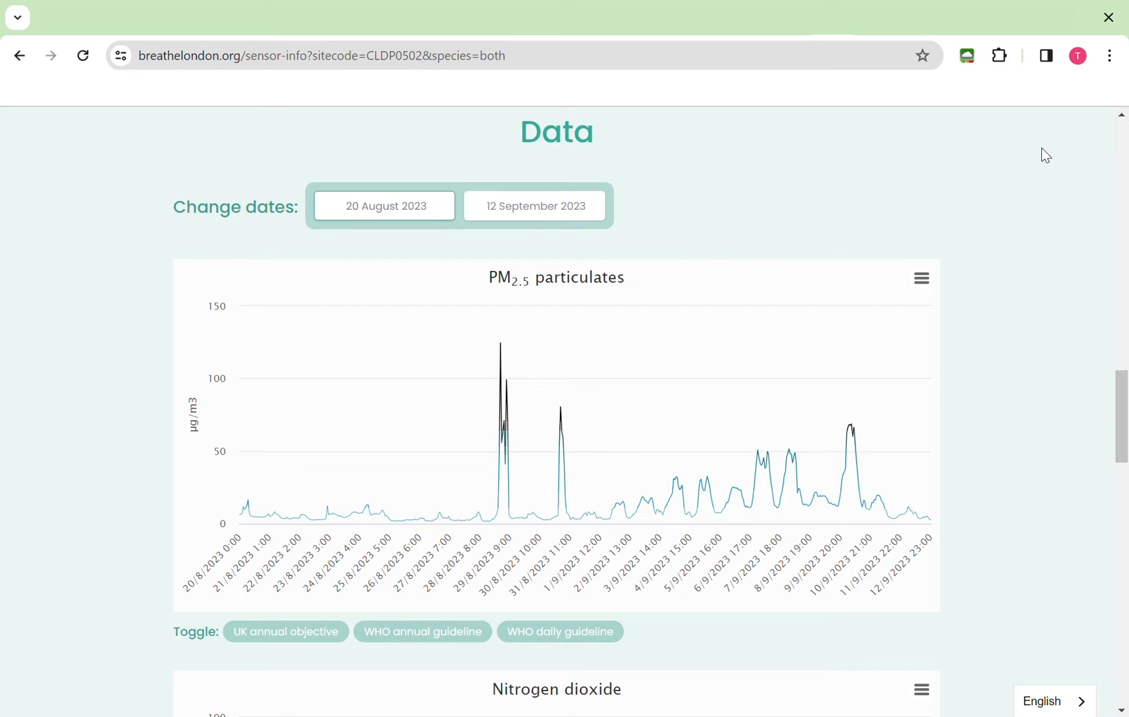
mouse_move(648, 499)
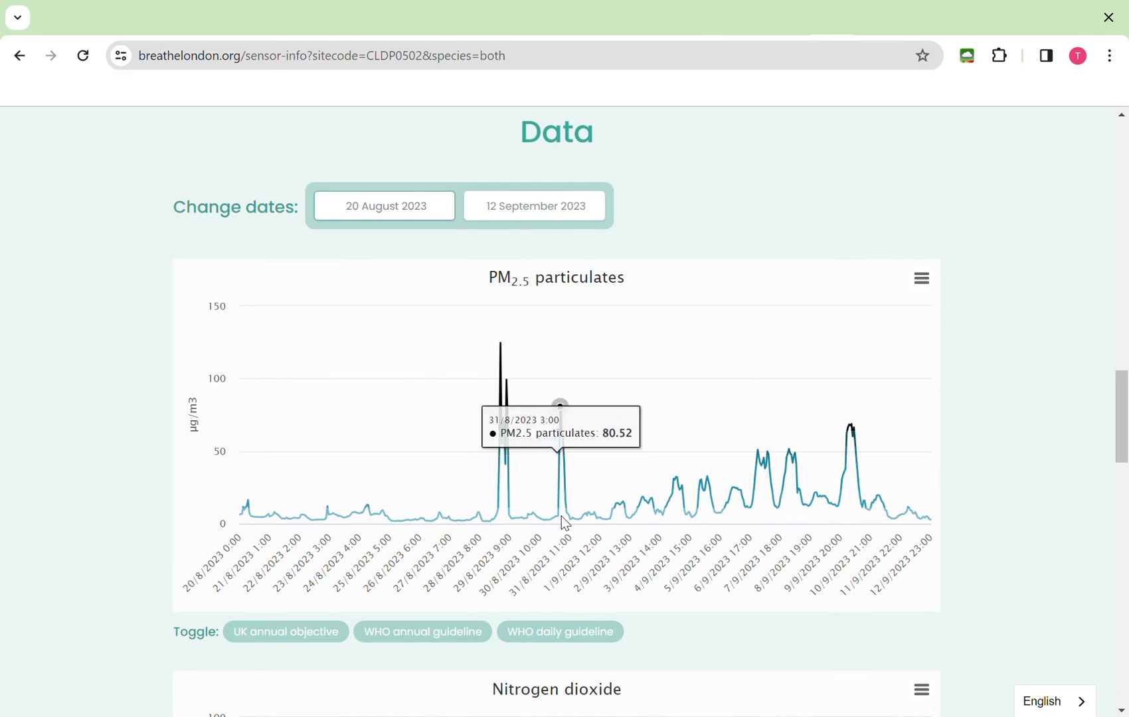
mouse_move(564, 425)
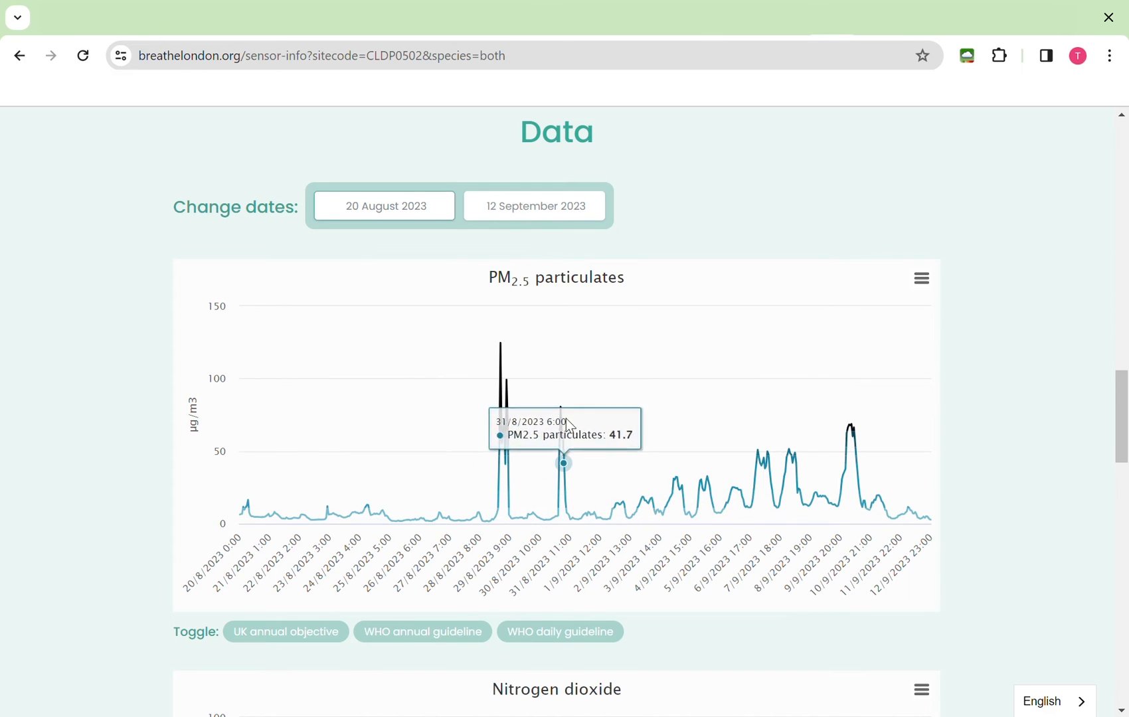
mouse_move(561, 408)
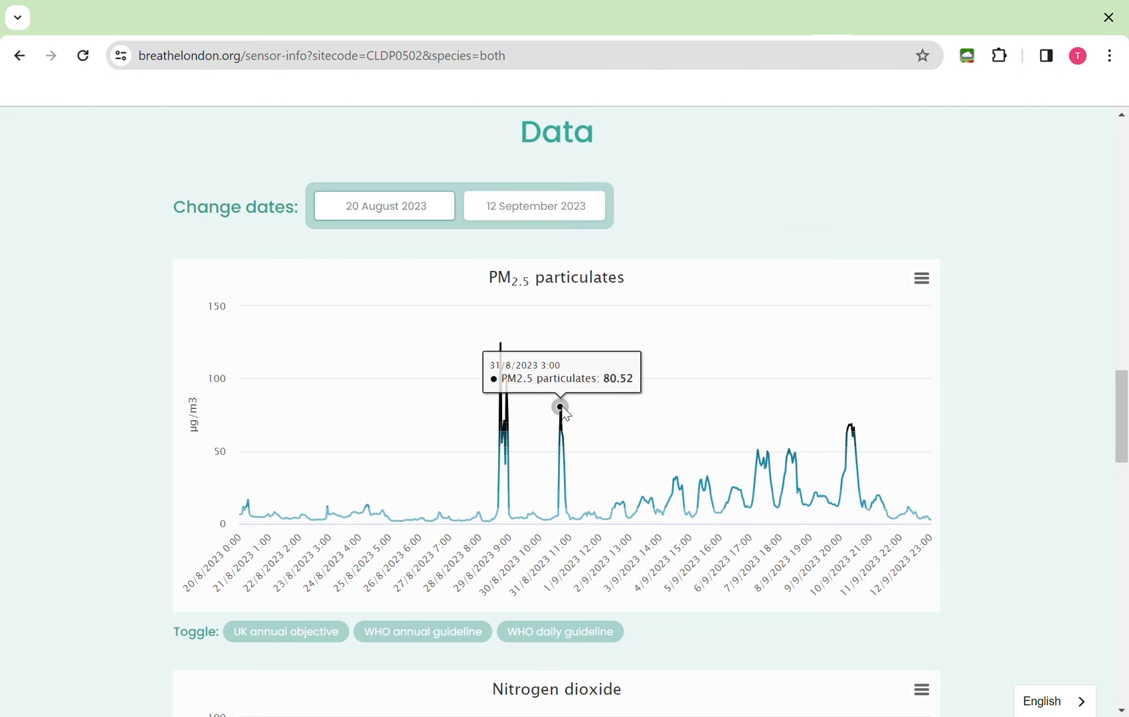
mouse_move(993, 200)
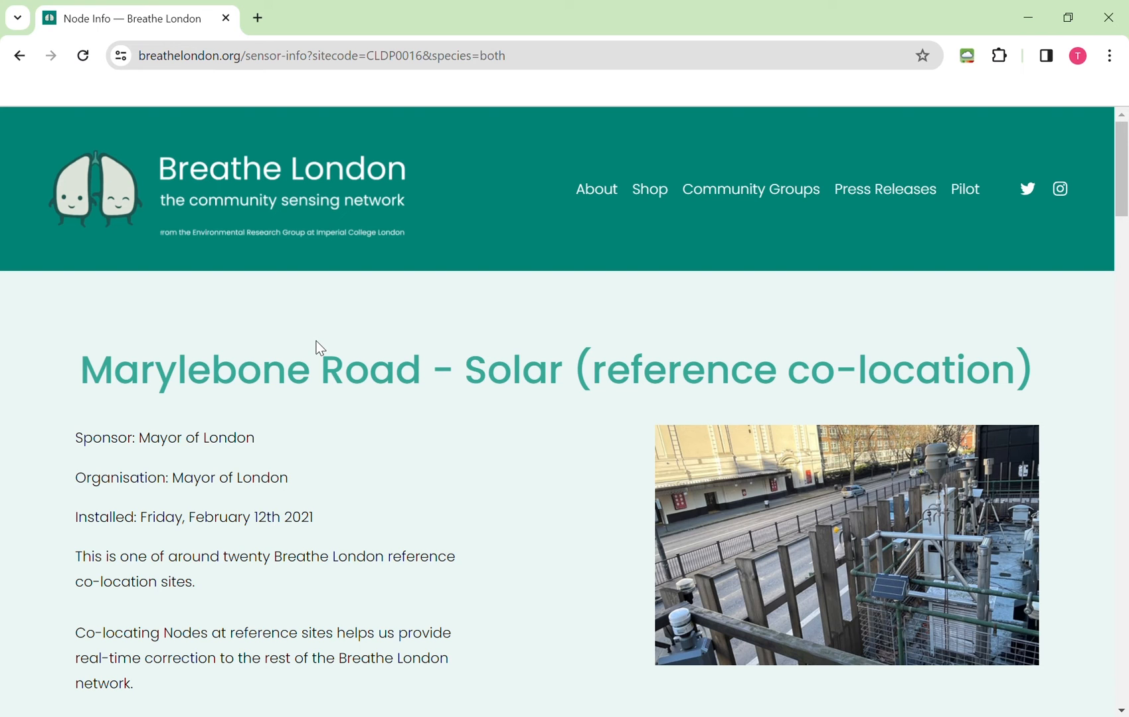
- Scroll past the Marylebone Road location map and PM2.5 chart to the nitrogen dioxide chart
scroll(down, 3)
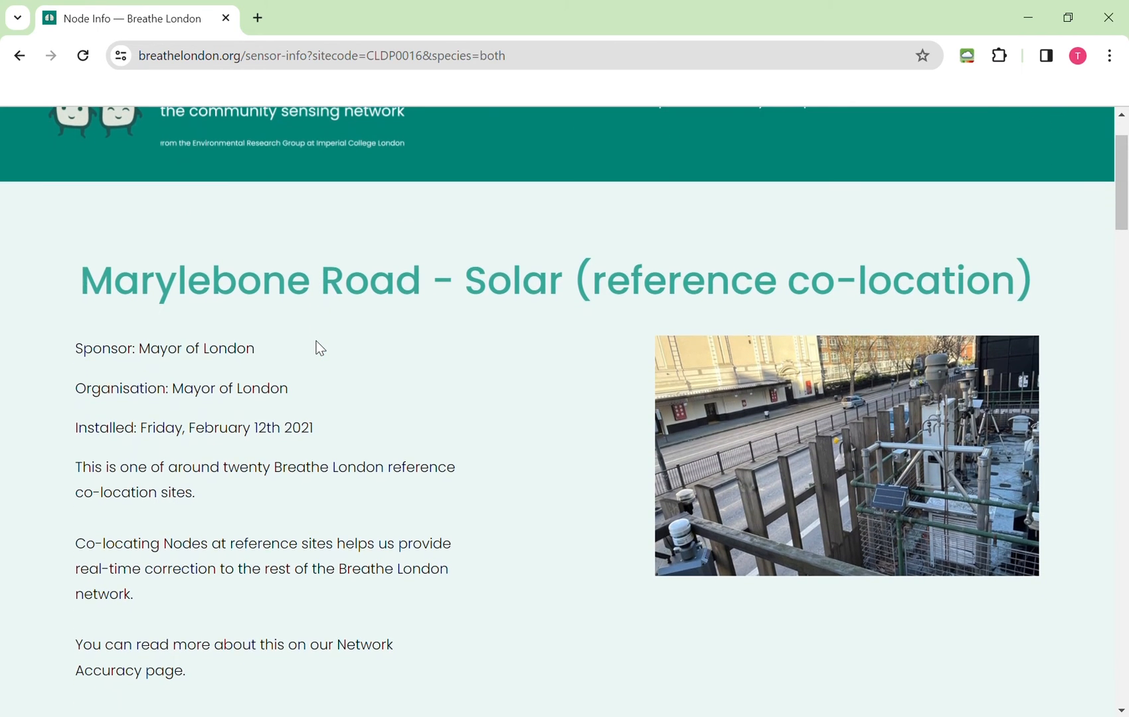
scroll(down, 3)
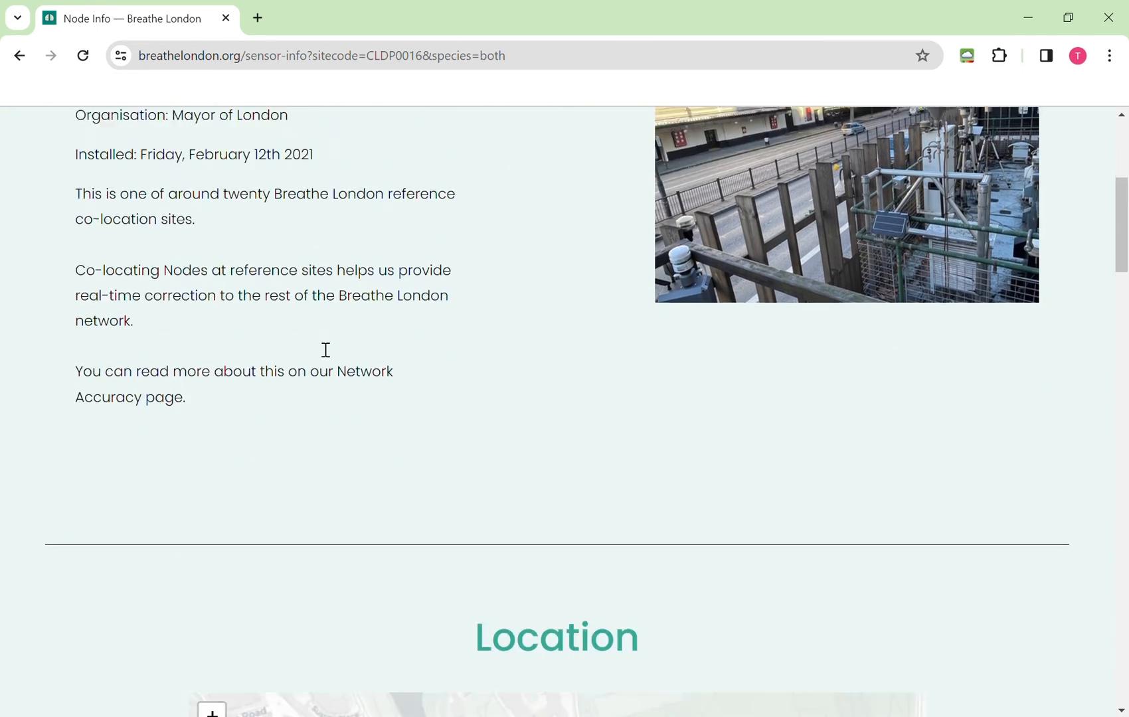
scroll(down, 3)
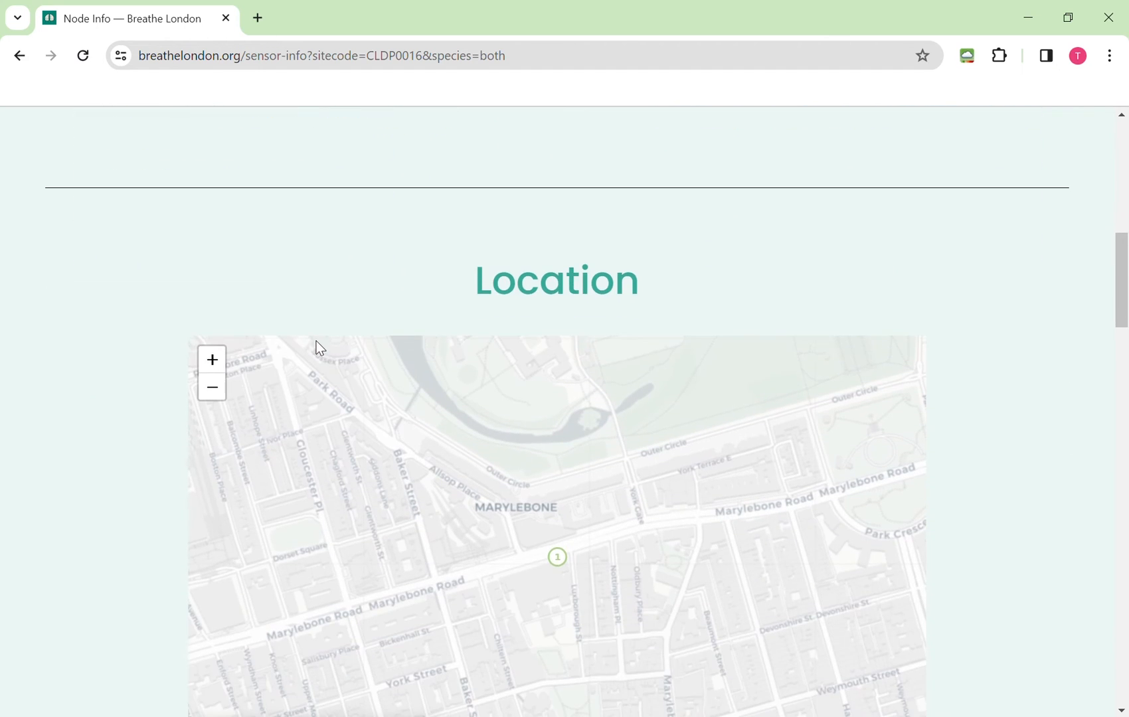
scroll(down, 3)
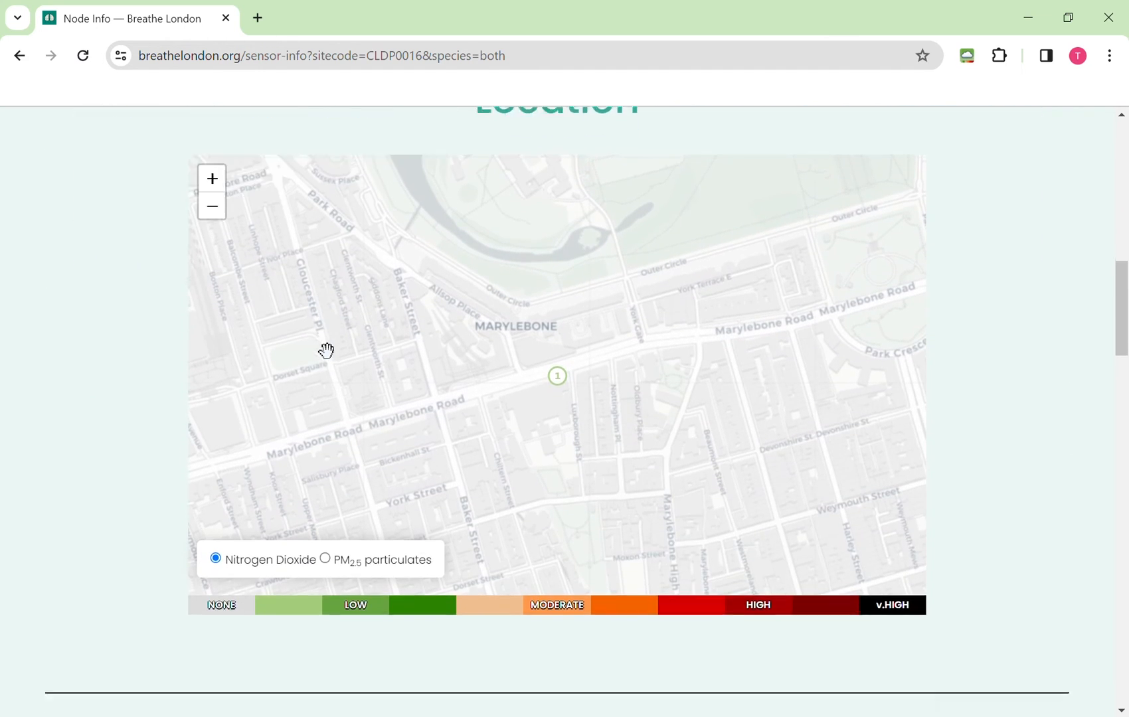
scroll(down, 3)
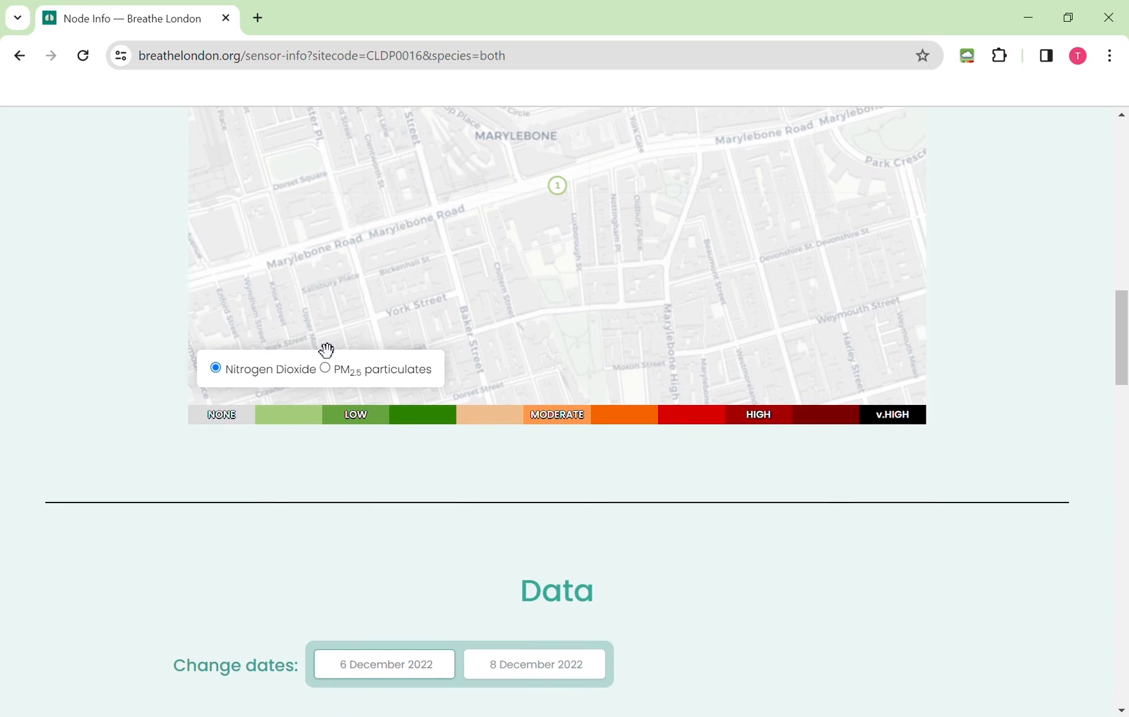
scroll(down, 3)
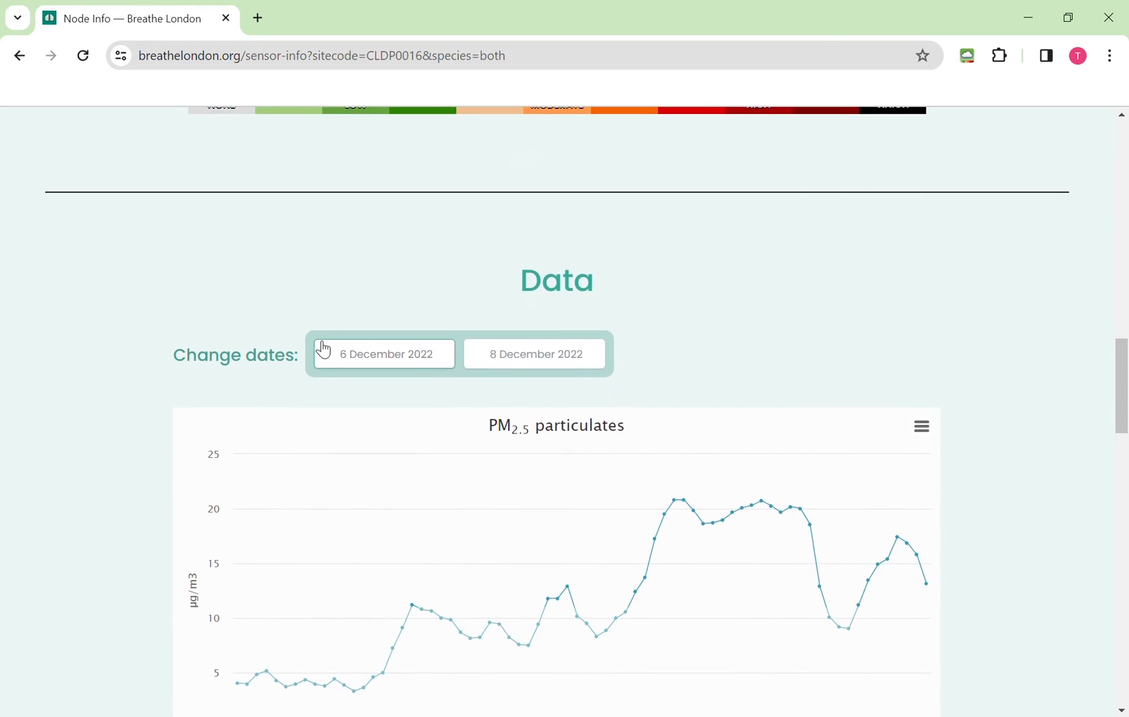
scroll(down, 3)
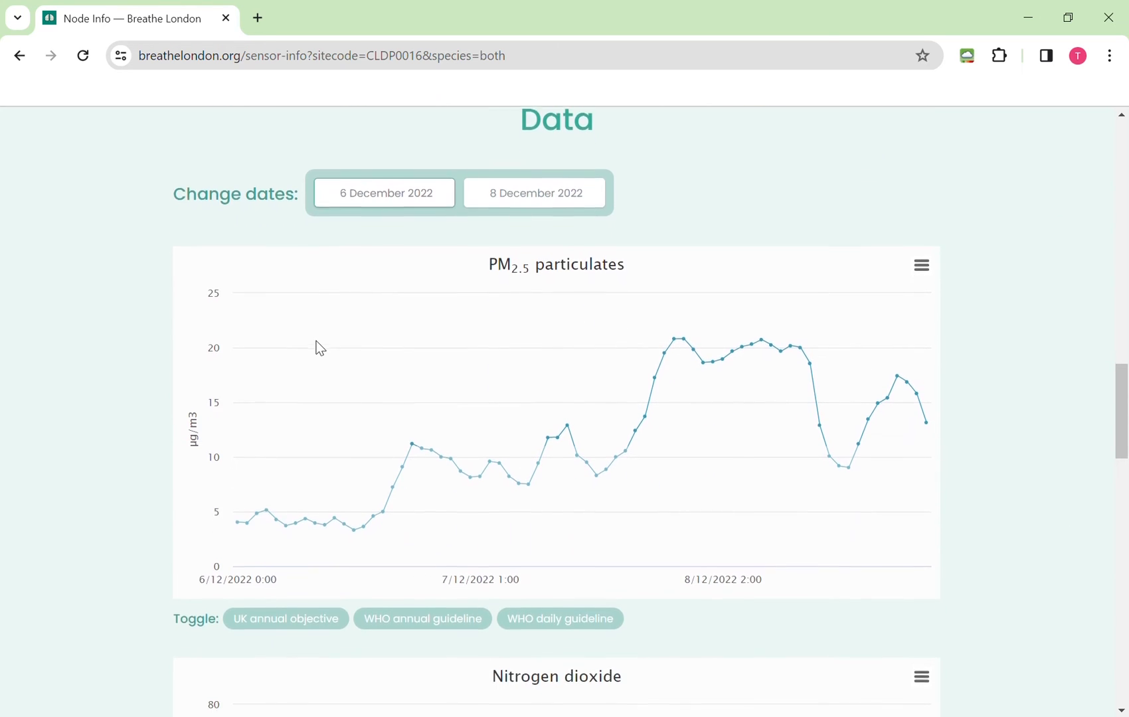
scroll(down, 3)
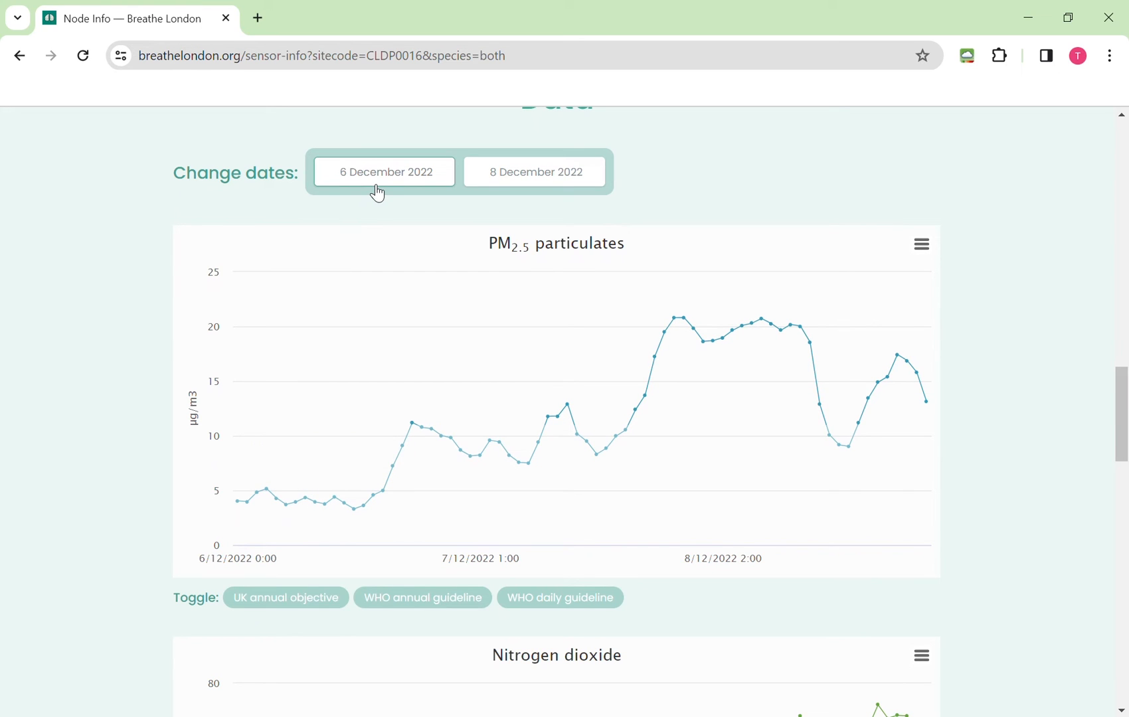
scroll(down, 3)
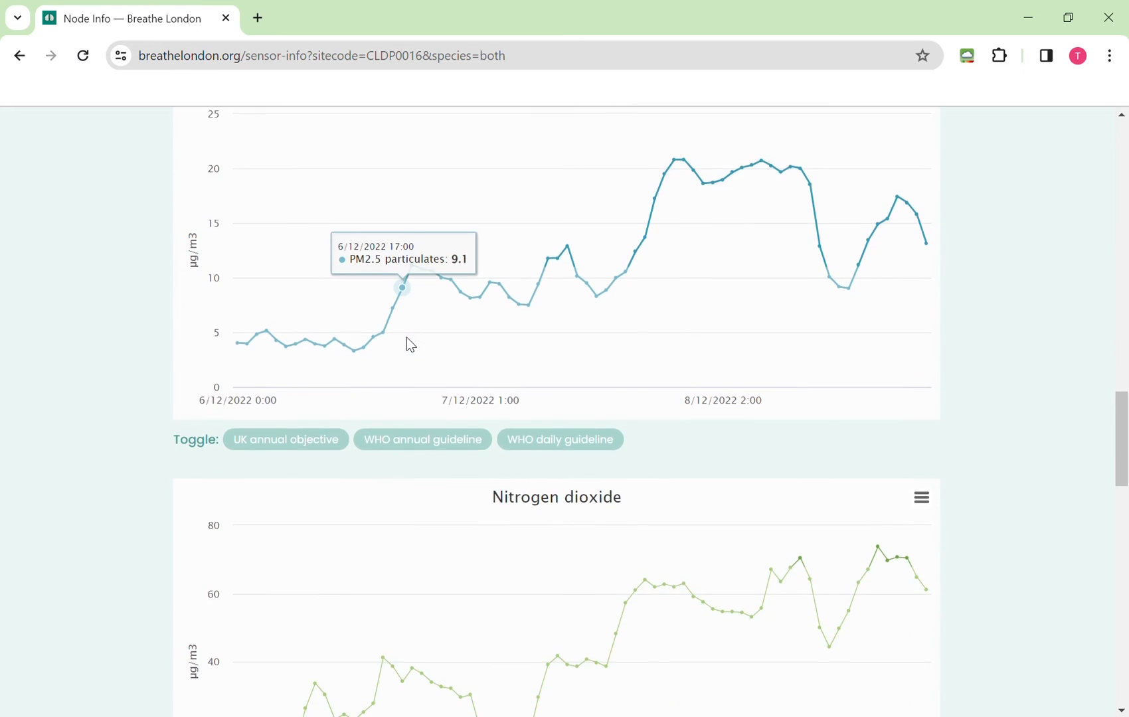
scroll(down, 3)
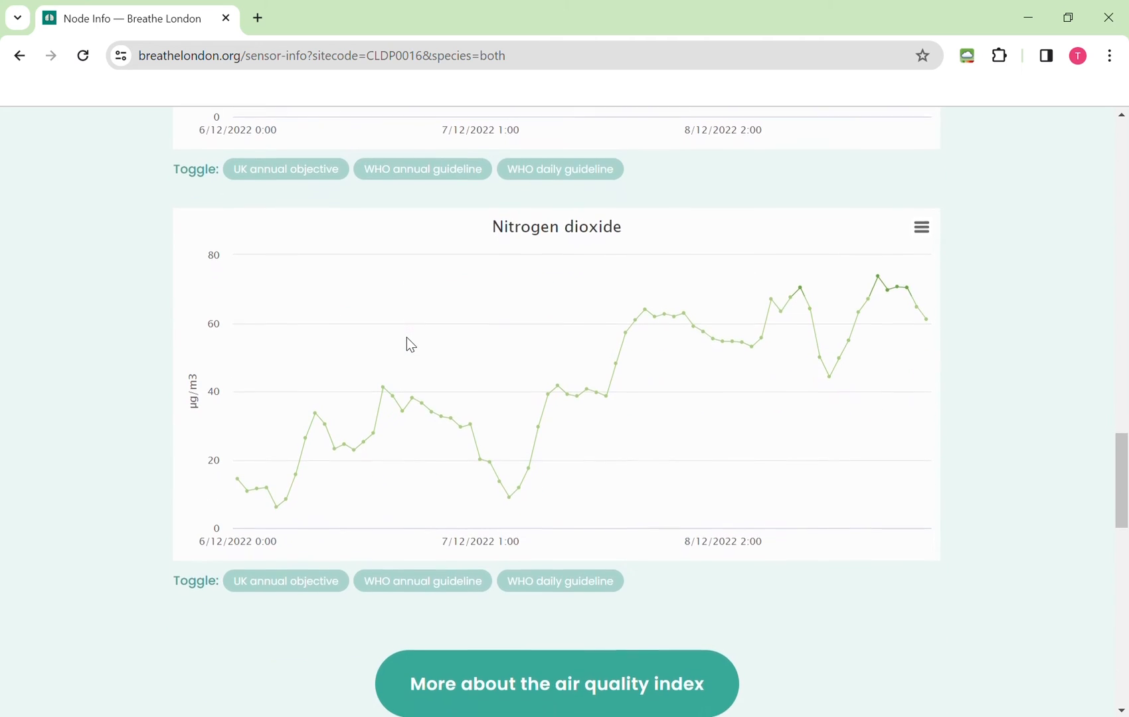
mouse_move(376, 428)
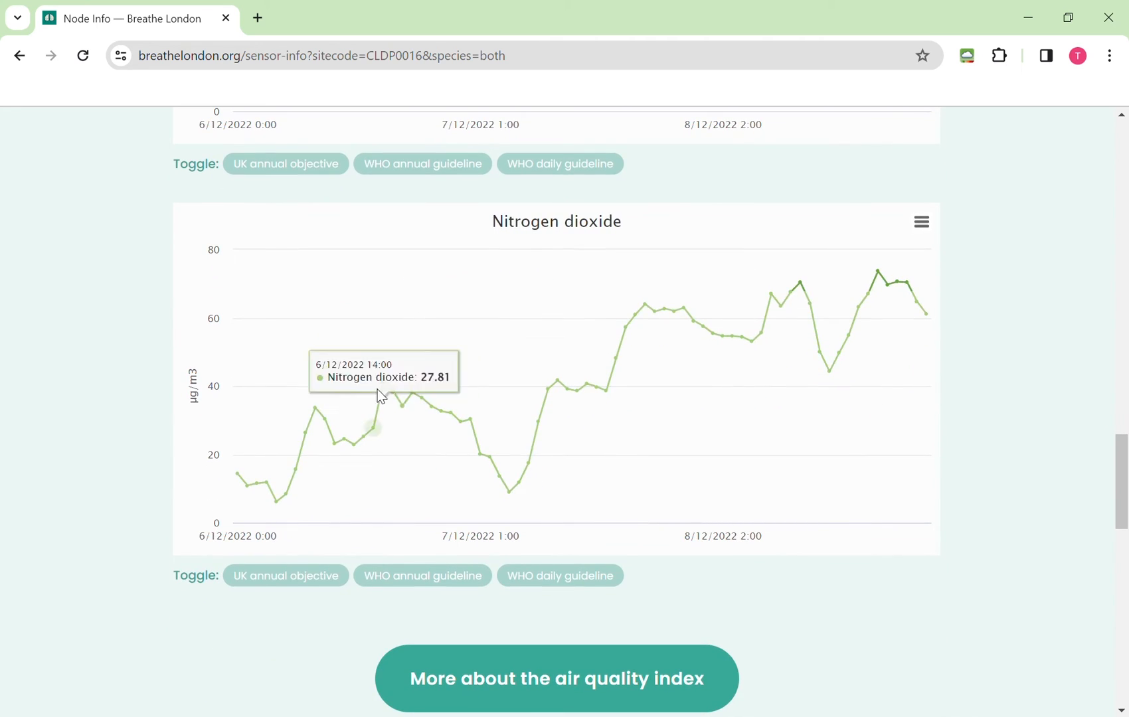
mouse_move(194, 496)
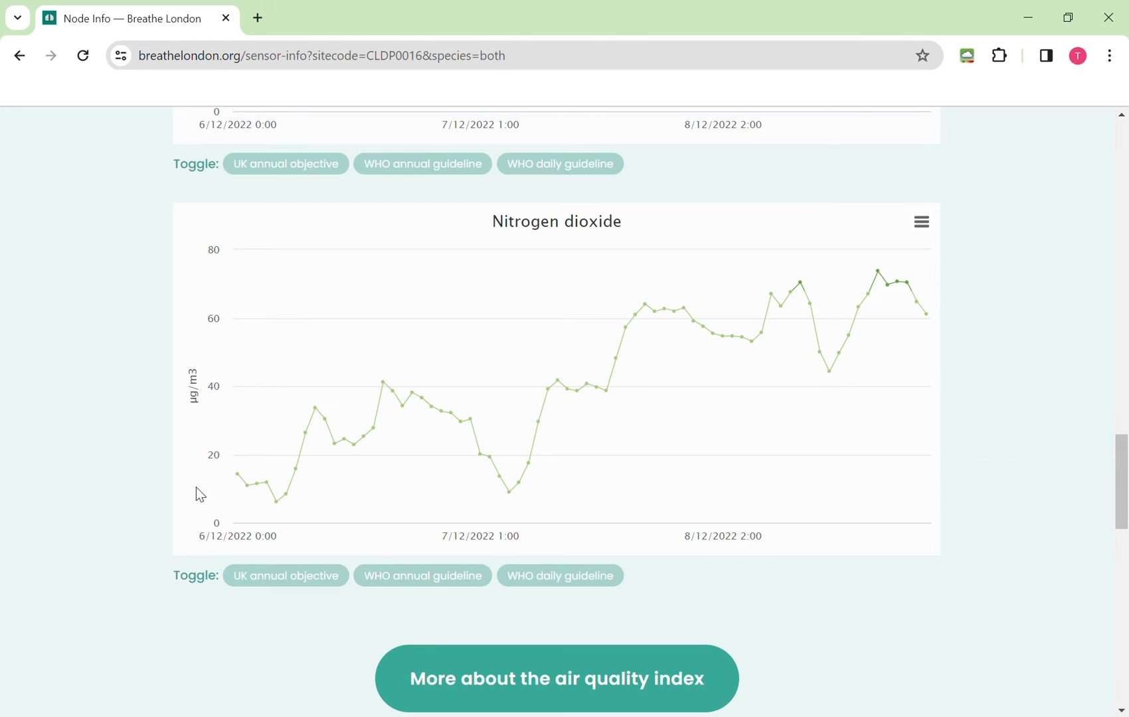
mouse_move(306, 432)
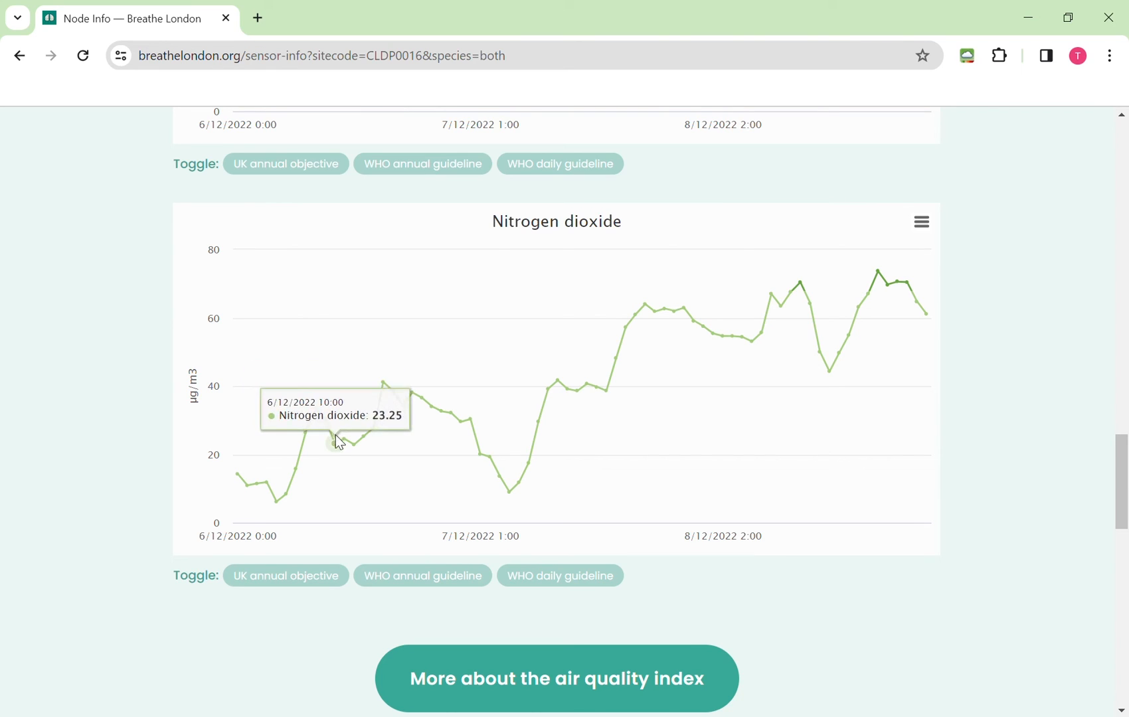
mouse_move(383, 383)
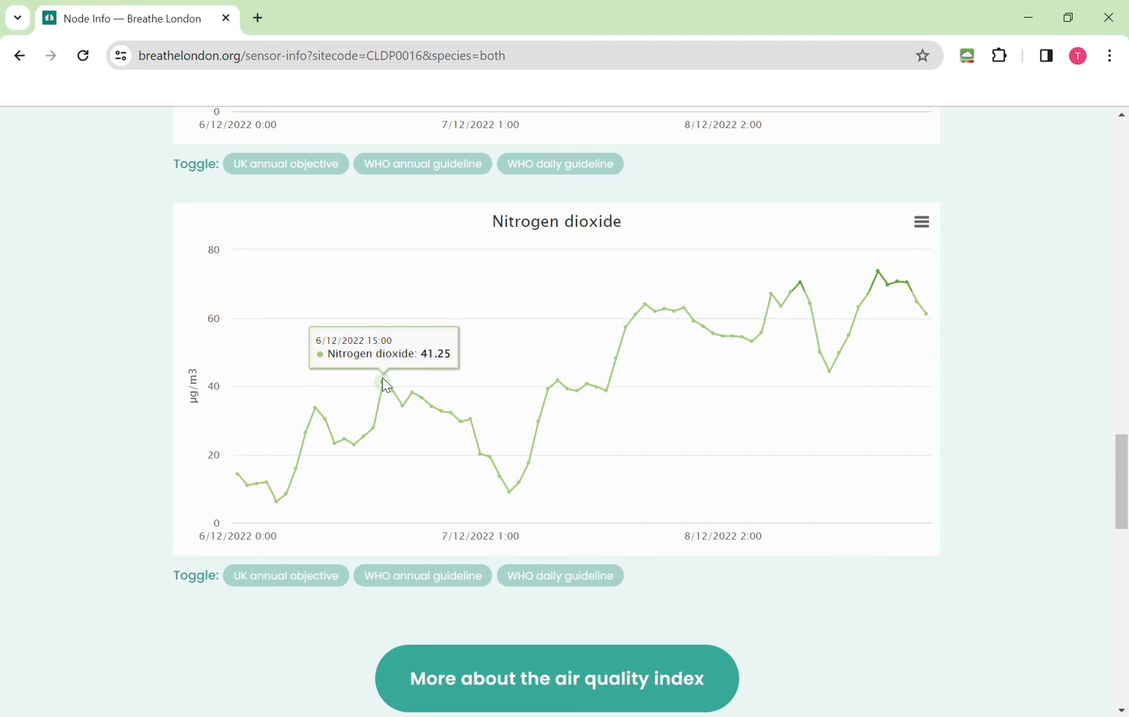
mouse_move(391, 387)
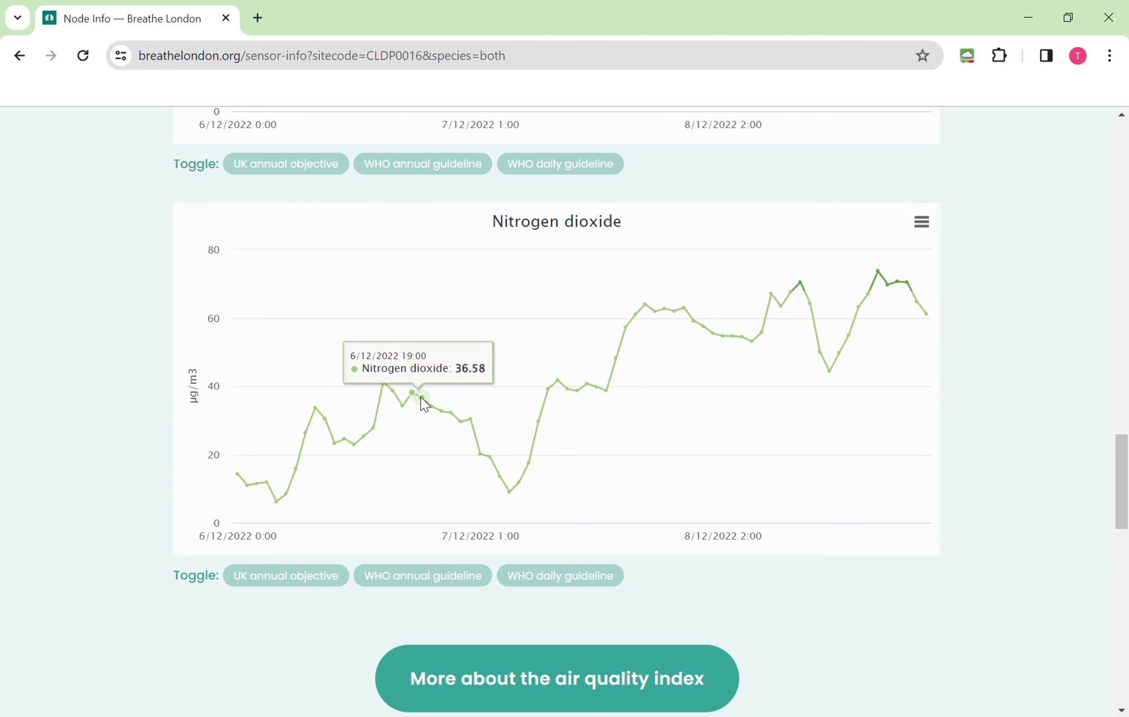
mouse_move(443, 412)
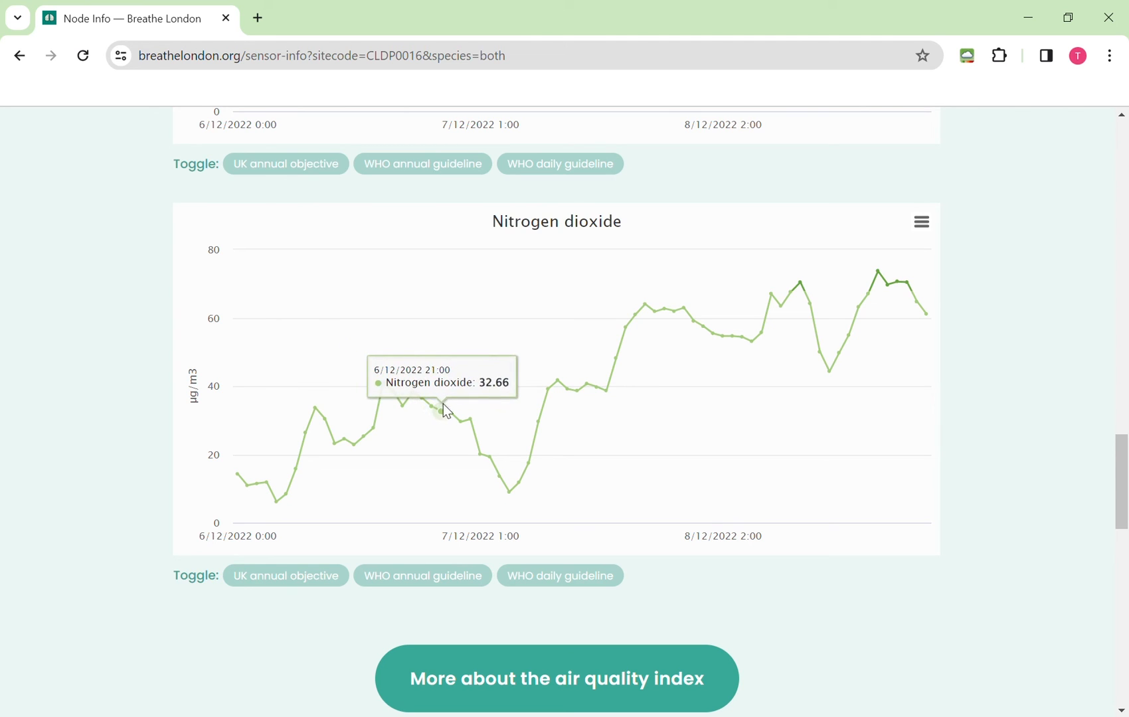
mouse_move(472, 424)
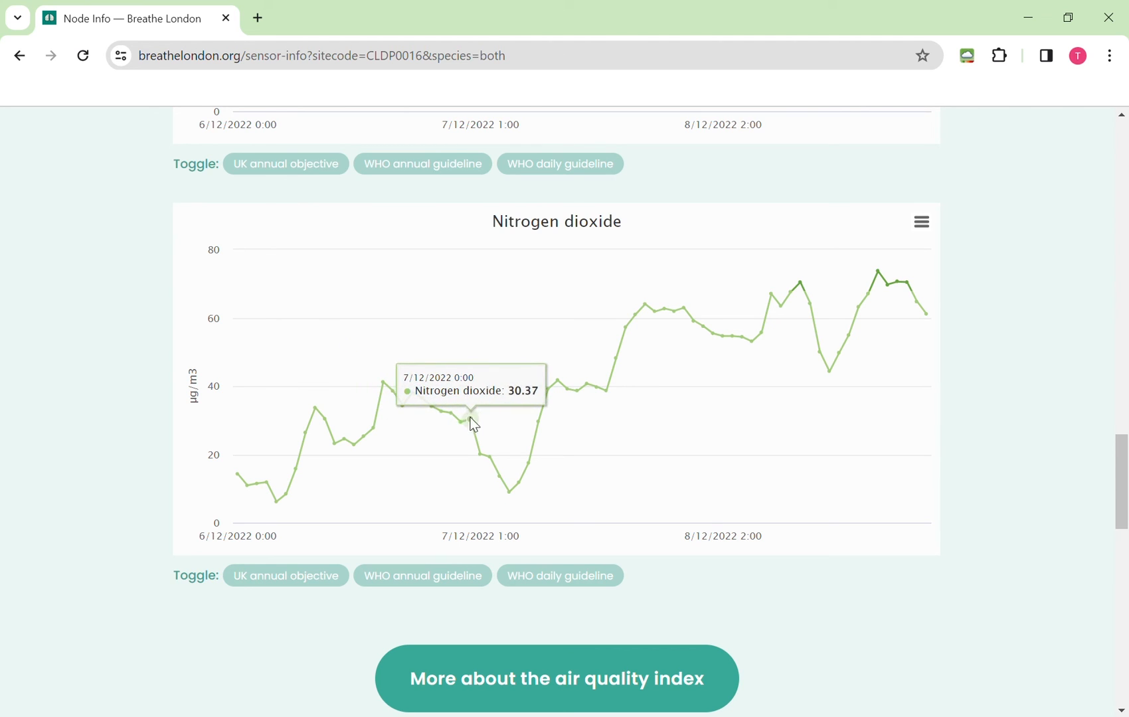
mouse_move(480, 452)
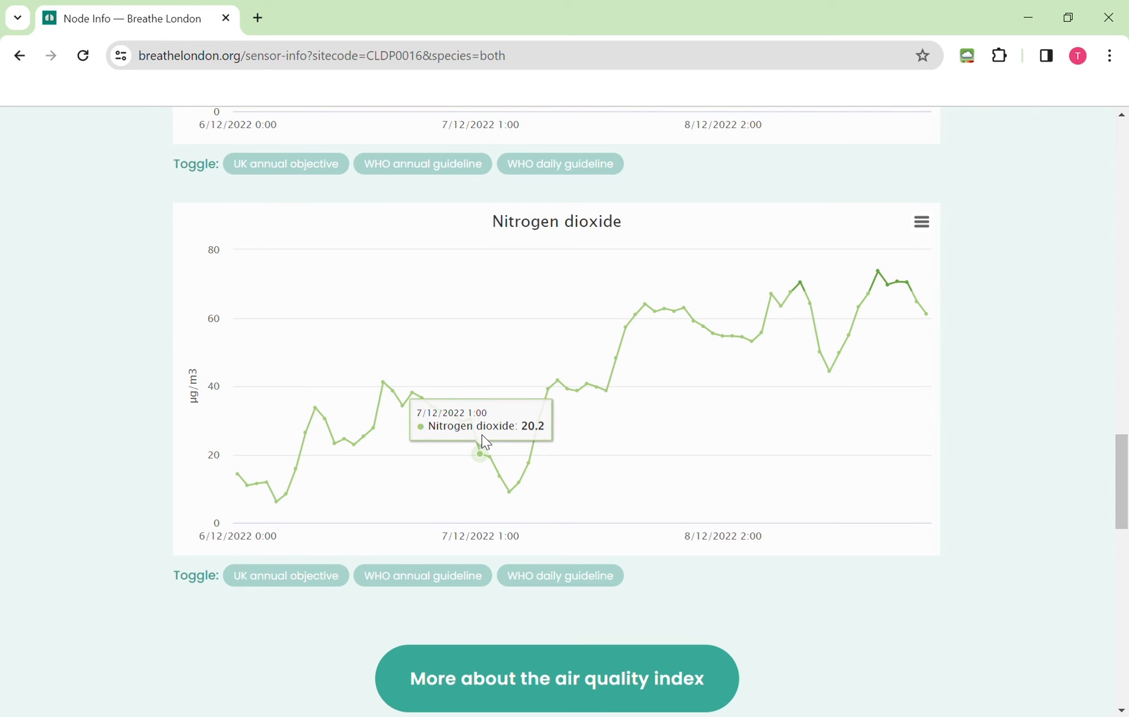
mouse_move(487, 445)
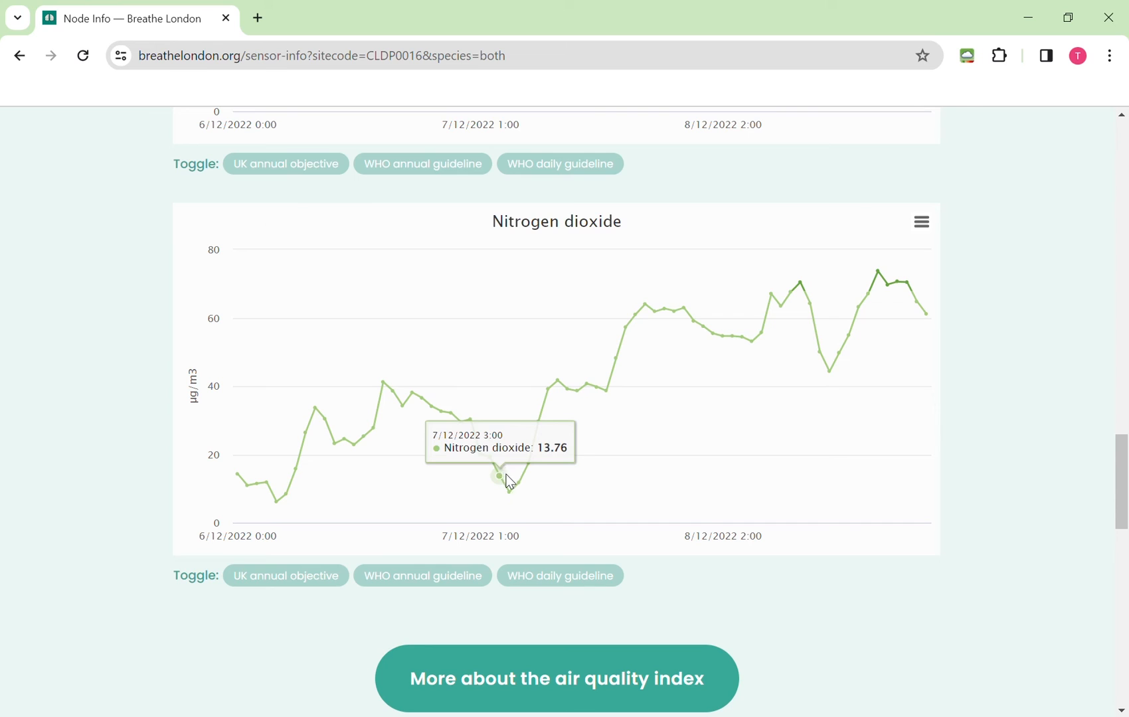
mouse_move(512, 489)
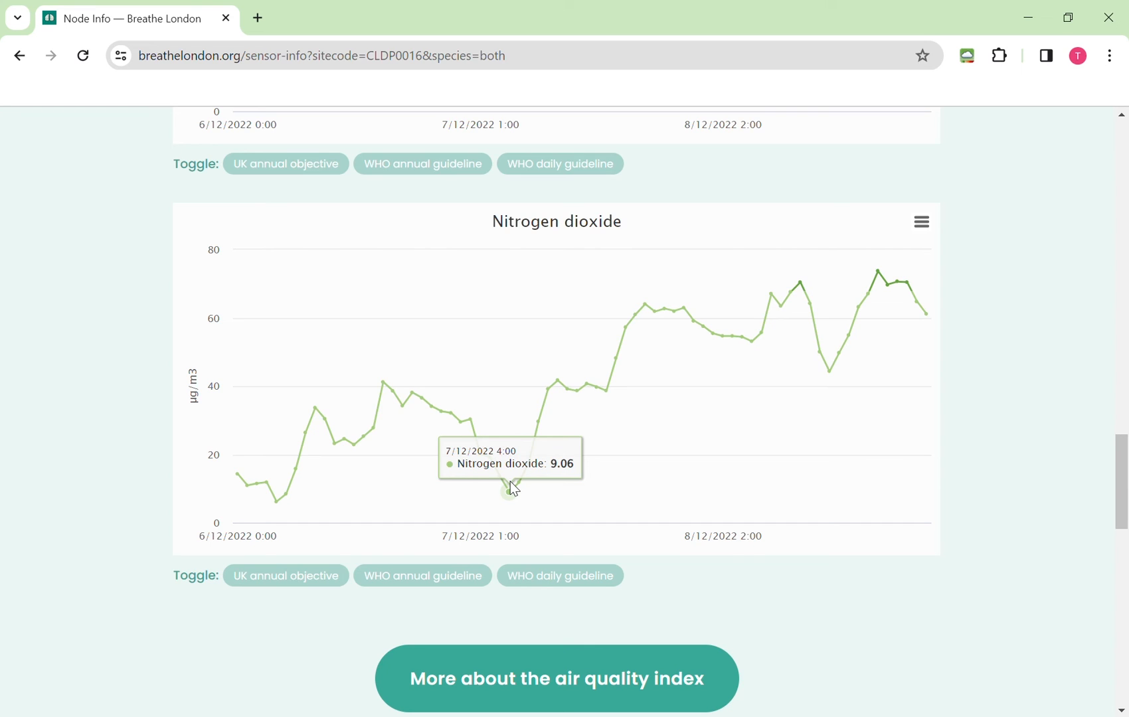
mouse_move(529, 437)
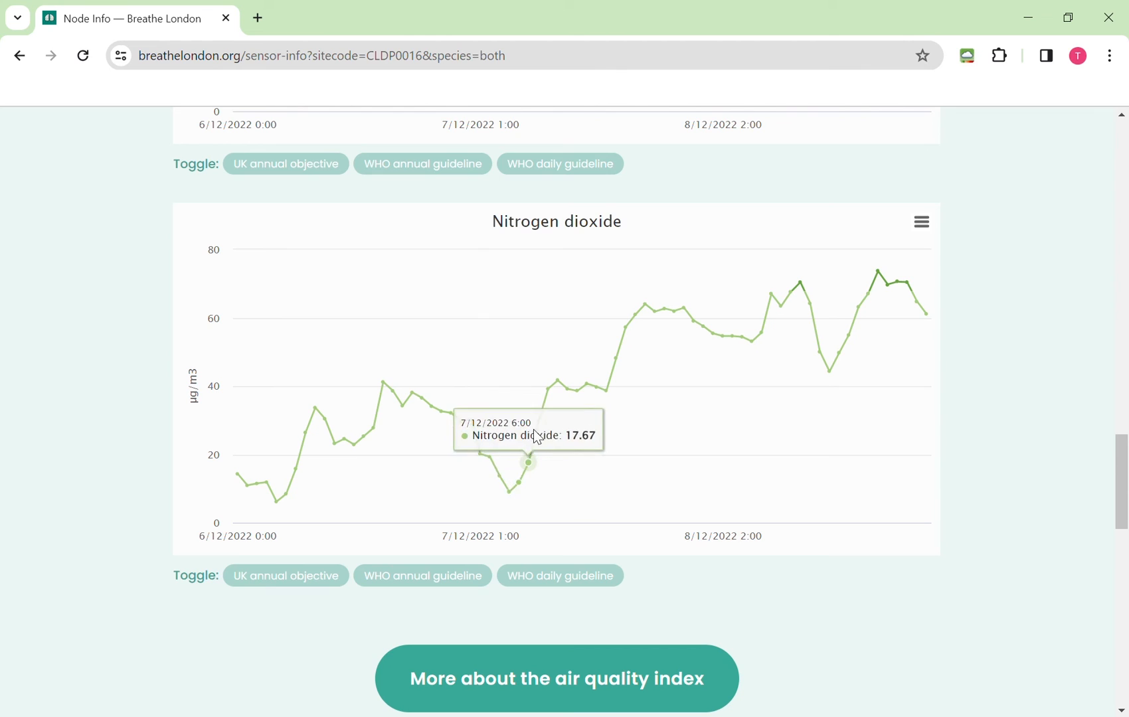
mouse_move(558, 381)
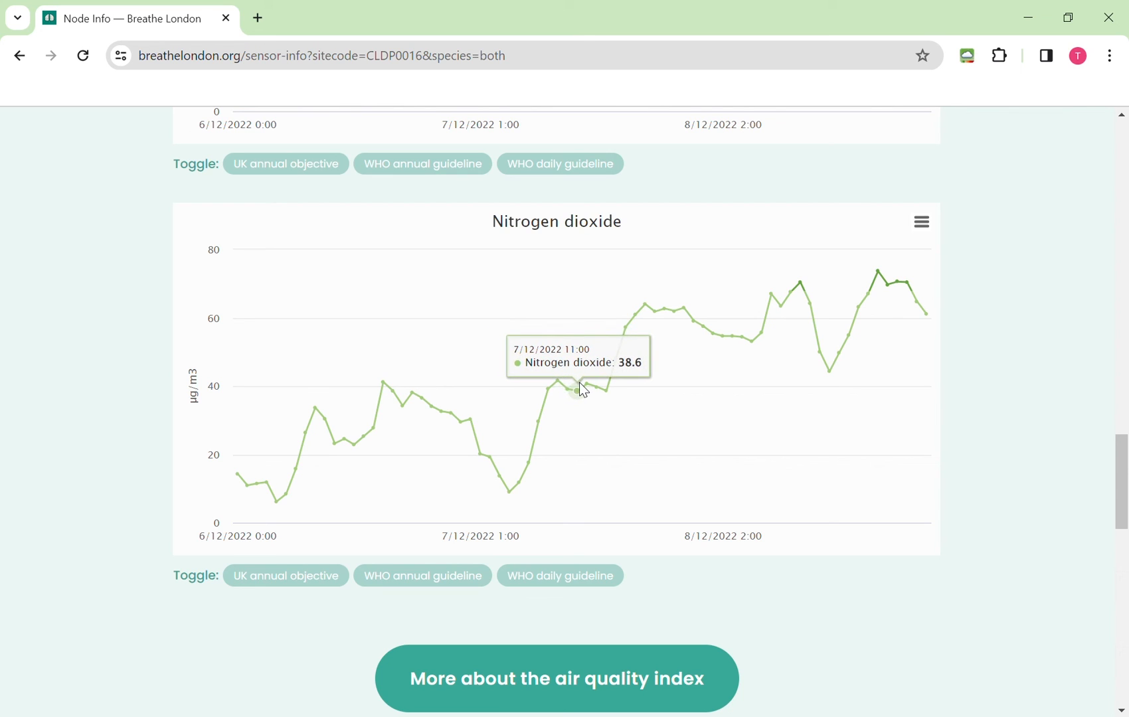
mouse_move(599, 389)
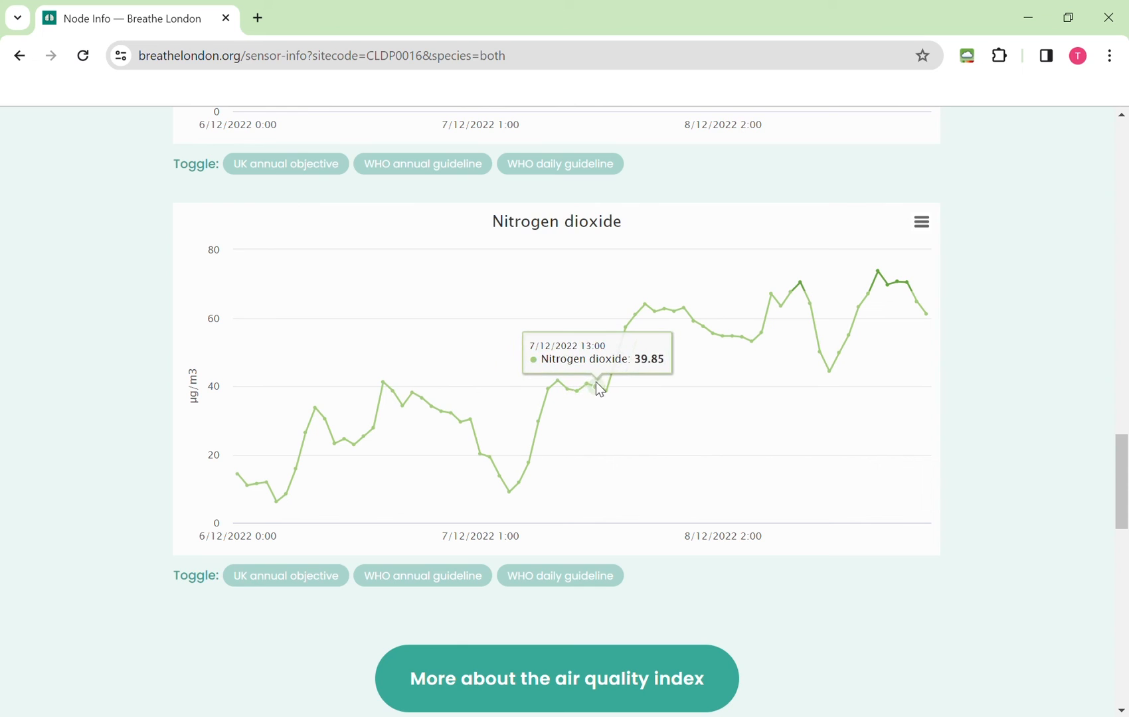
mouse_move(607, 391)
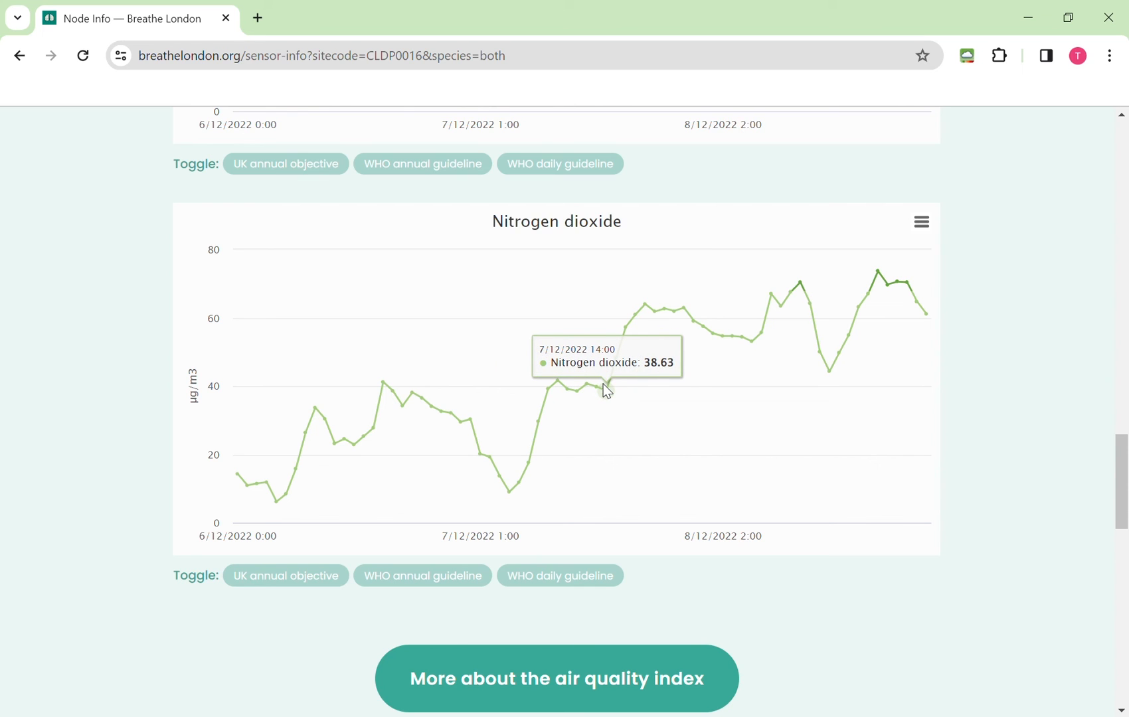
mouse_move(616, 338)
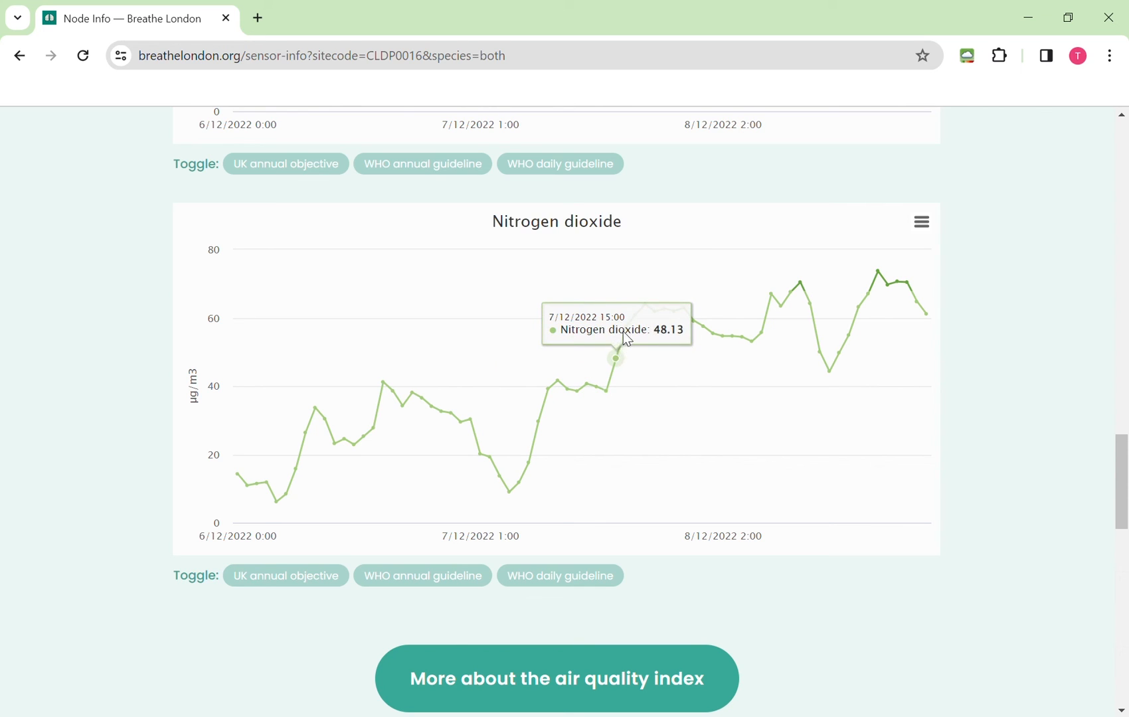
mouse_move(644, 304)
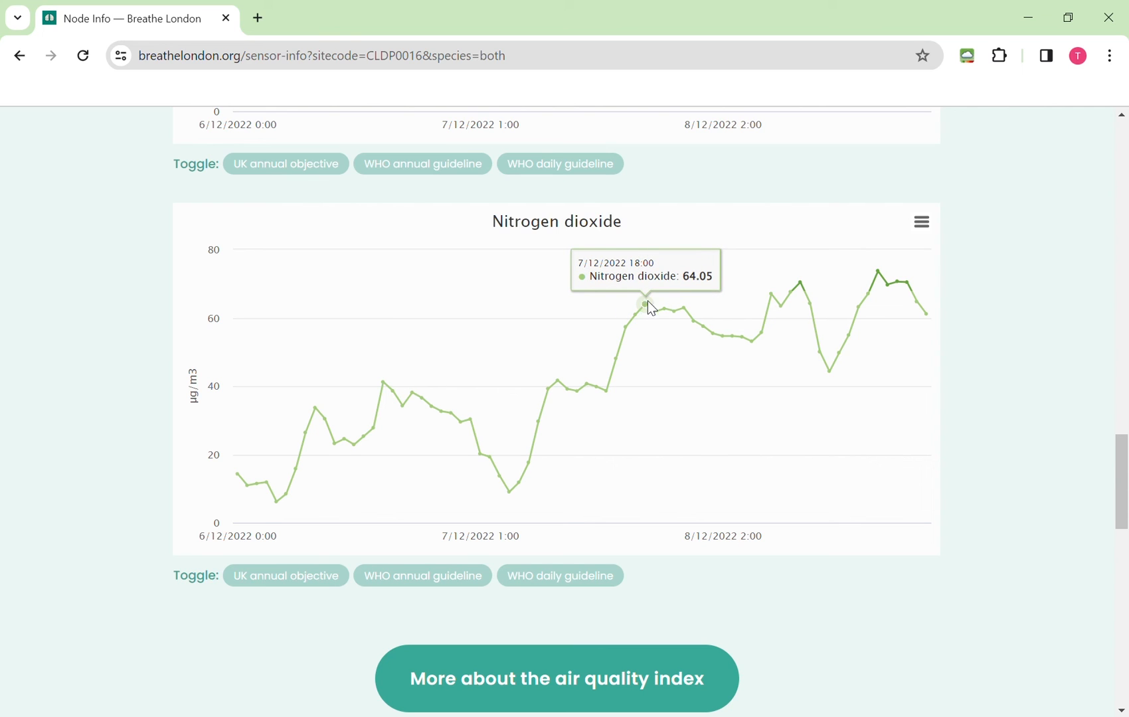
mouse_move(697, 320)
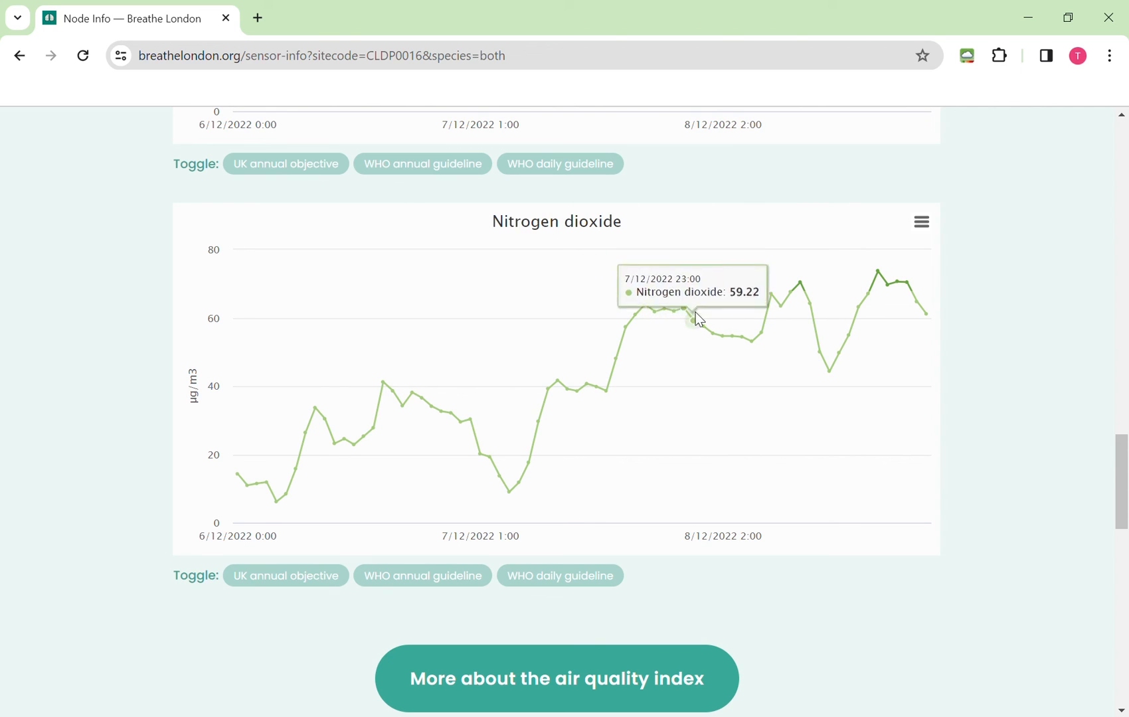
mouse_move(733, 330)
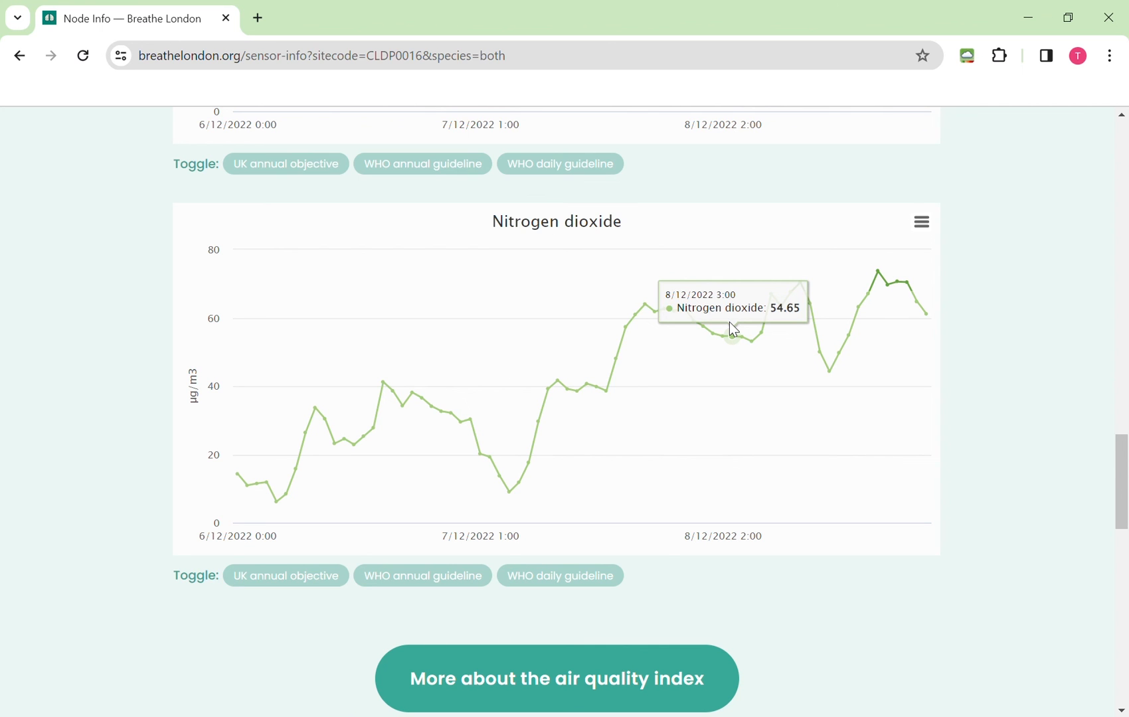
- Go back to the homepage and advance the community stories carousel twice
click(18, 55)
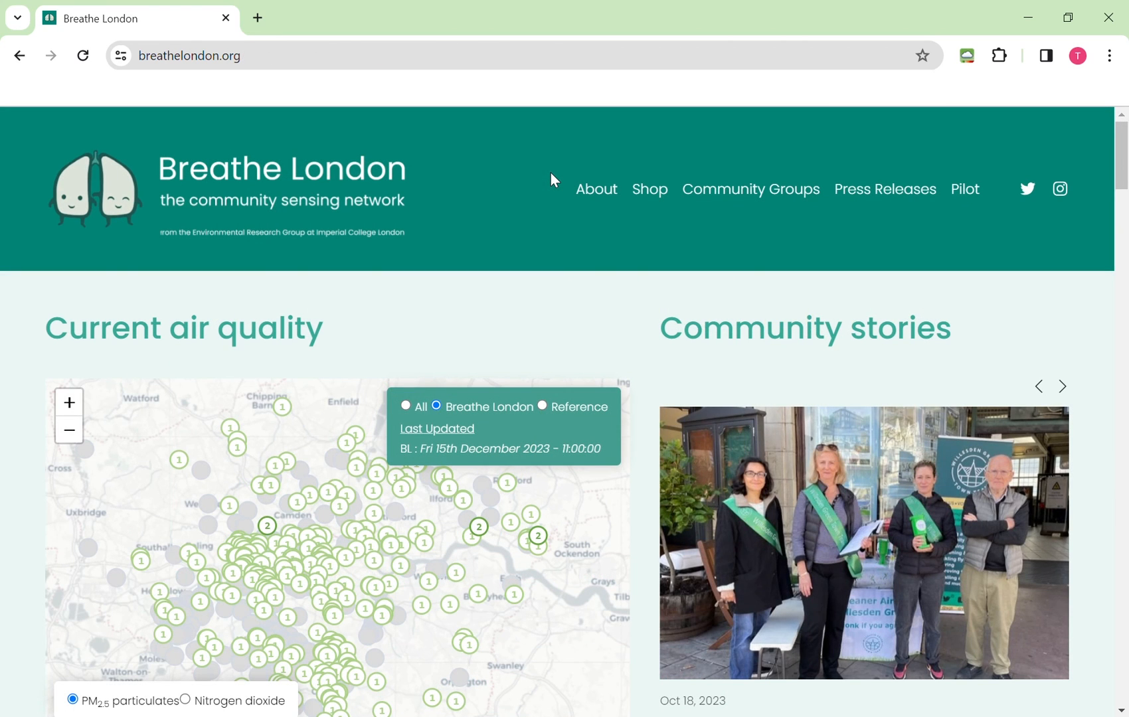
click(1061, 386)
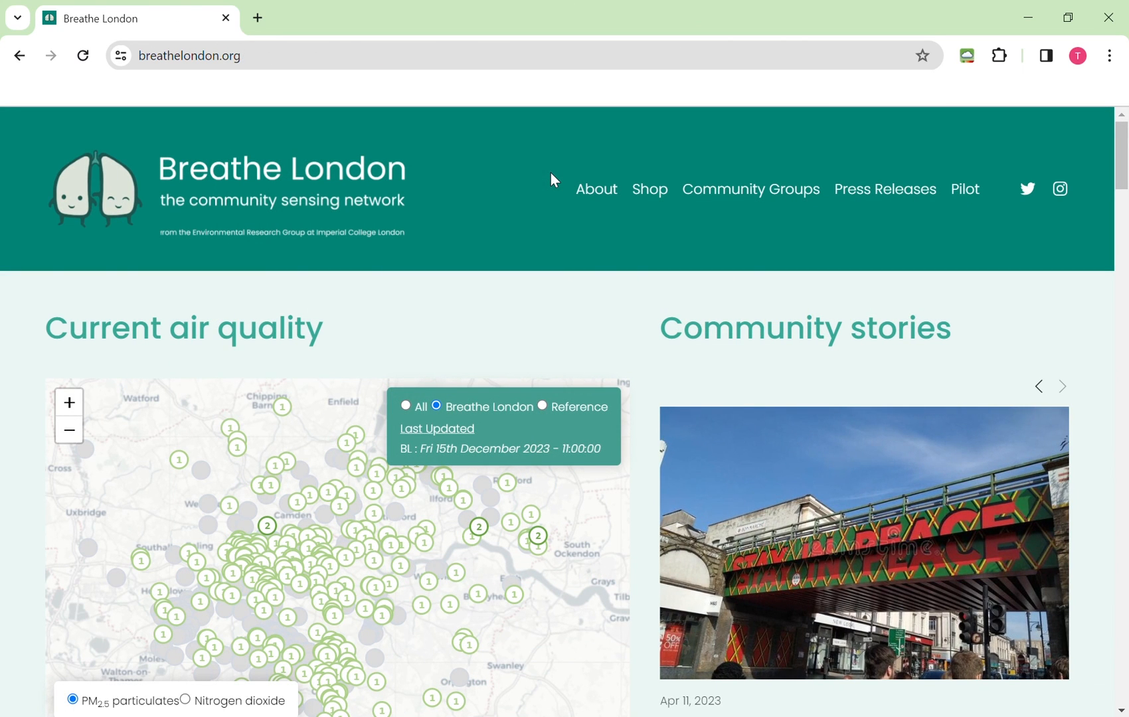
click(1062, 386)
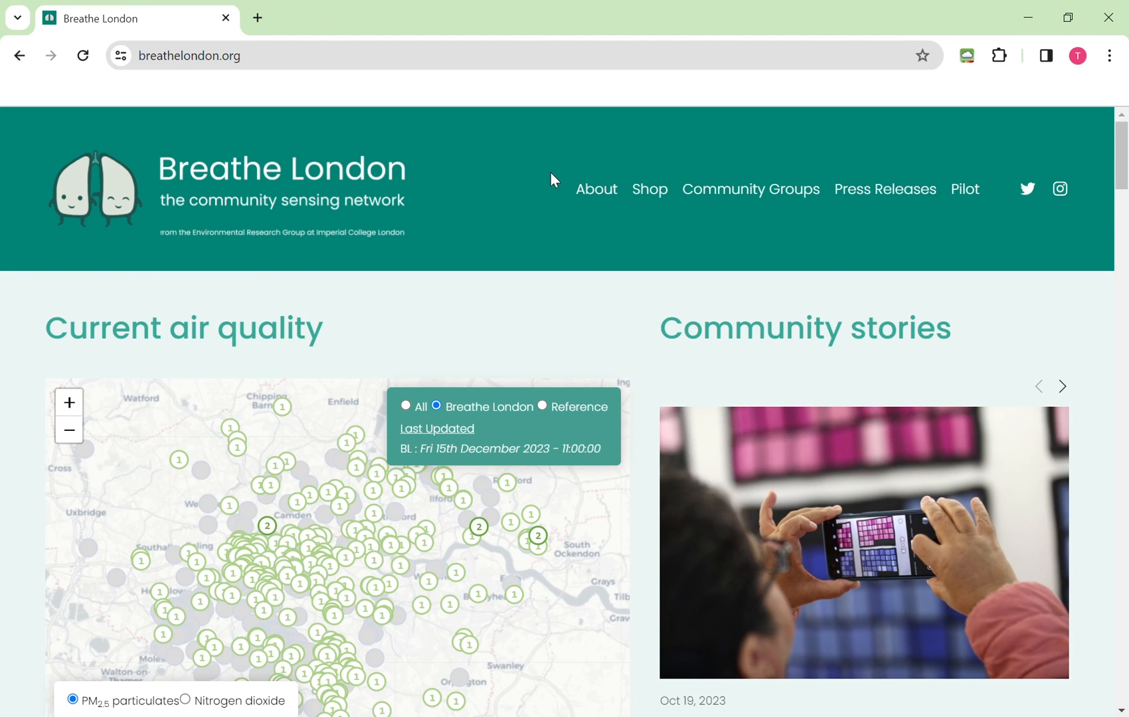
mouse_move(598, 198)
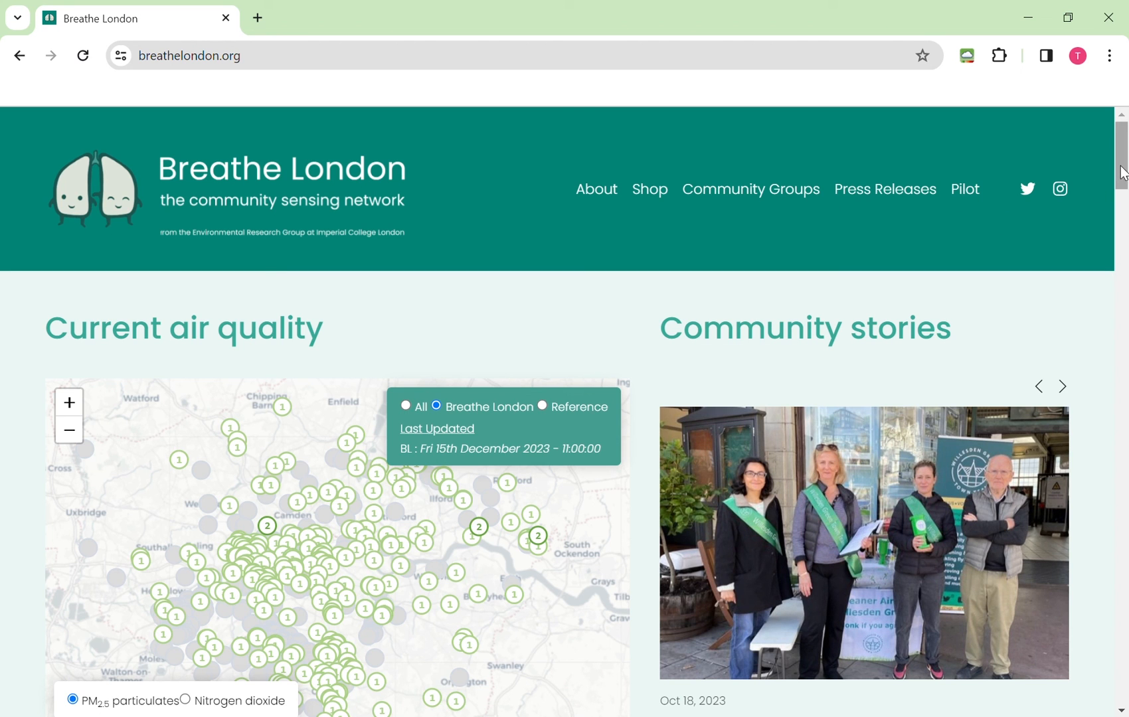
- Scroll the homepage down to the footer's partners, site links, contacts and Imperial College copyright
scroll(down, 3)
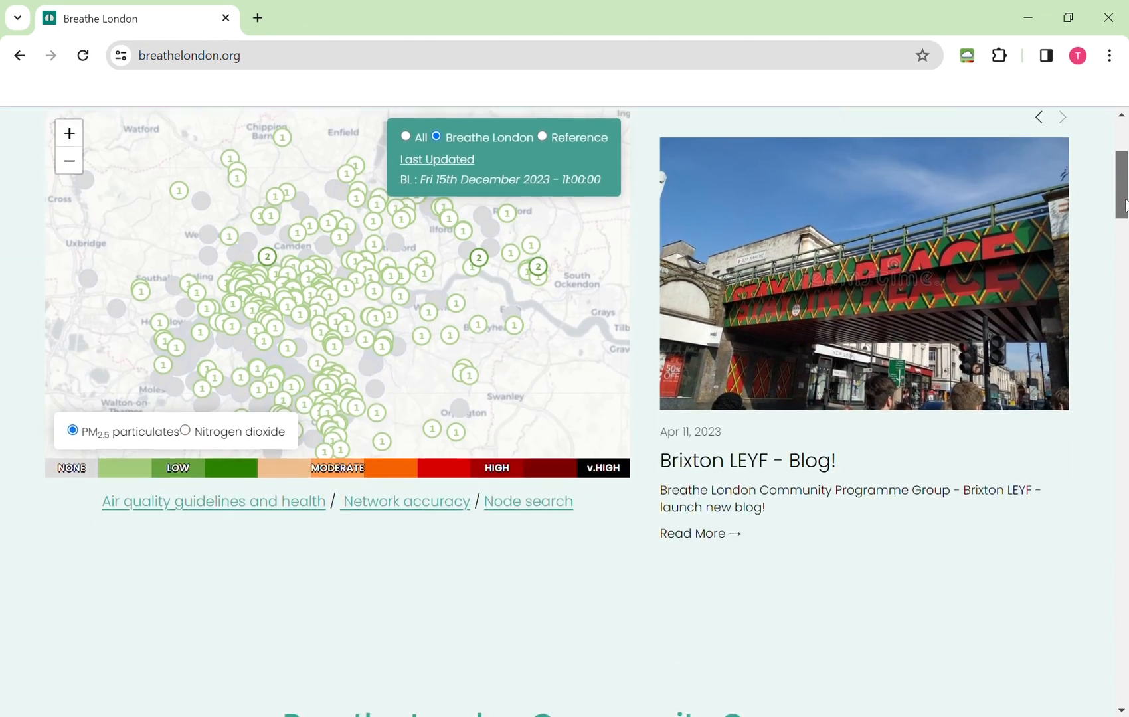
scroll(down, 3)
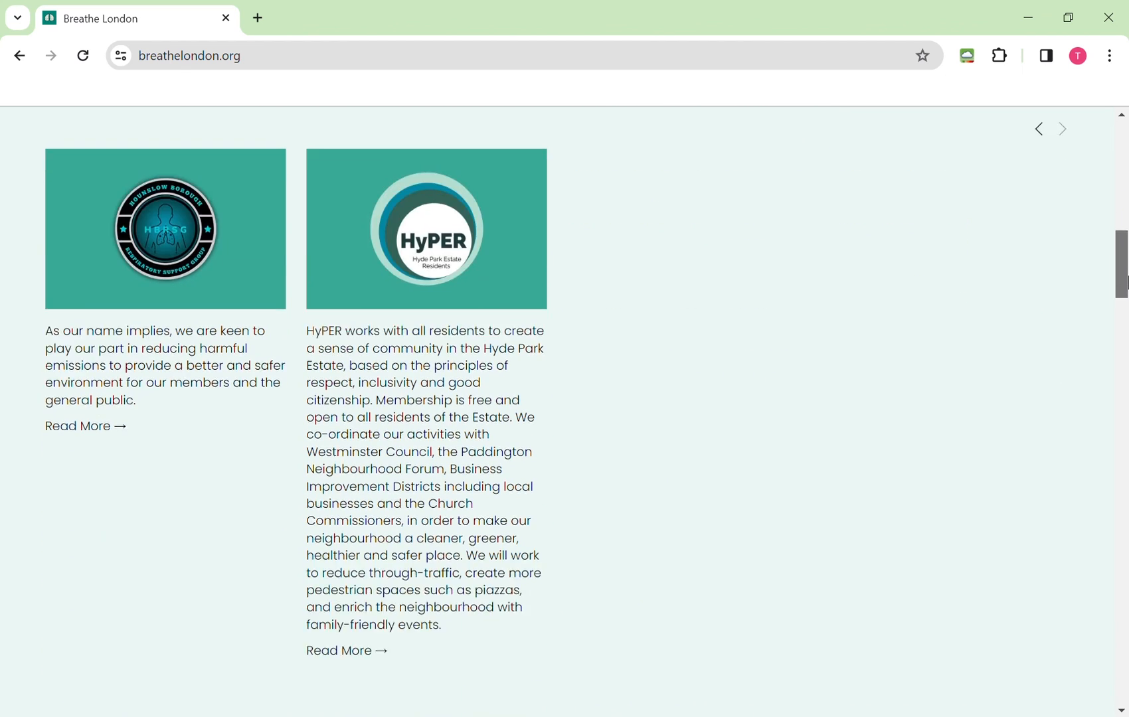
scroll(down, 3)
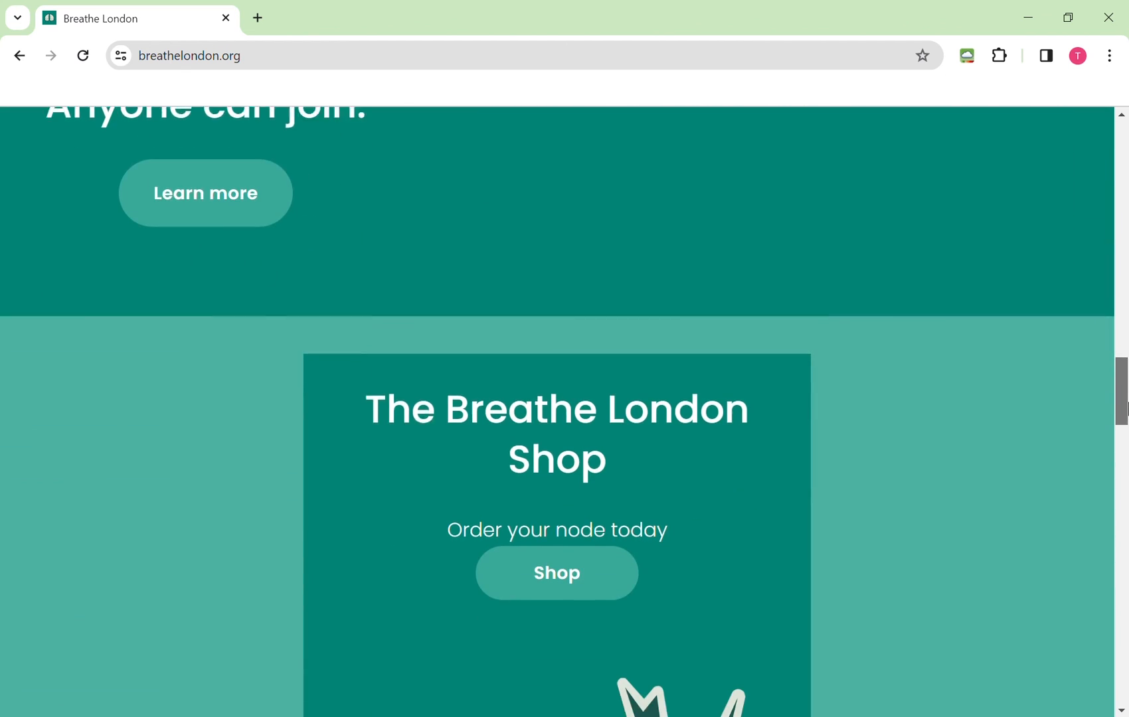
scroll(down, 3)
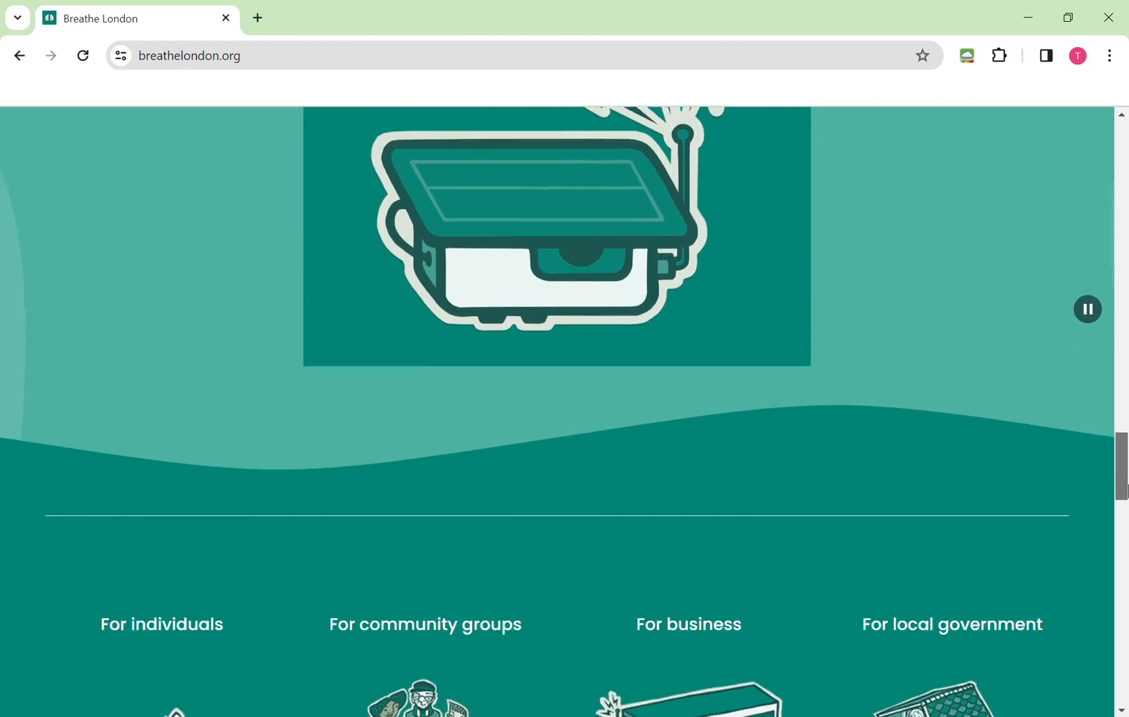
scroll(down, 3)
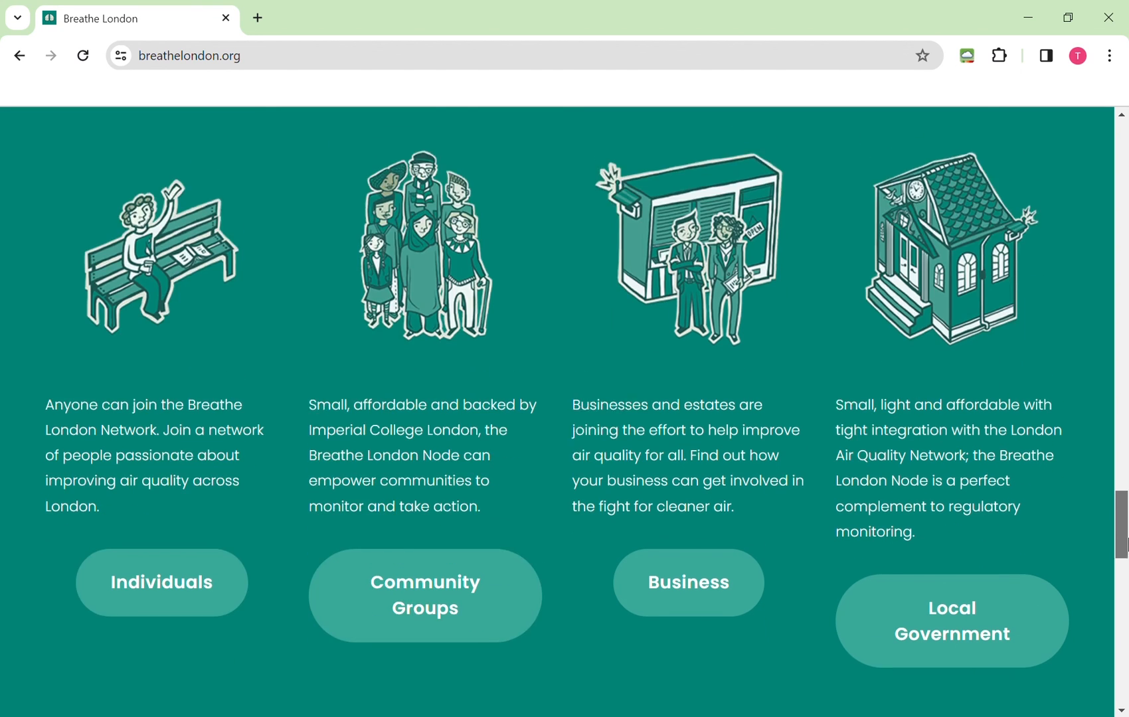
scroll(down, 3)
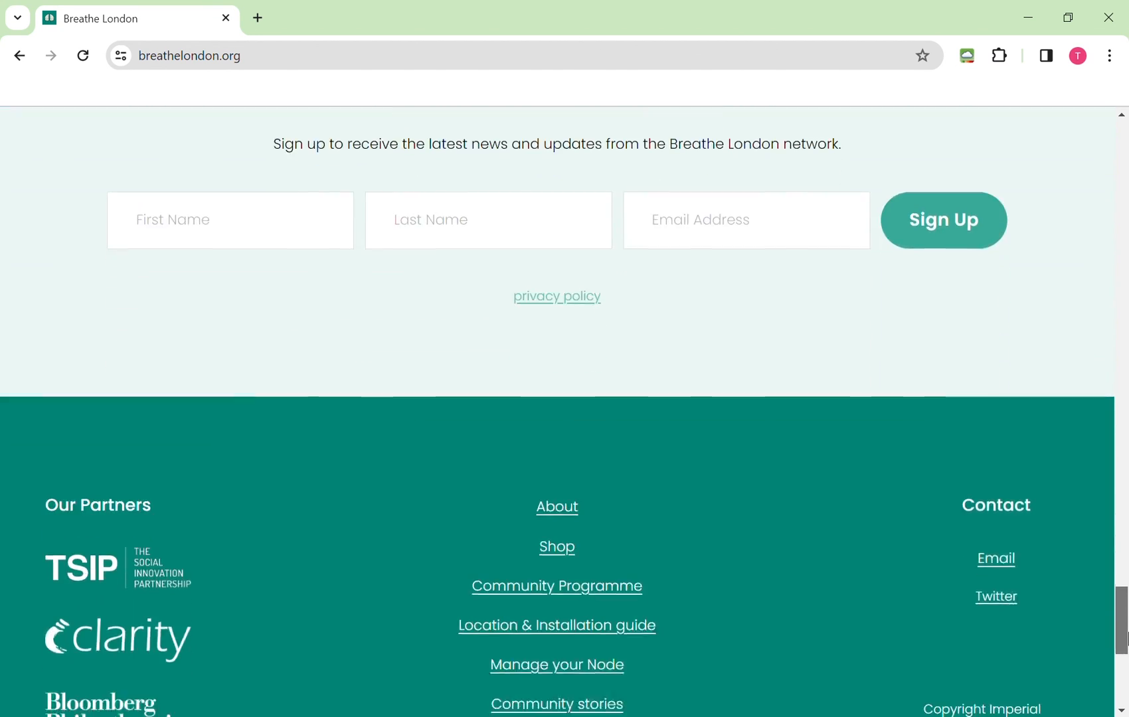
scroll(down, 3)
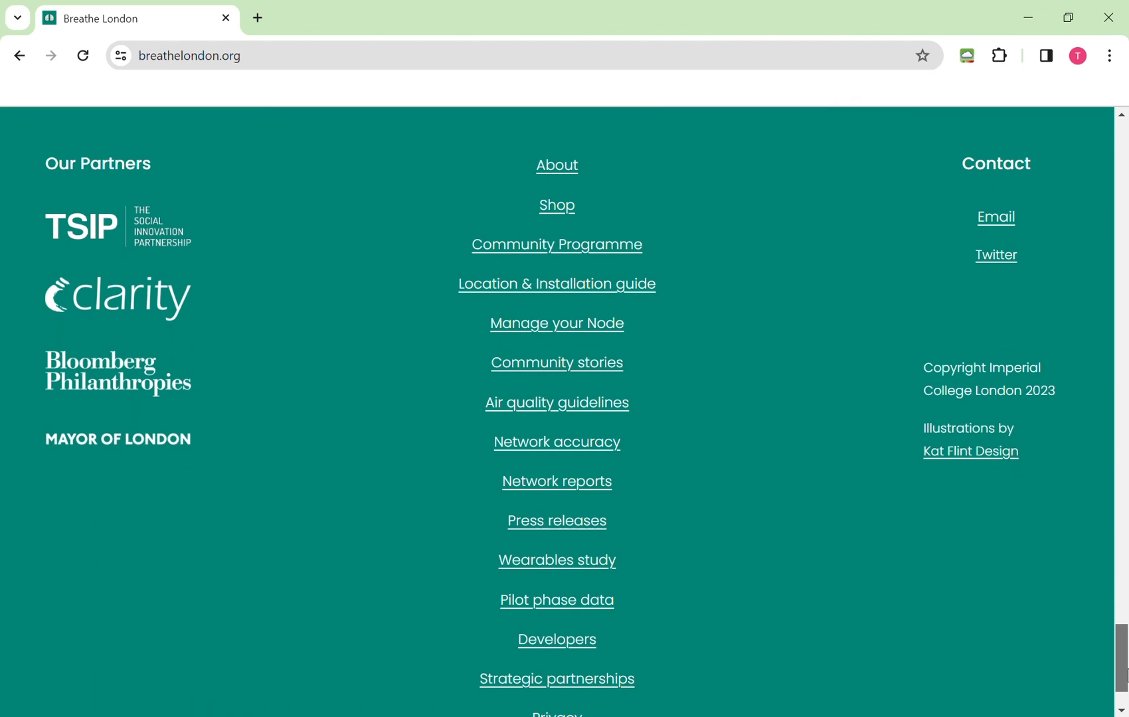
scroll(down, 3)
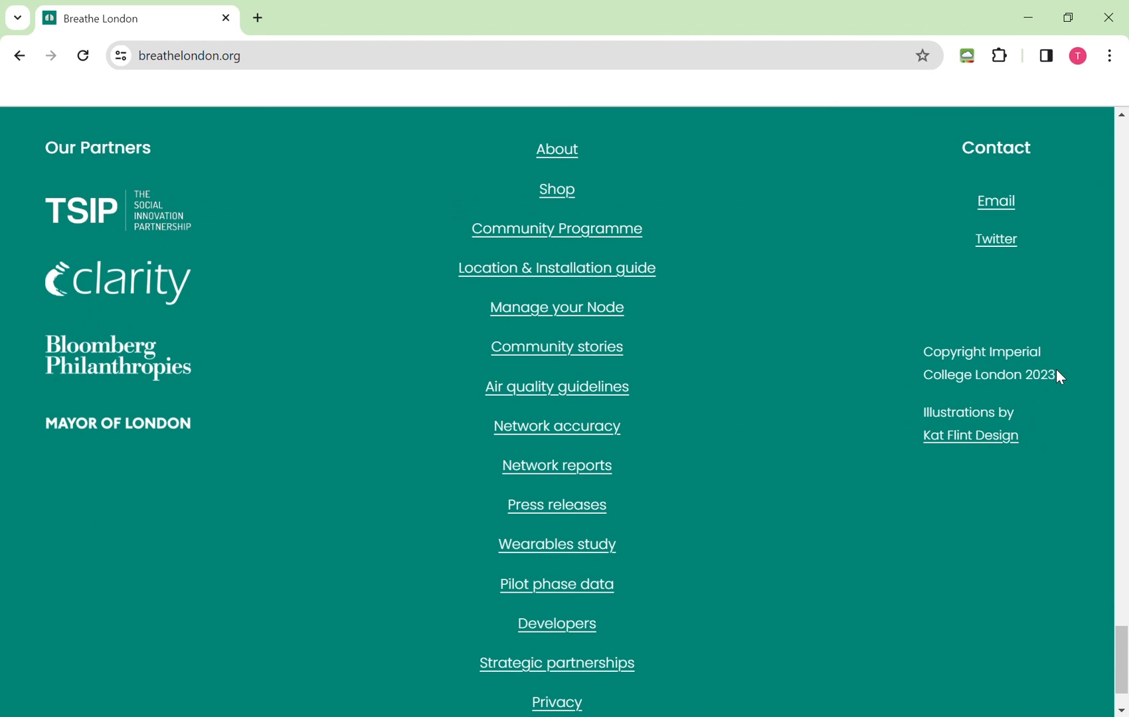
mouse_move(1032, 239)
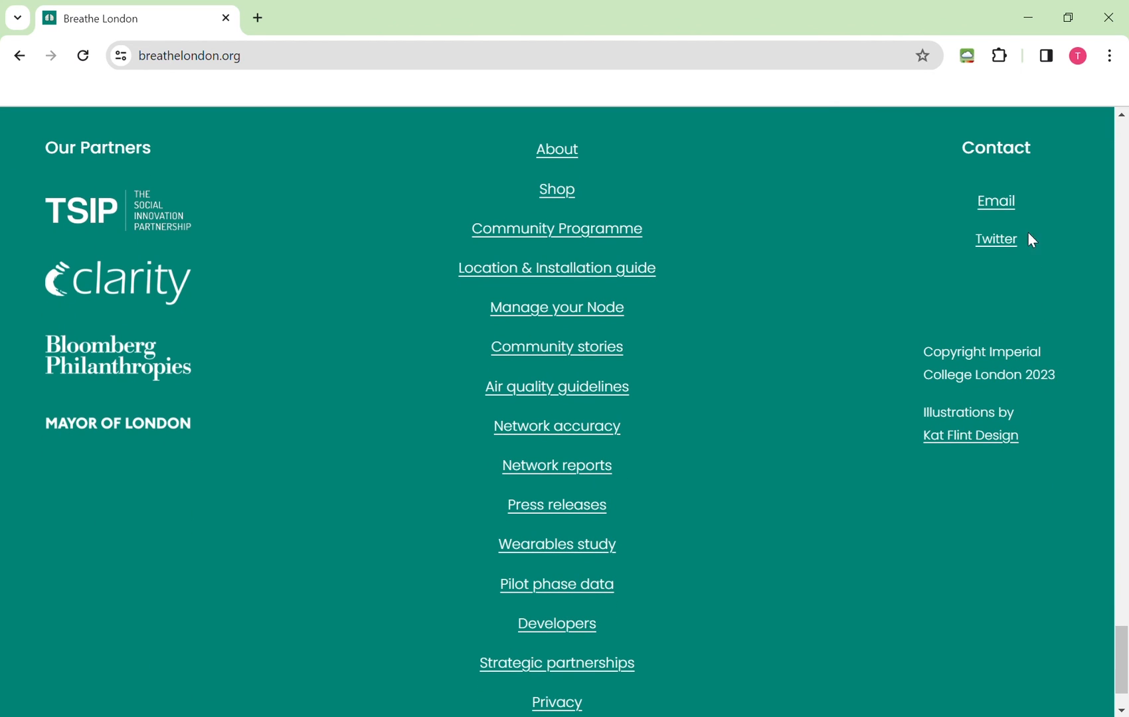
mouse_move(1033, 247)
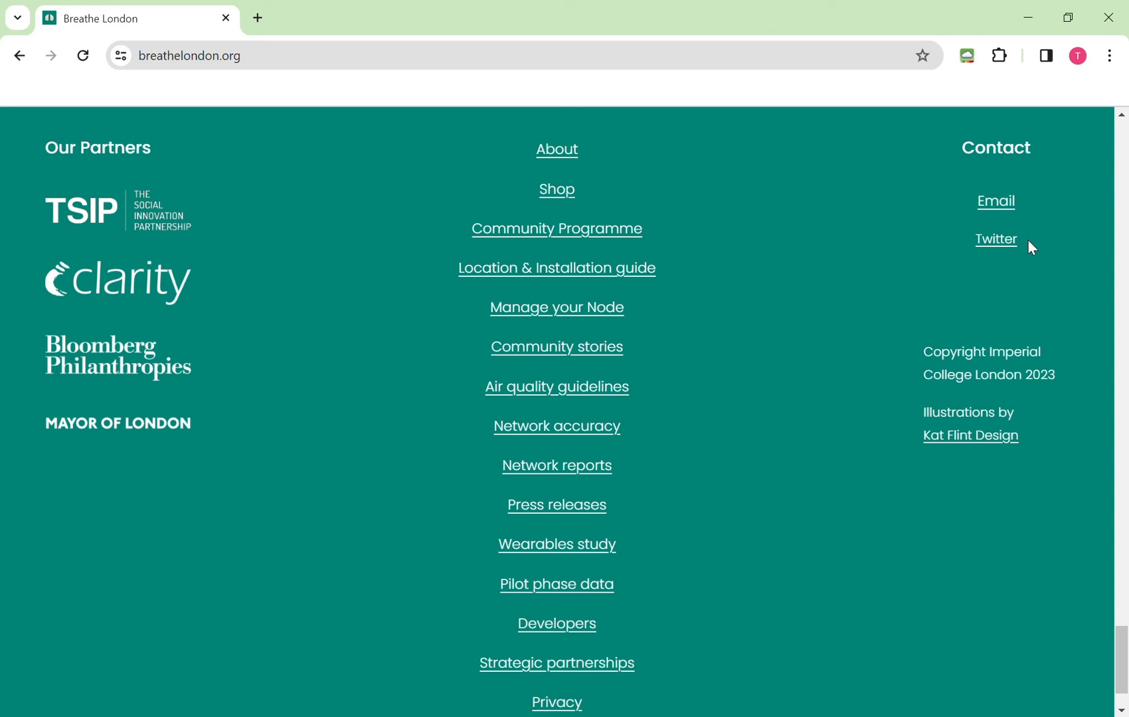